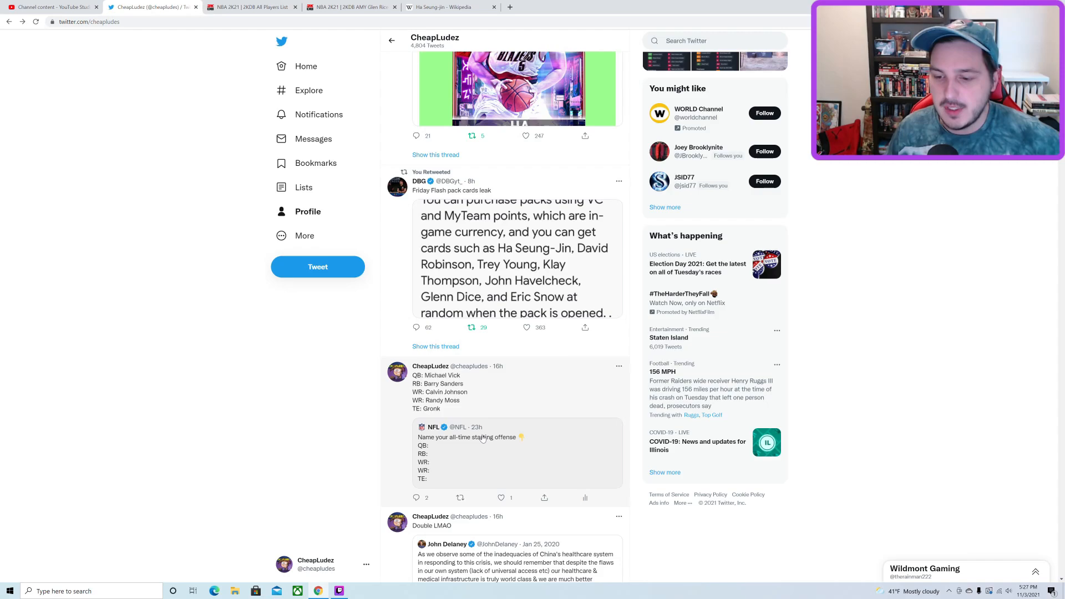
mouse_move(496, 432)
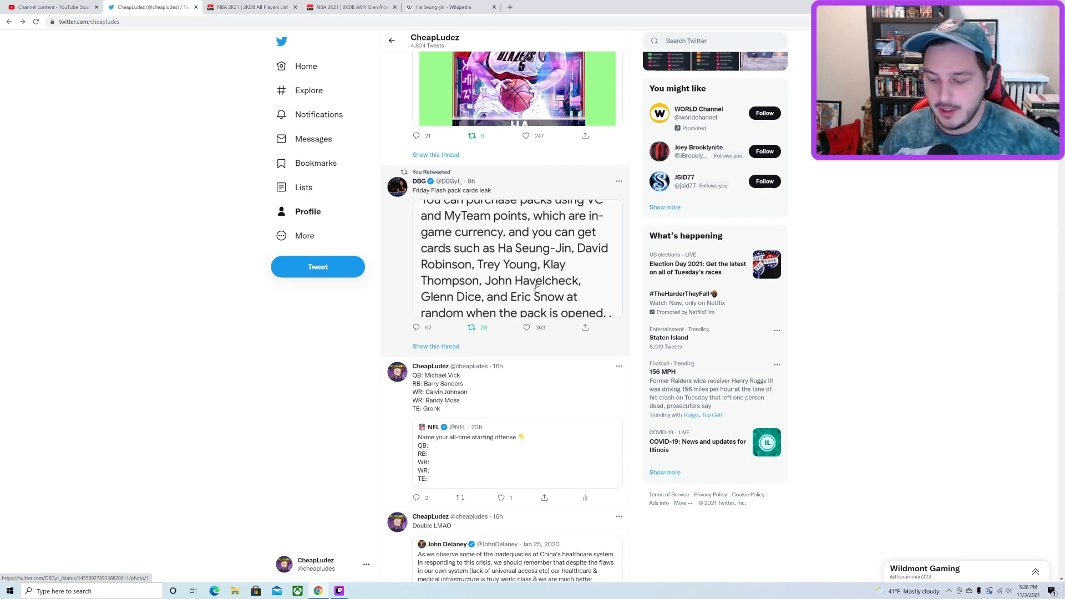
Step: Enlarge the image in DBG's 'Friday Flash pack cards leak' tweet to read its card list
click(515, 264)
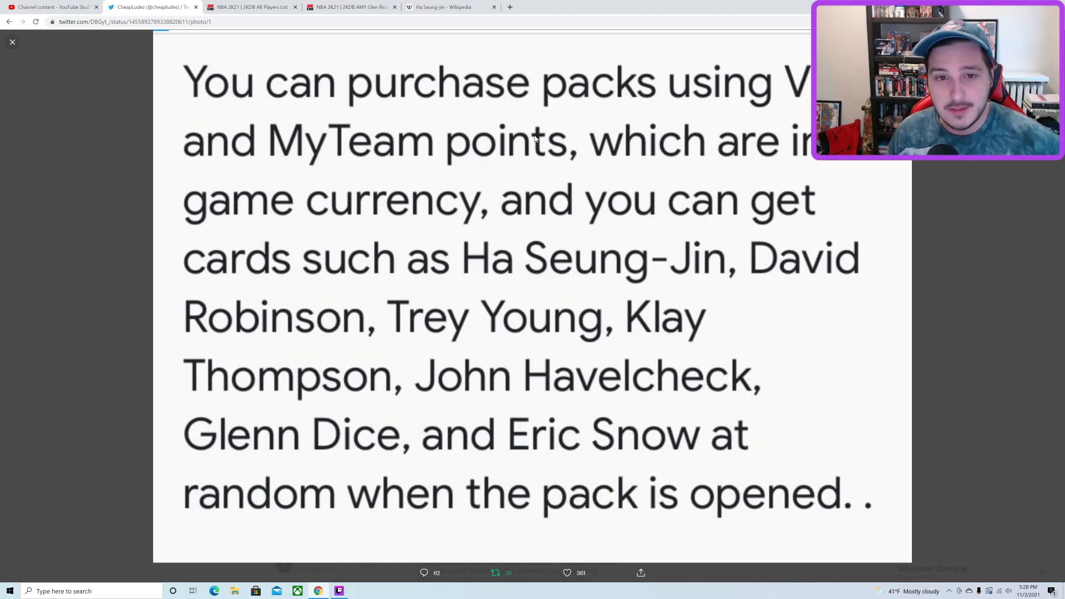
mouse_move(578, 101)
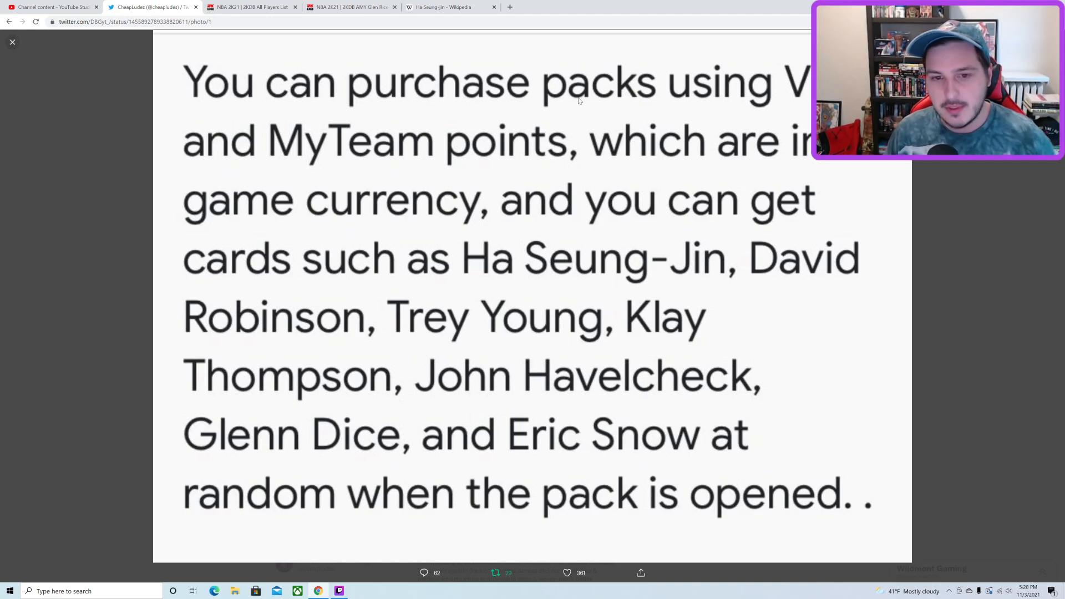
mouse_move(593, 93)
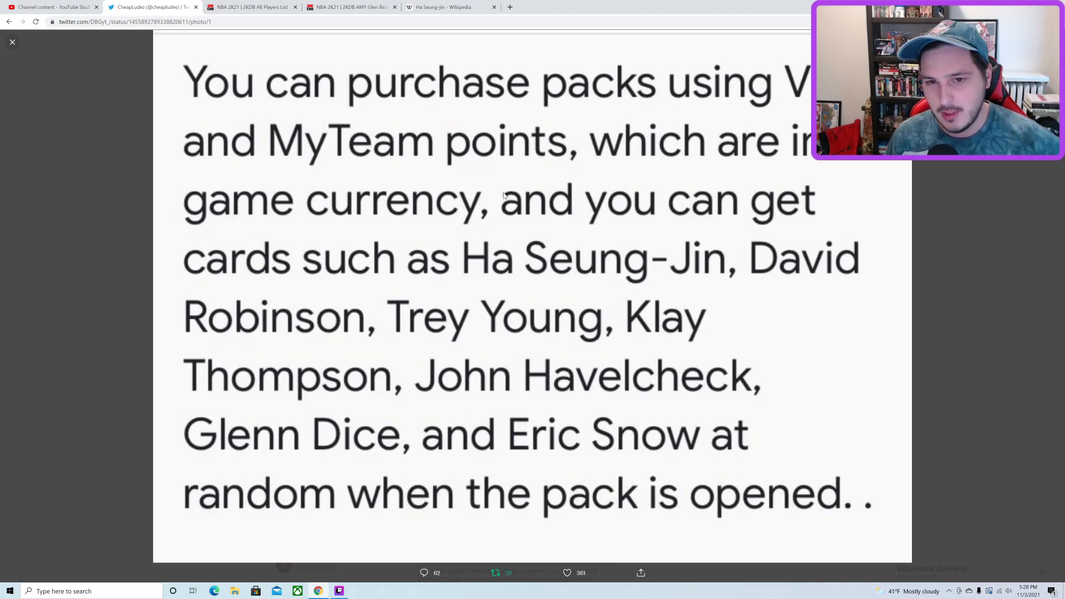
mouse_move(498, 257)
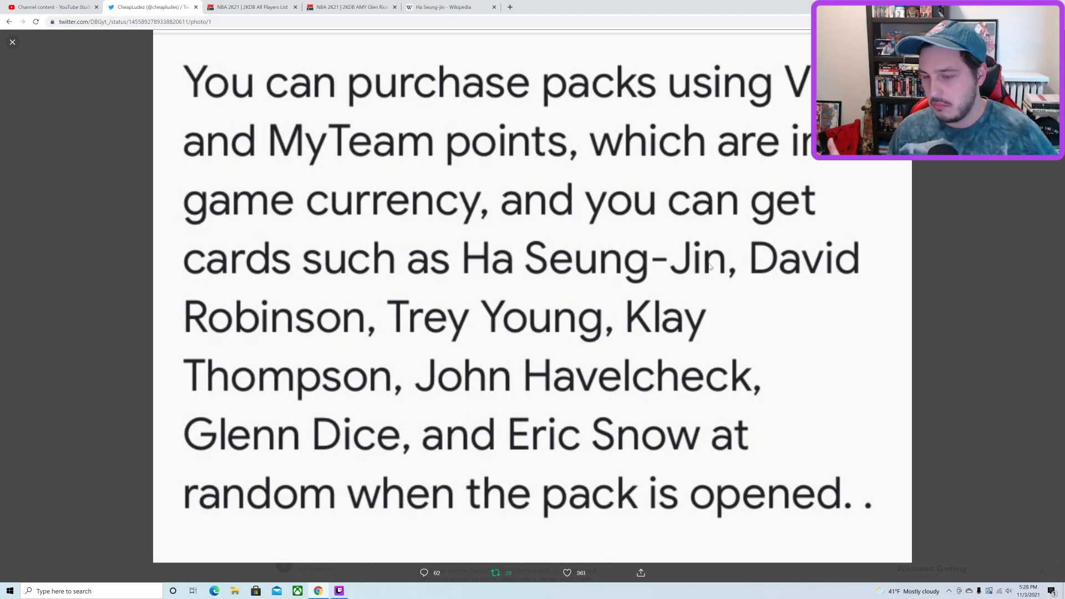
mouse_move(483, 320)
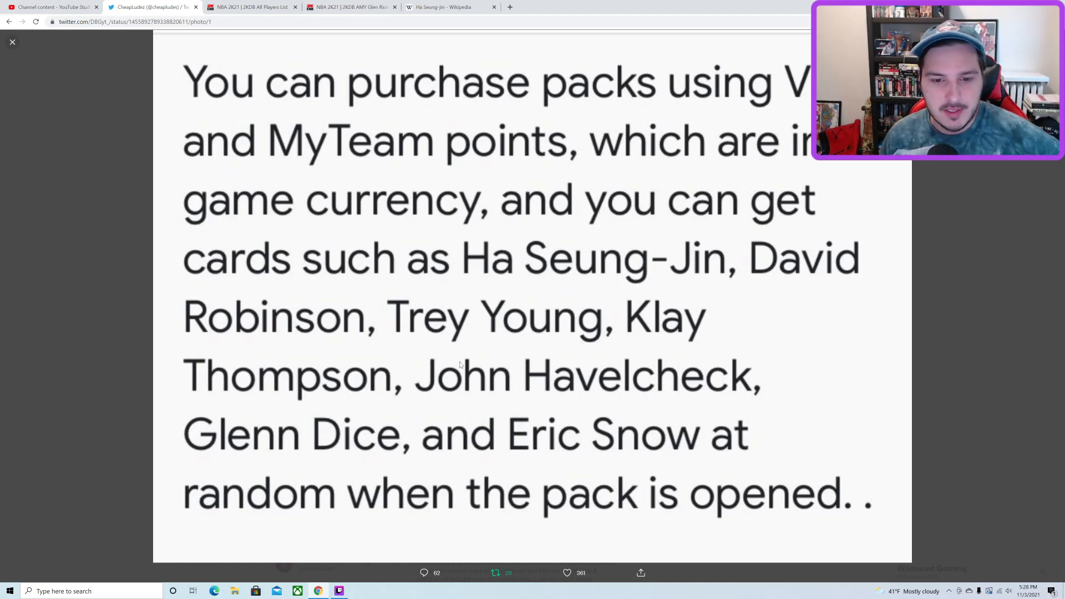
mouse_move(657, 387)
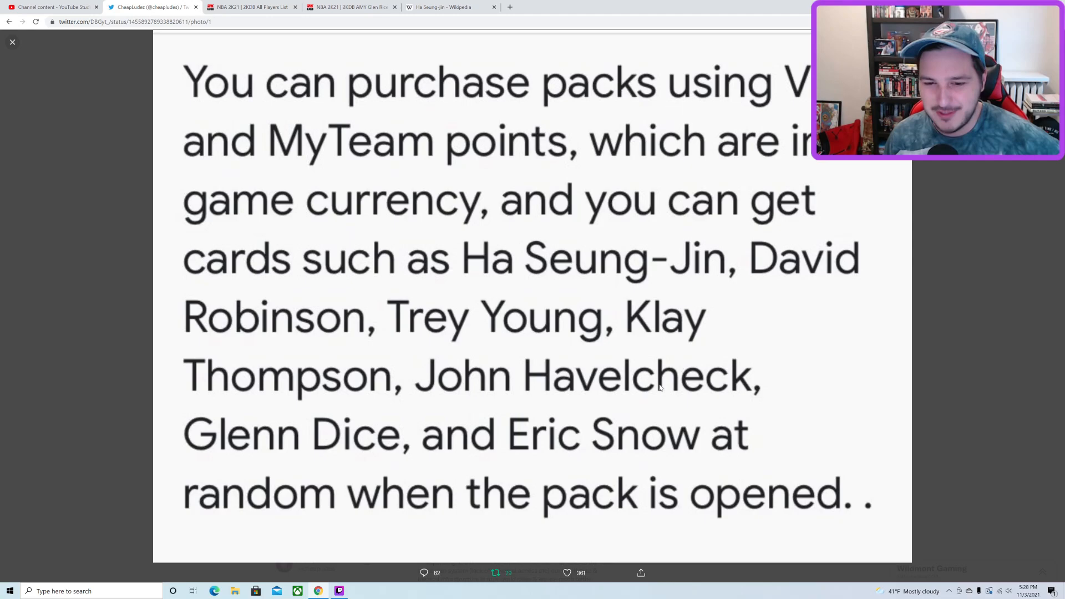
mouse_move(333, 421)
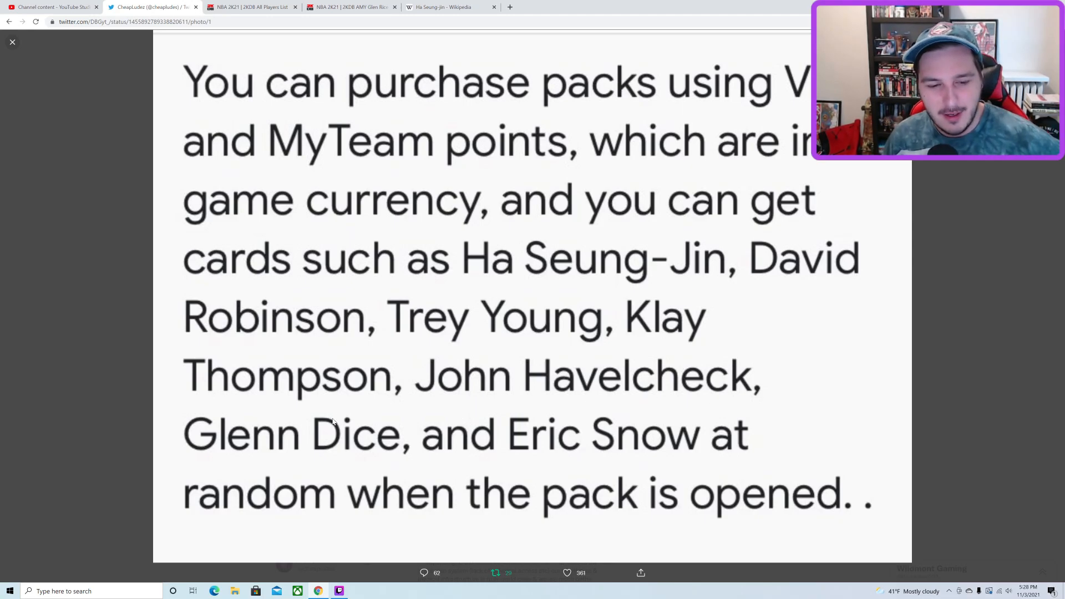
mouse_move(405, 431)
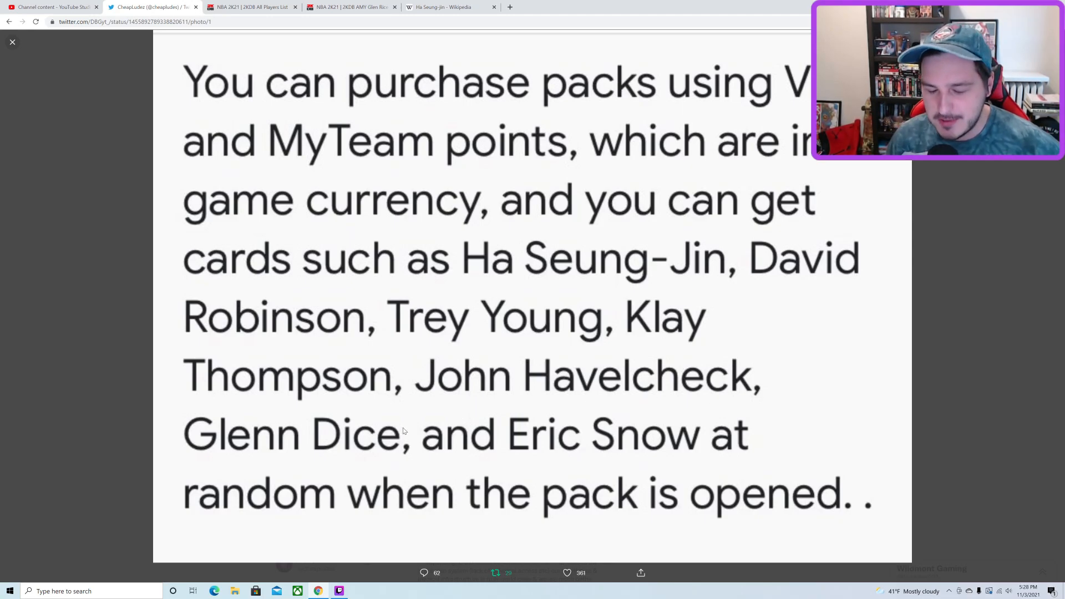
mouse_move(609, 386)
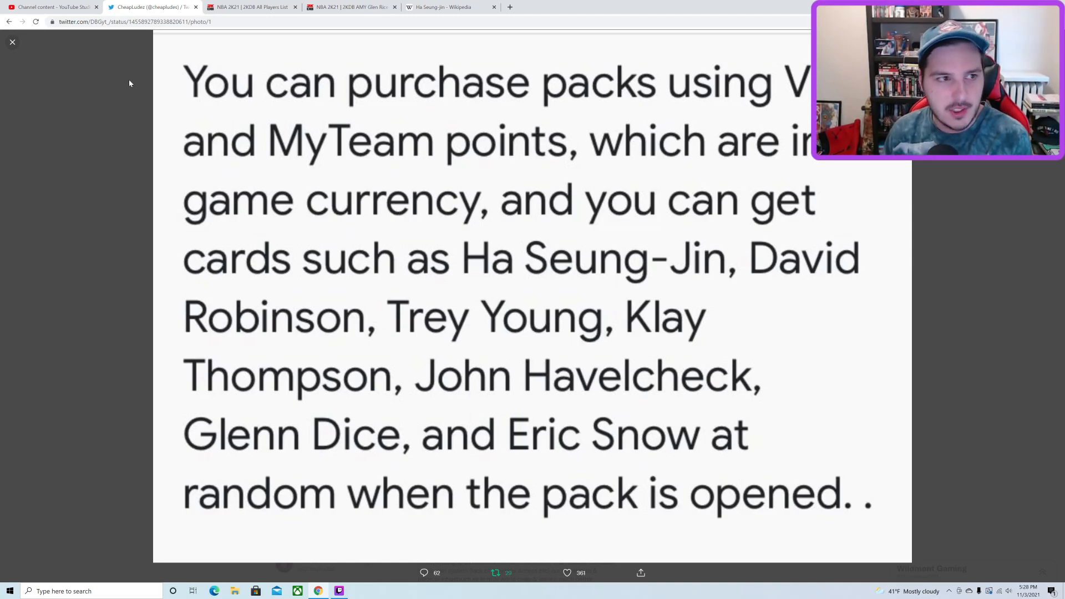
Step: Close the leak image and enlarge the Ha Seung-Jin 89 Flash card screenshot
click(12, 42)
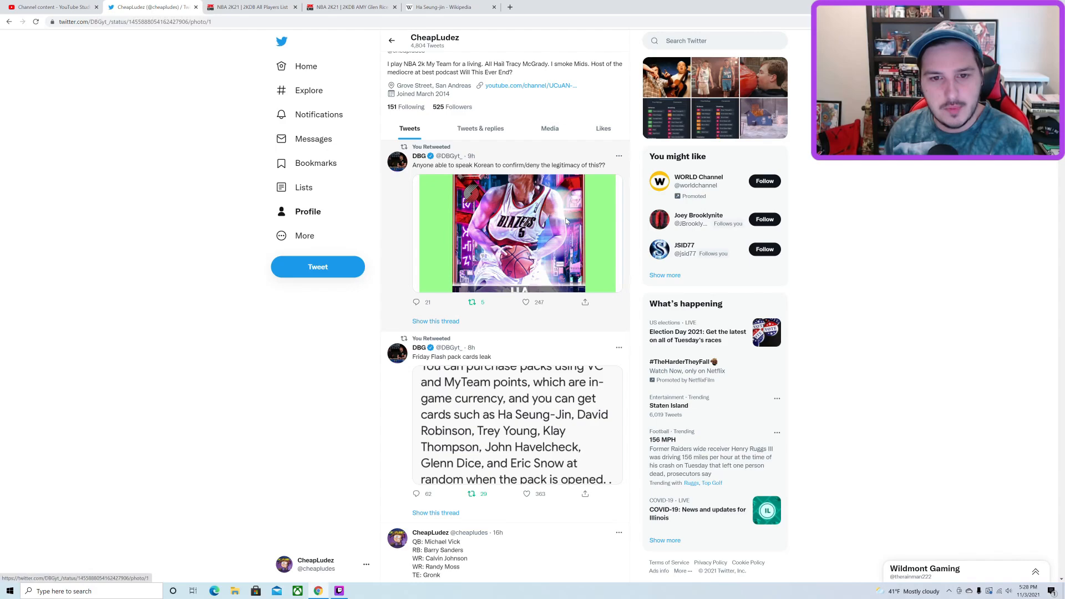
click(517, 233)
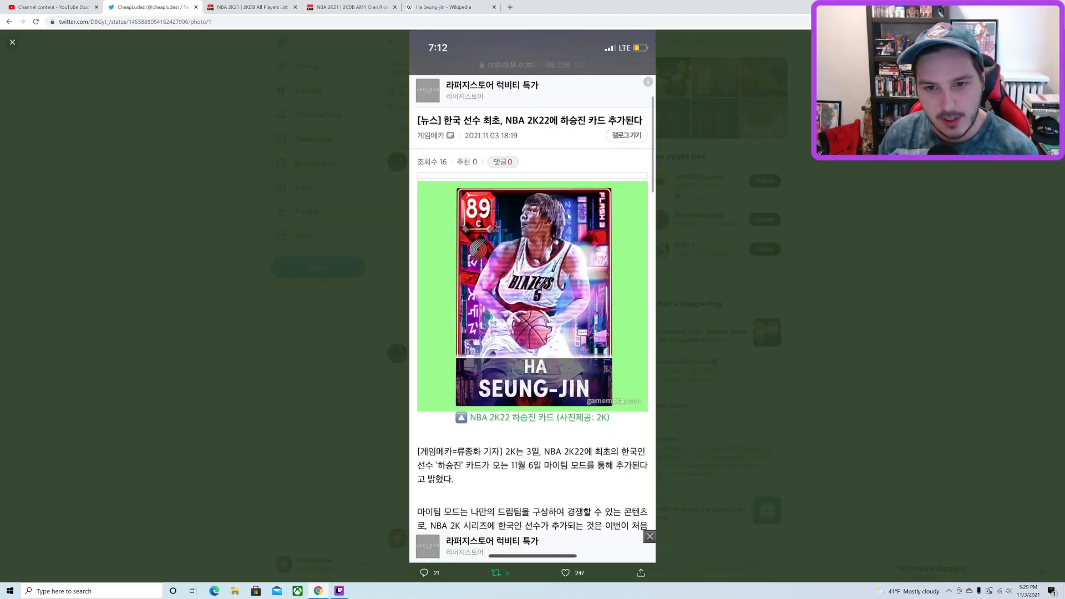
mouse_move(547, 195)
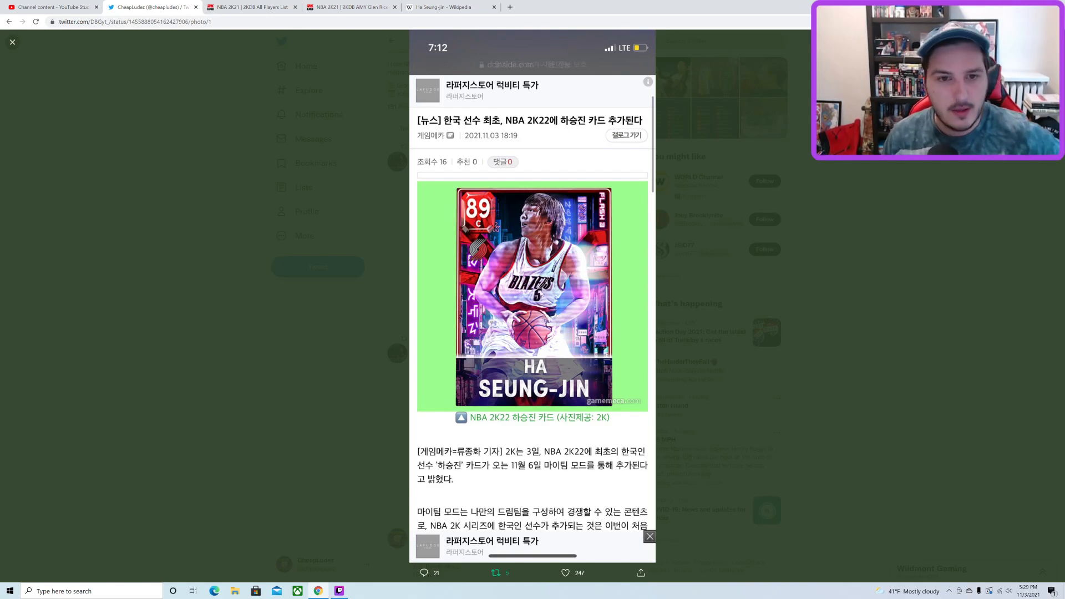
mouse_move(363, 80)
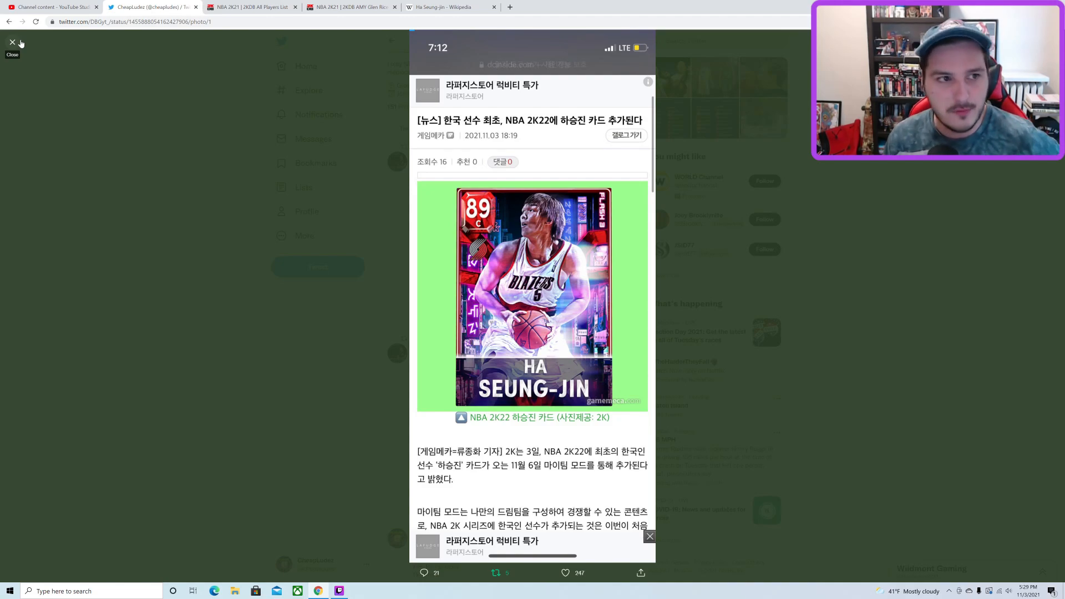
Step: Close the card image, switch to Ha Seung-jin's Wikipedia article, and highlight and scroll its text
click(12, 42)
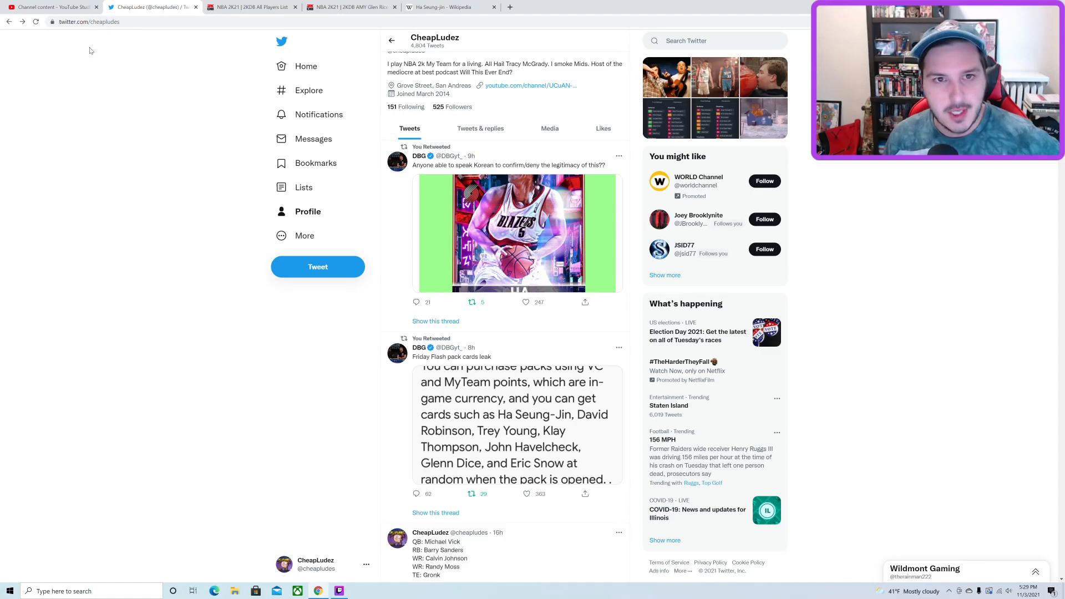
click(448, 7)
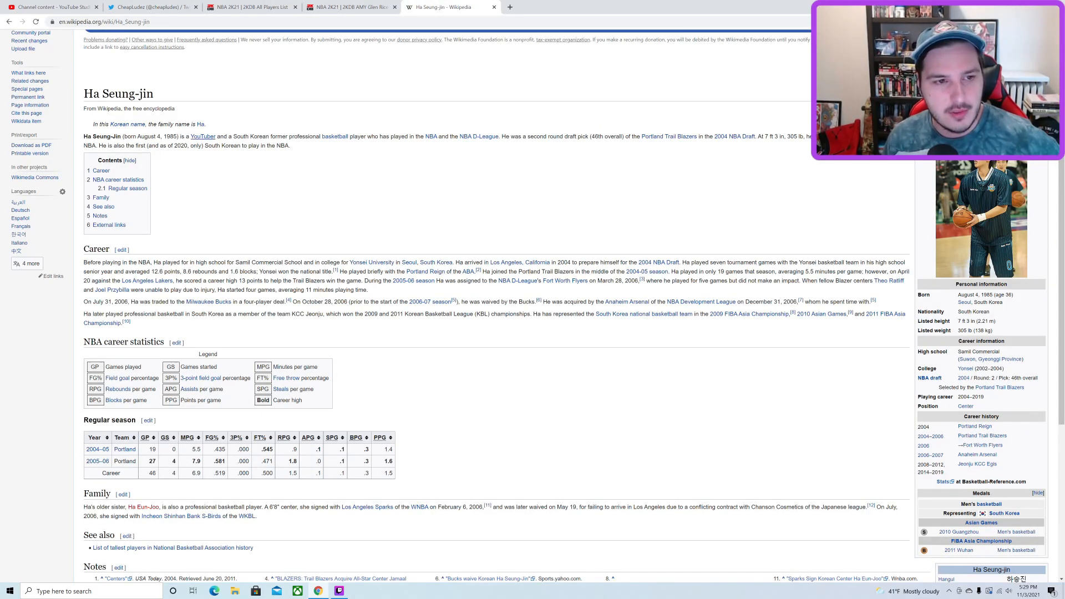
drag(231, 137, 296, 136)
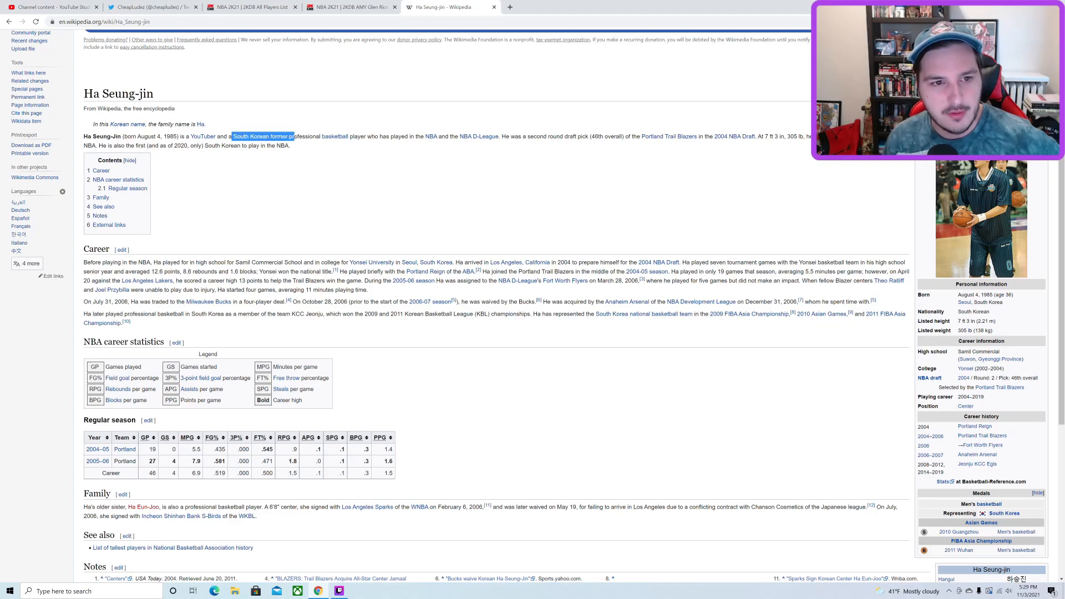
drag(230, 136, 290, 145)
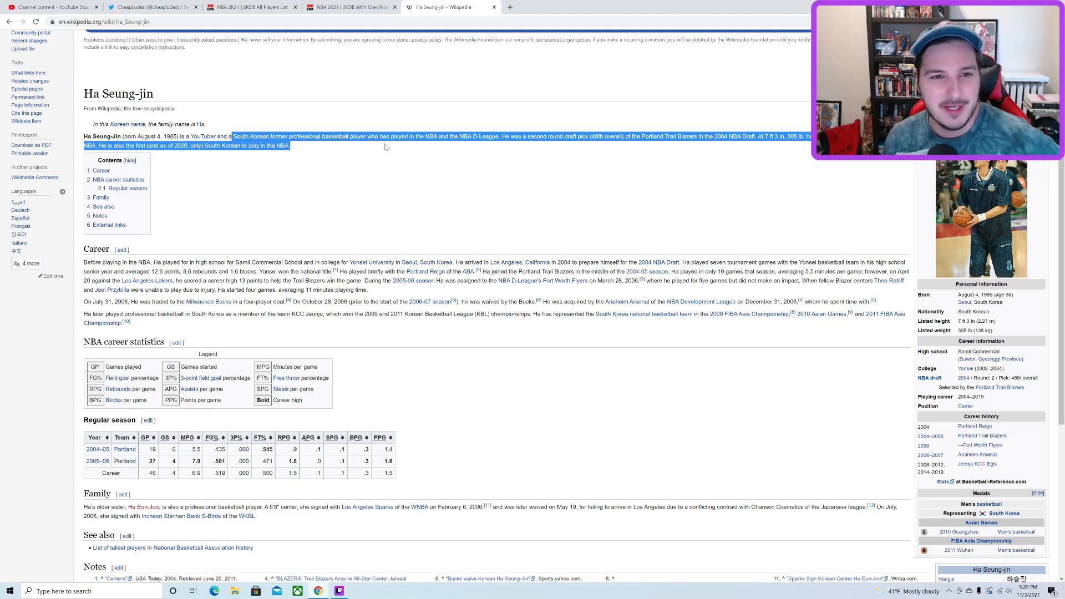
mouse_move(202, 137)
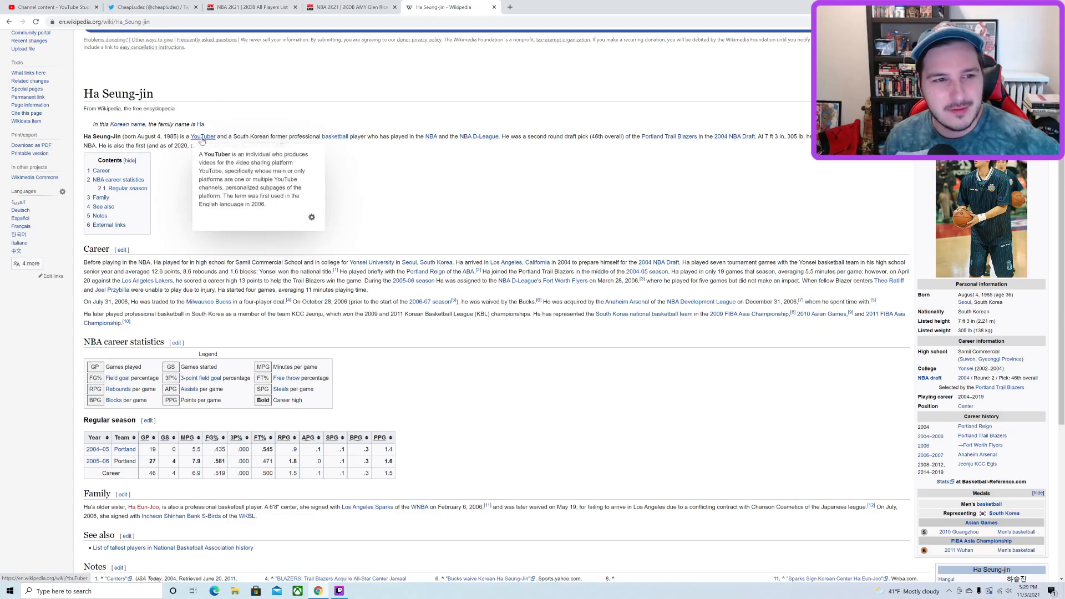
mouse_move(301, 131)
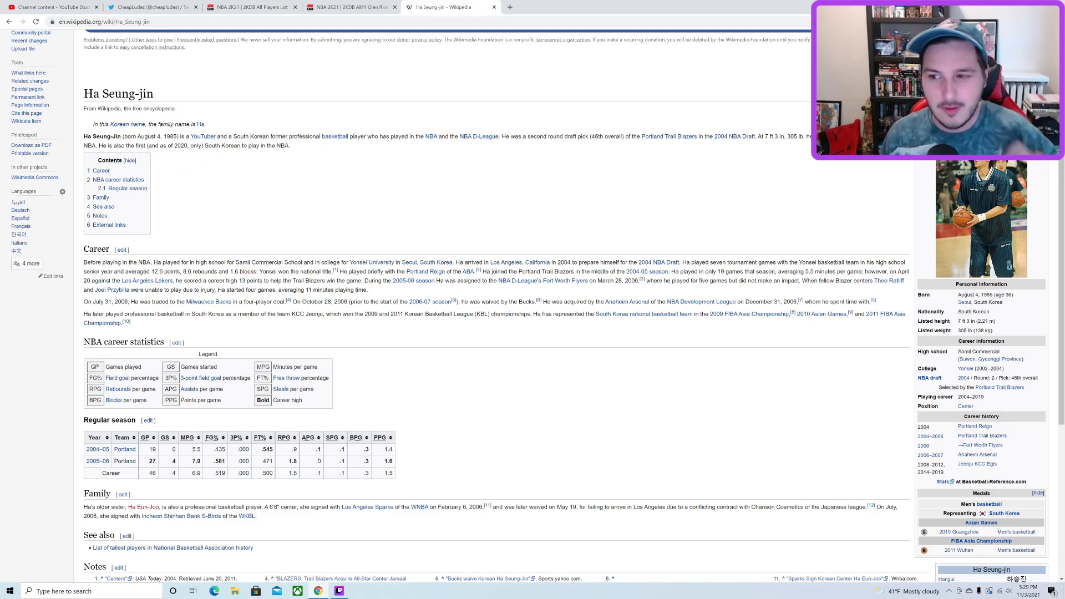
mouse_move(342, 197)
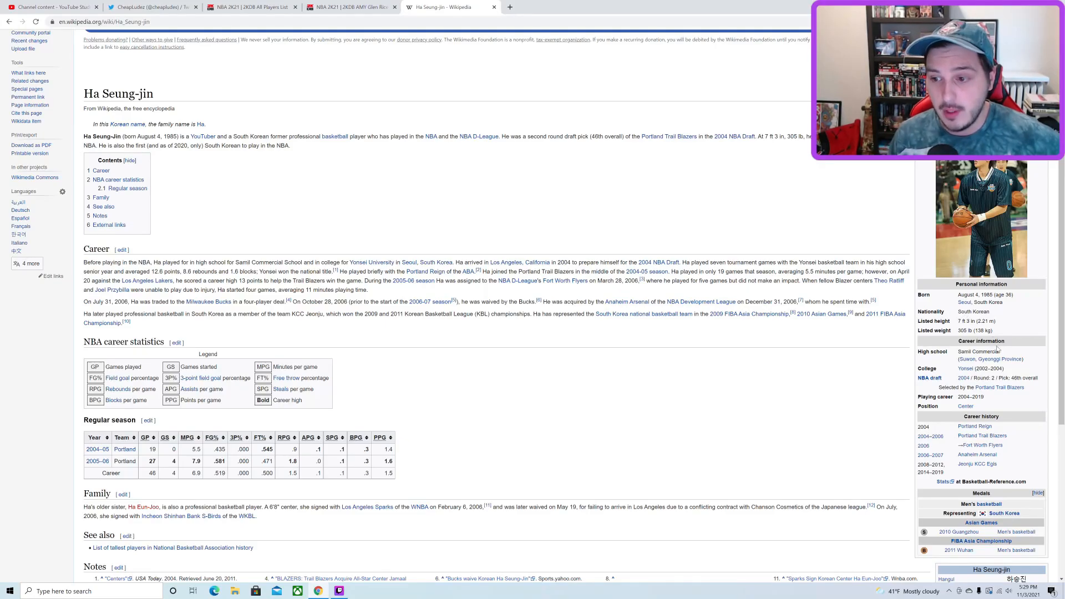
mouse_move(896, 379)
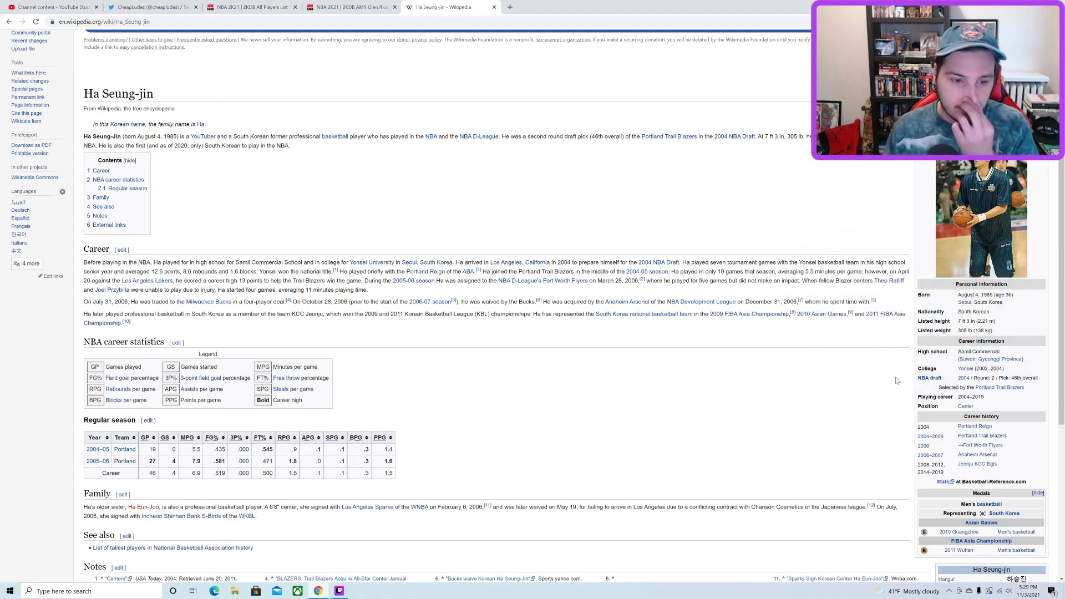
mouse_move(620, 377)
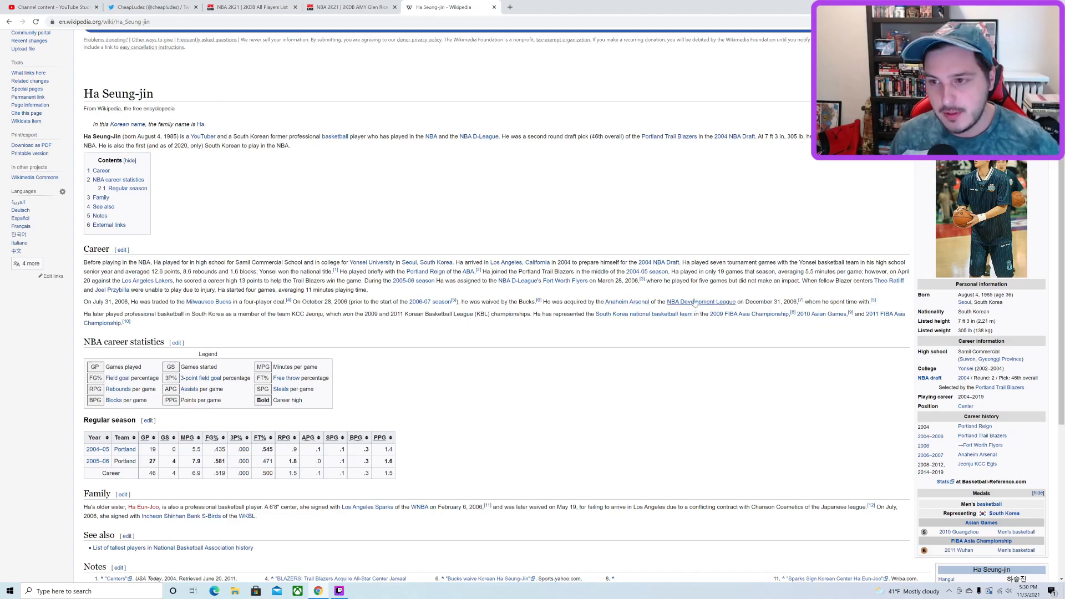
mouse_move(745, 288)
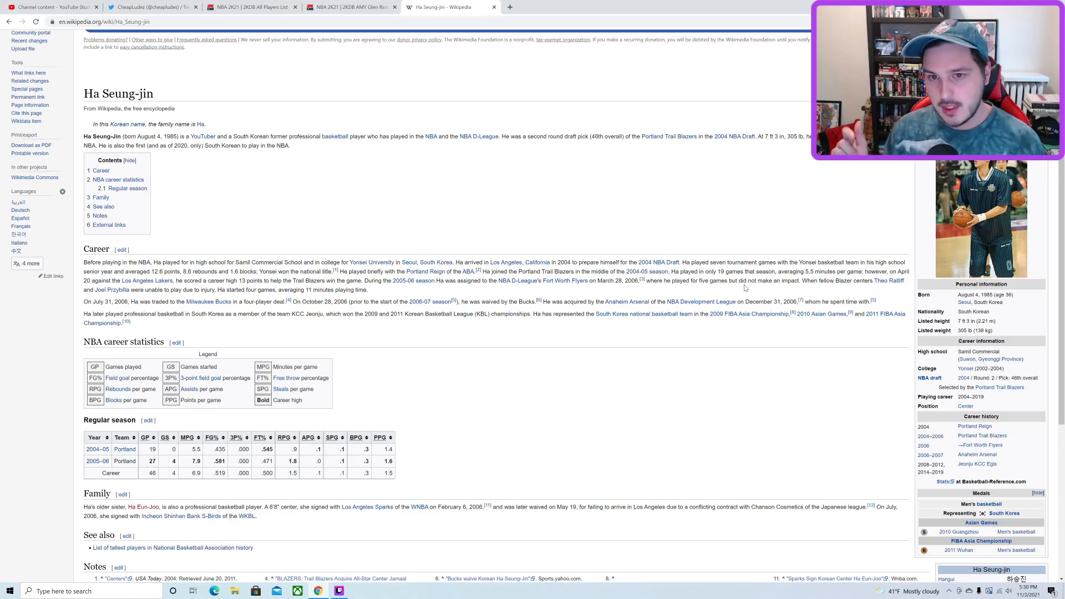
mouse_move(692, 293)
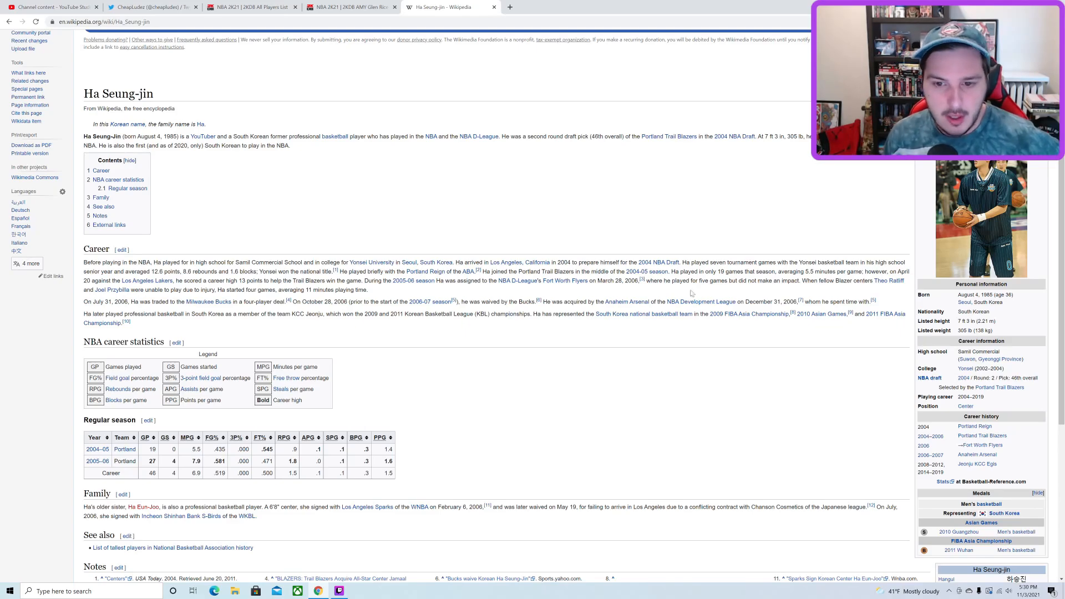
mouse_move(827, 318)
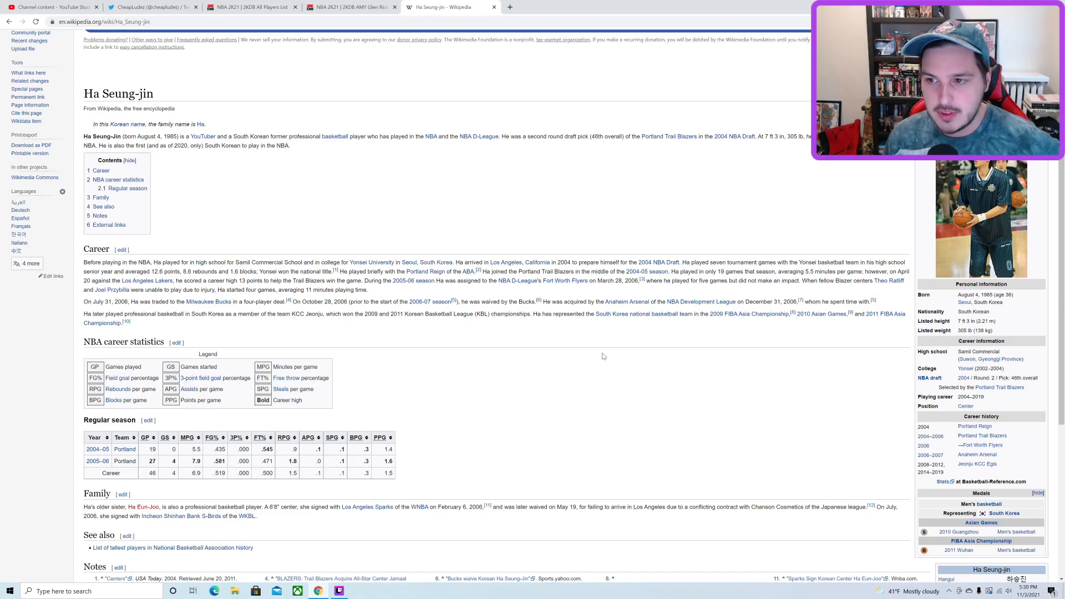
mouse_move(392, 392)
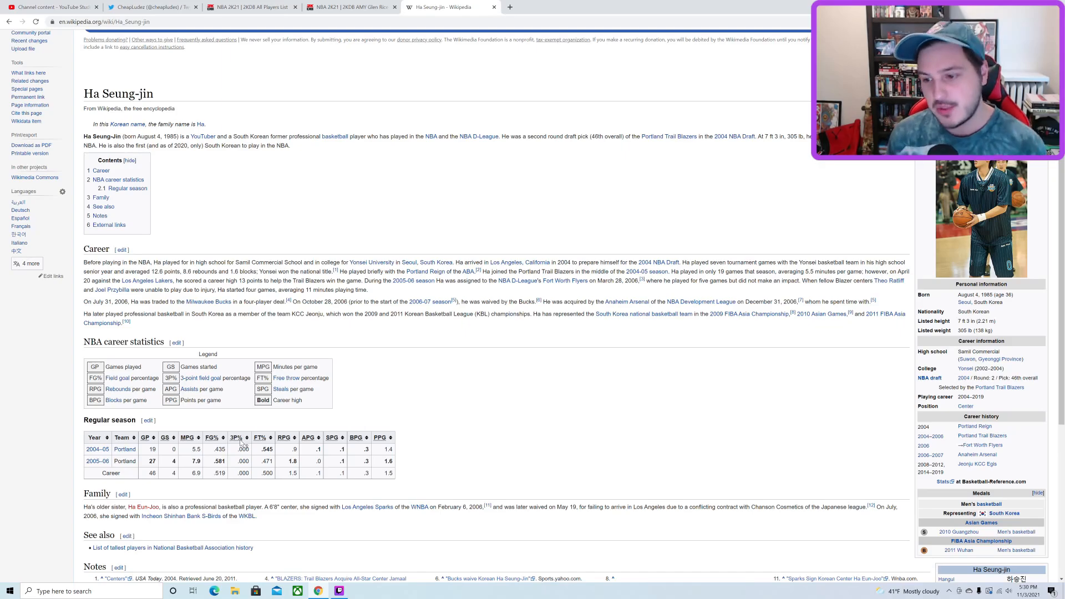
mouse_move(360, 214)
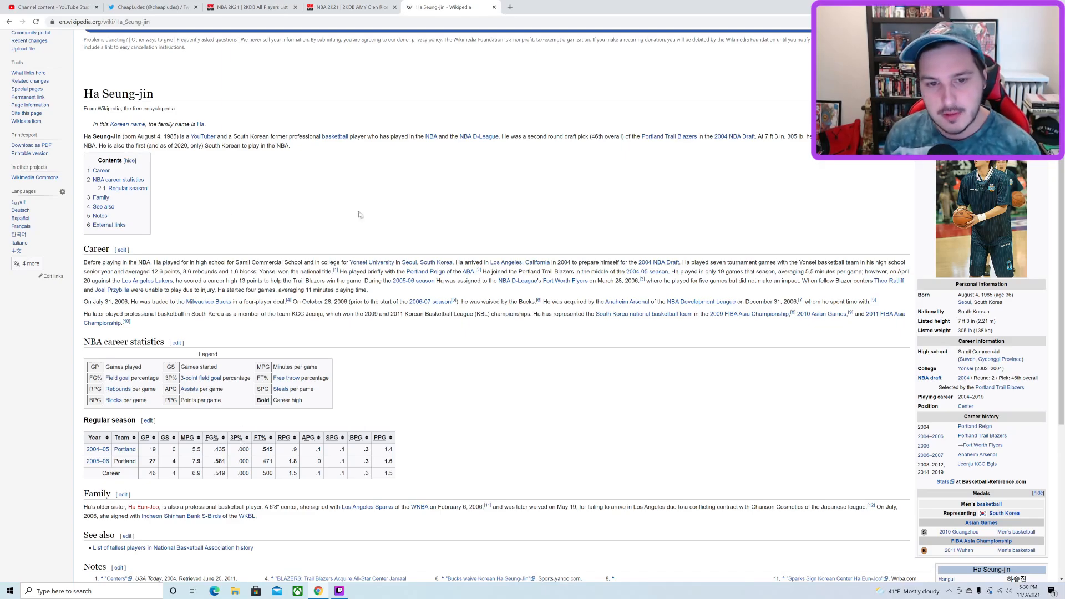
scroll(up, 3)
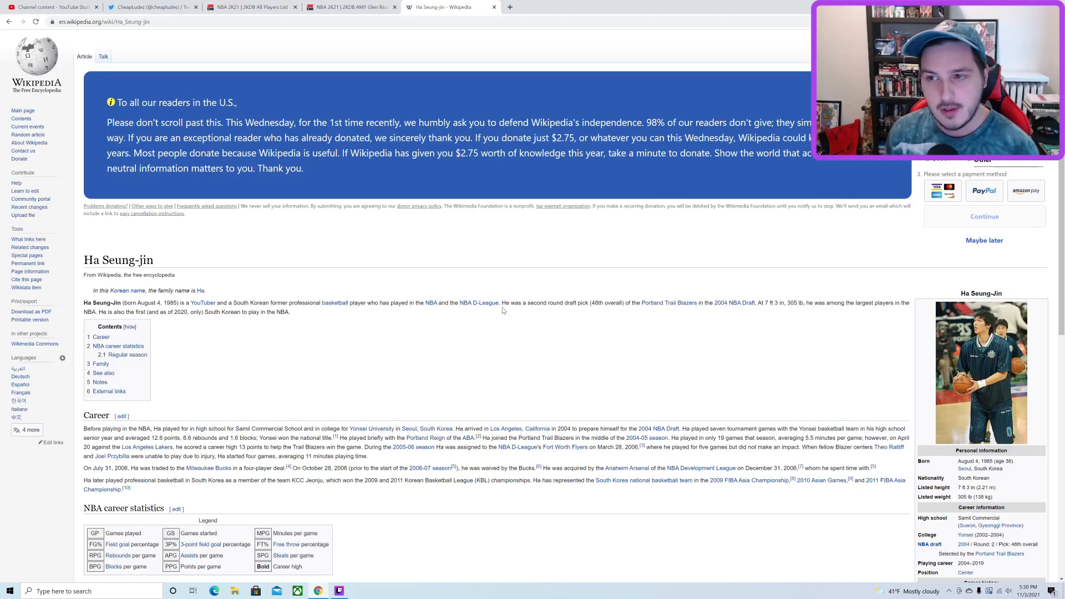
scroll(down, 3)
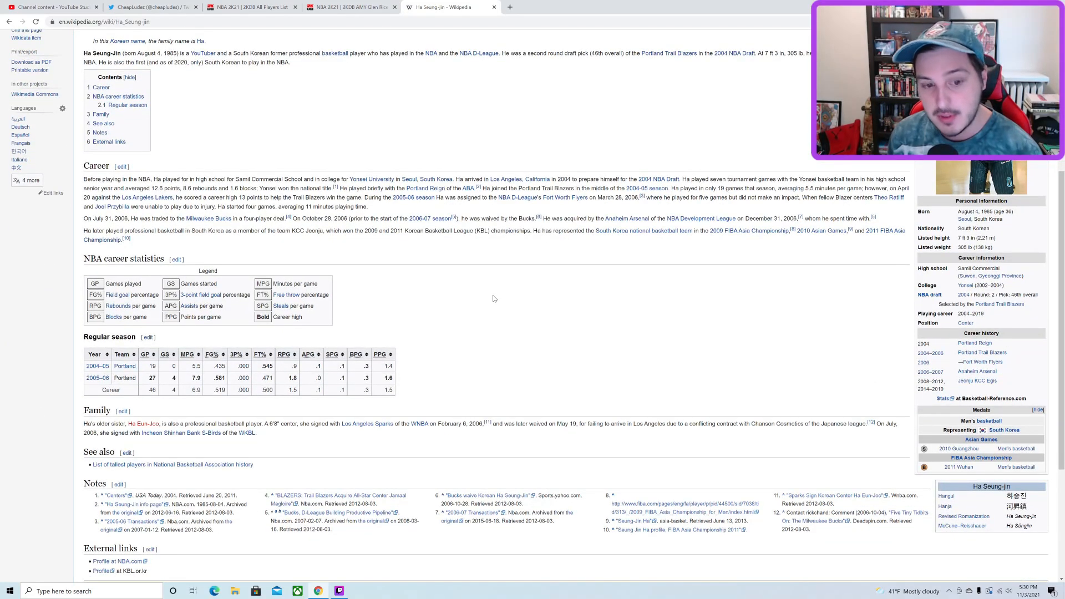
scroll(up, 3)
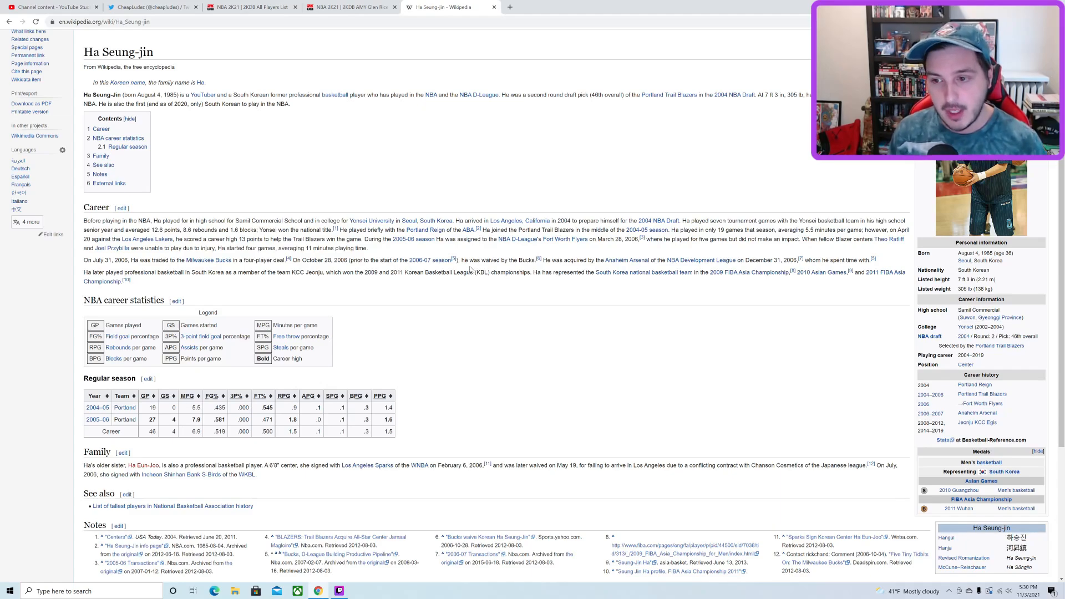
mouse_move(576, 202)
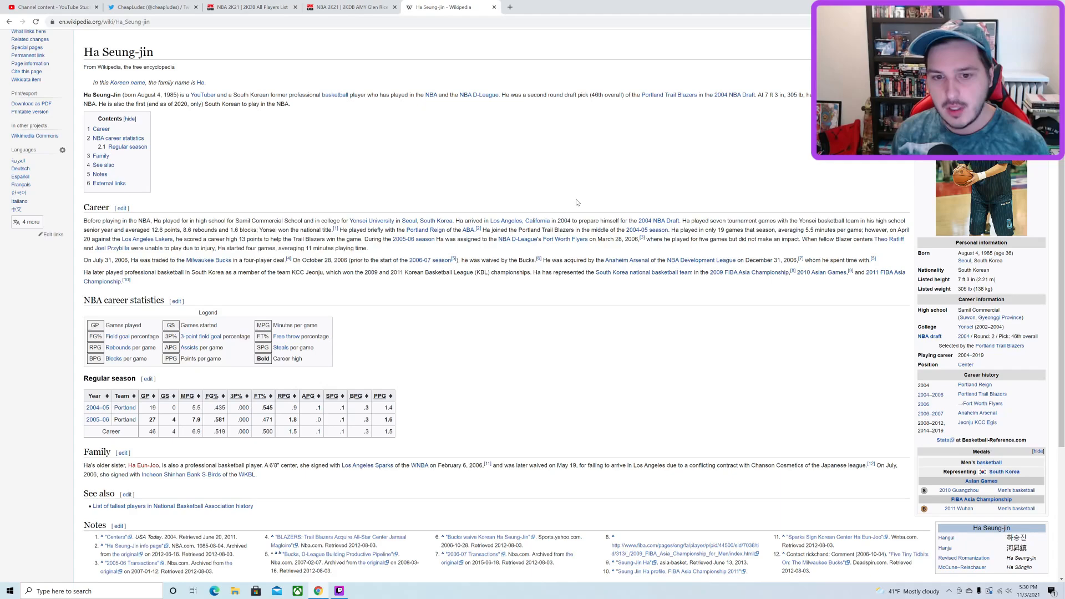
mouse_move(561, 209)
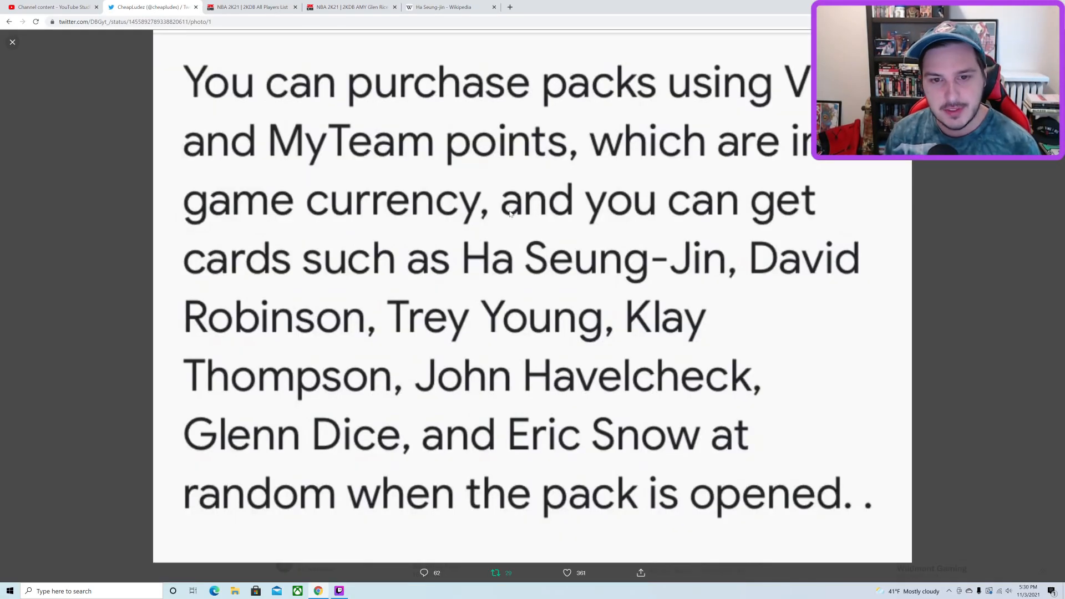
mouse_move(579, 278)
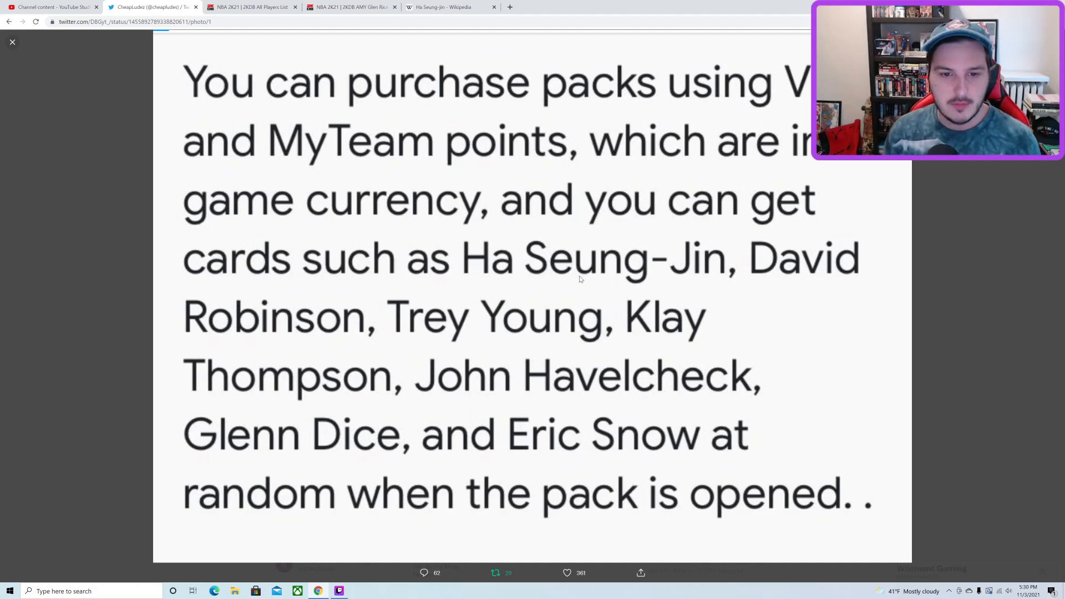
mouse_move(674, 263)
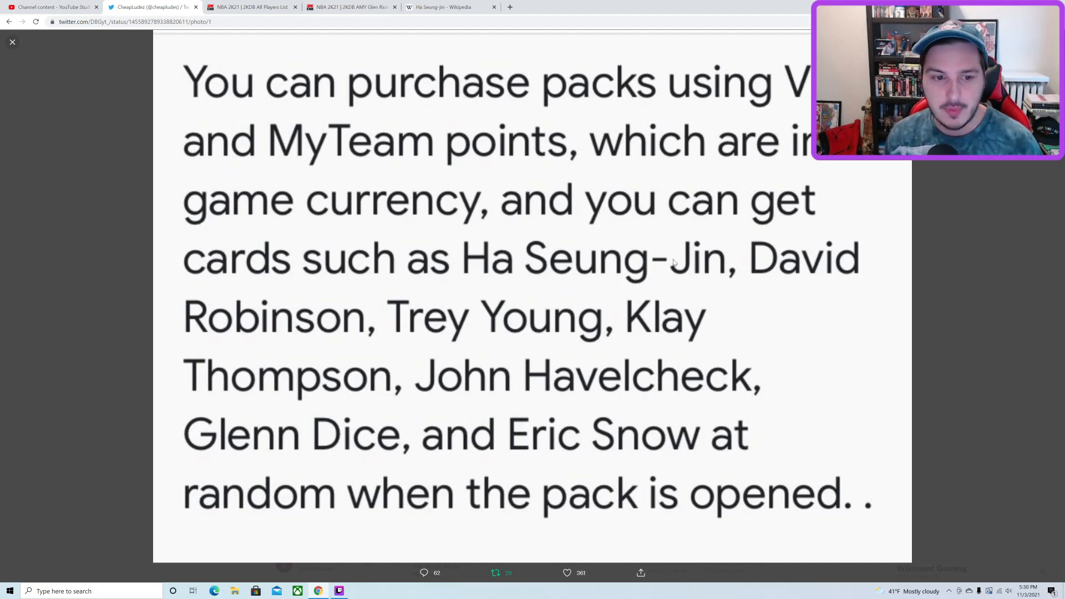
mouse_move(650, 252)
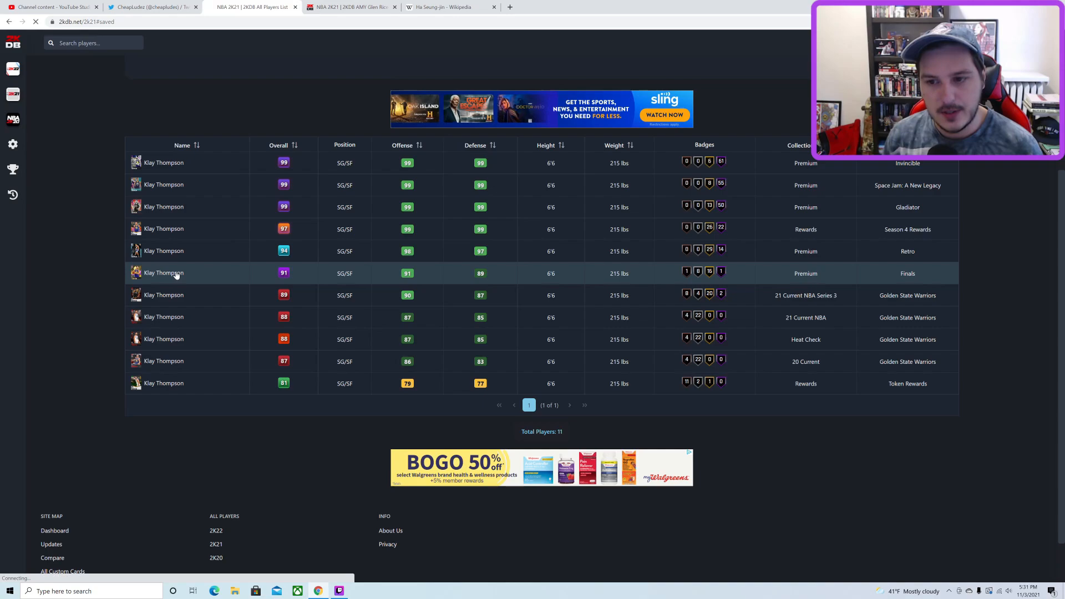
Step: Open the 91 OVR Finals Klay Thompson card and show its PS5/XB Series badges
click(163, 273)
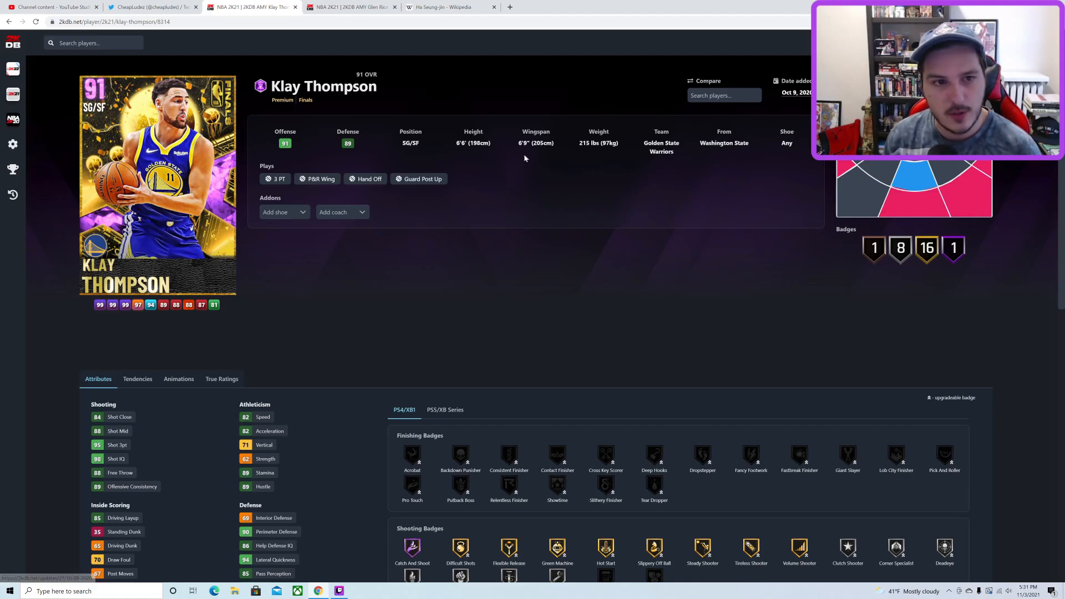
mouse_move(409, 209)
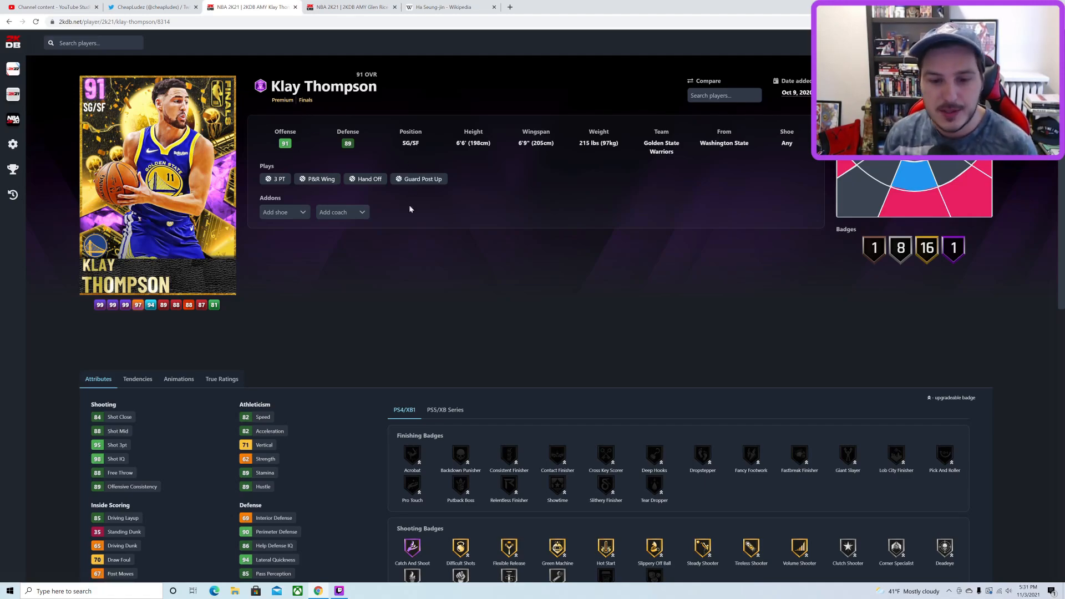
mouse_move(509, 260)
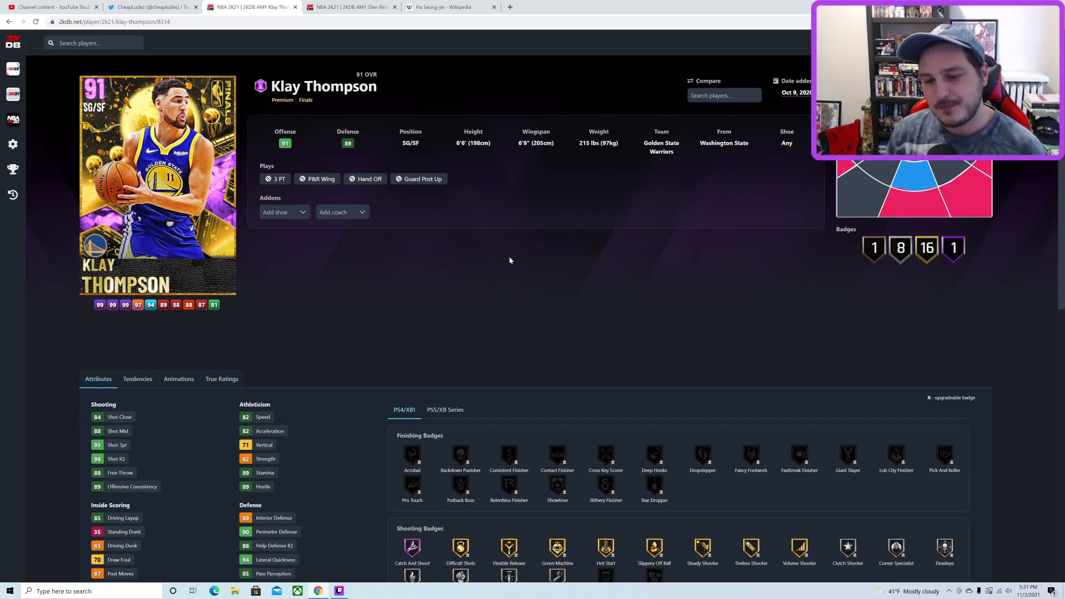
scroll(down, 3)
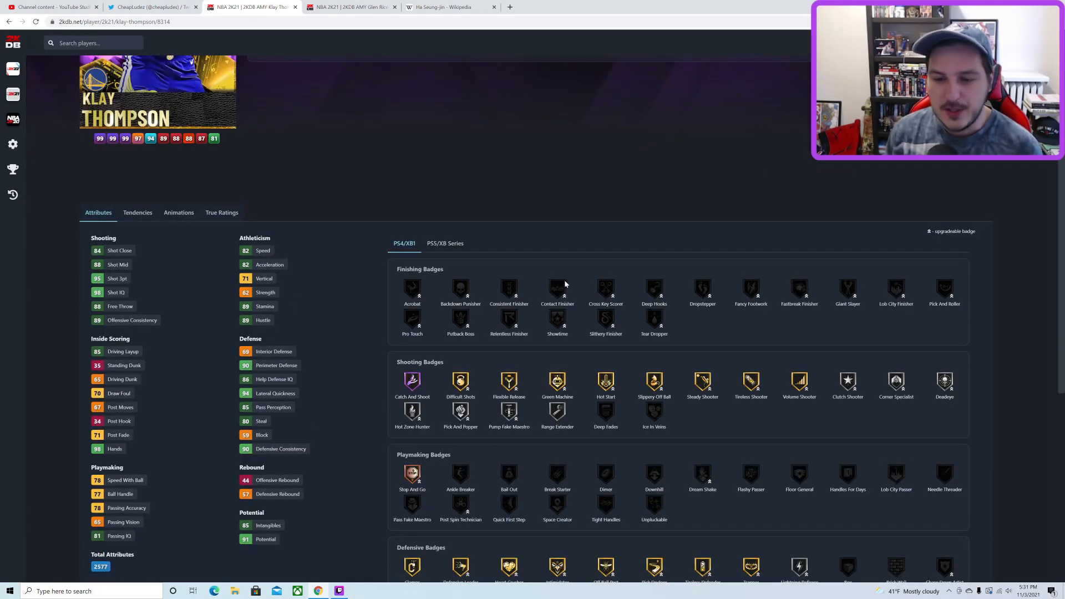
click(444, 243)
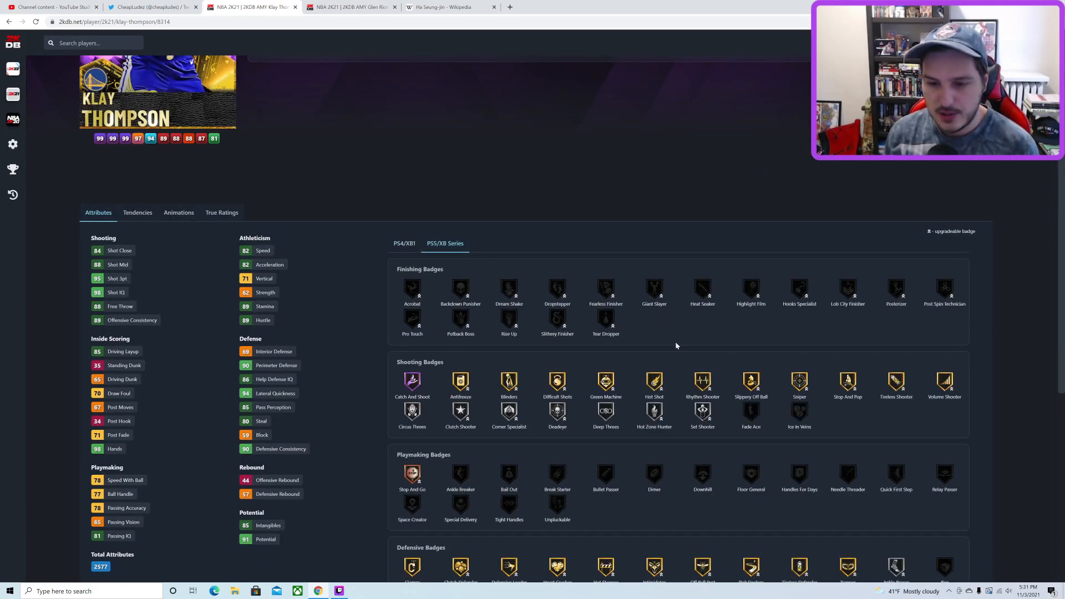
scroll(down, 3)
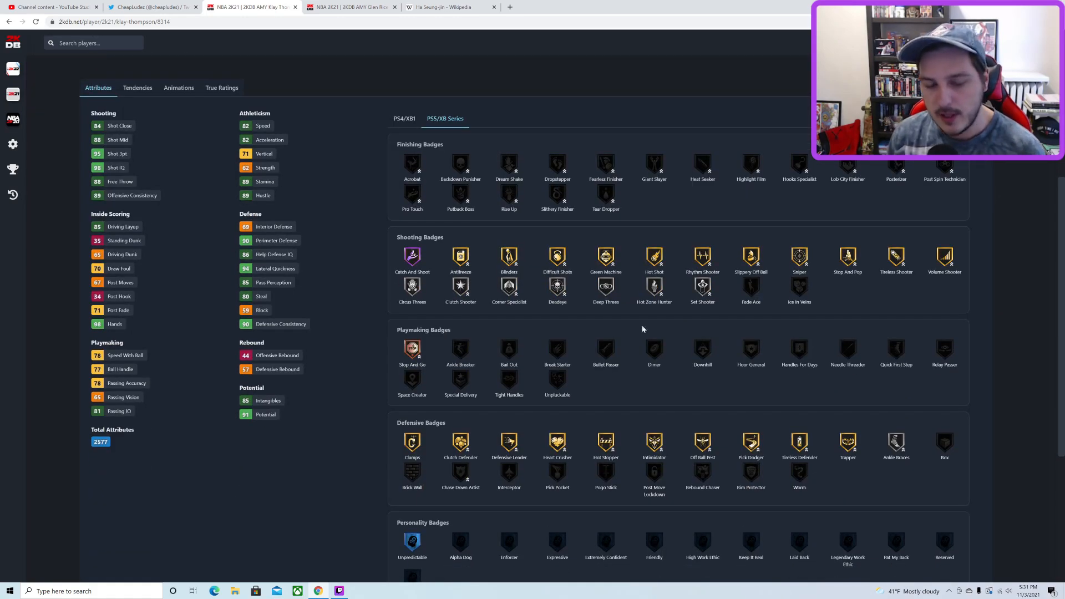
mouse_move(752, 429)
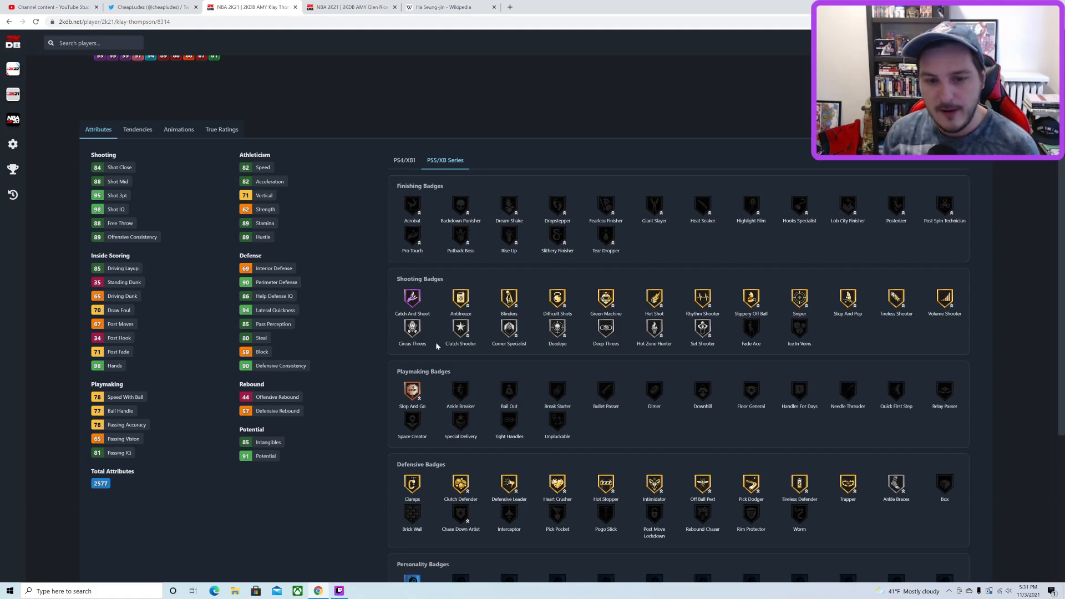
mouse_move(620, 272)
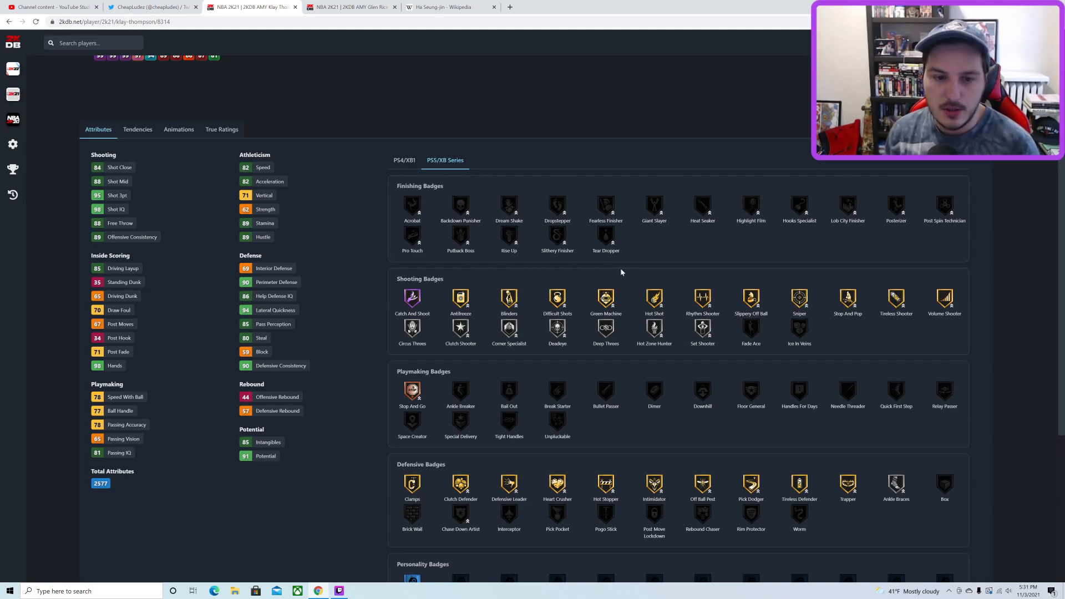
Step: Scroll through Klay Thompson's attributes and badges, recheck the leak tweet, then return
scroll(up, 3)
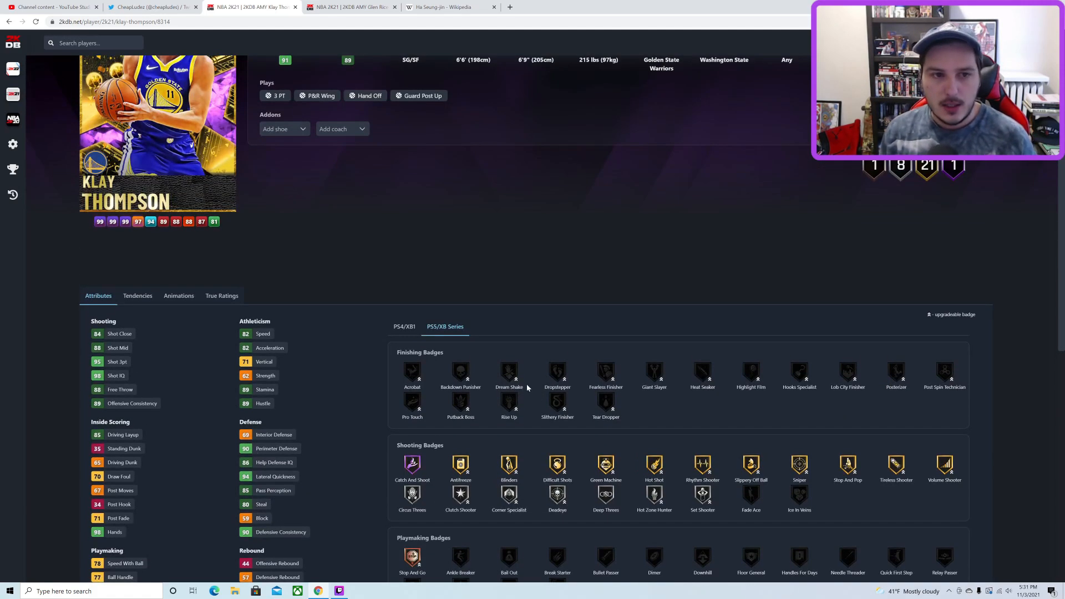
scroll(up, 3)
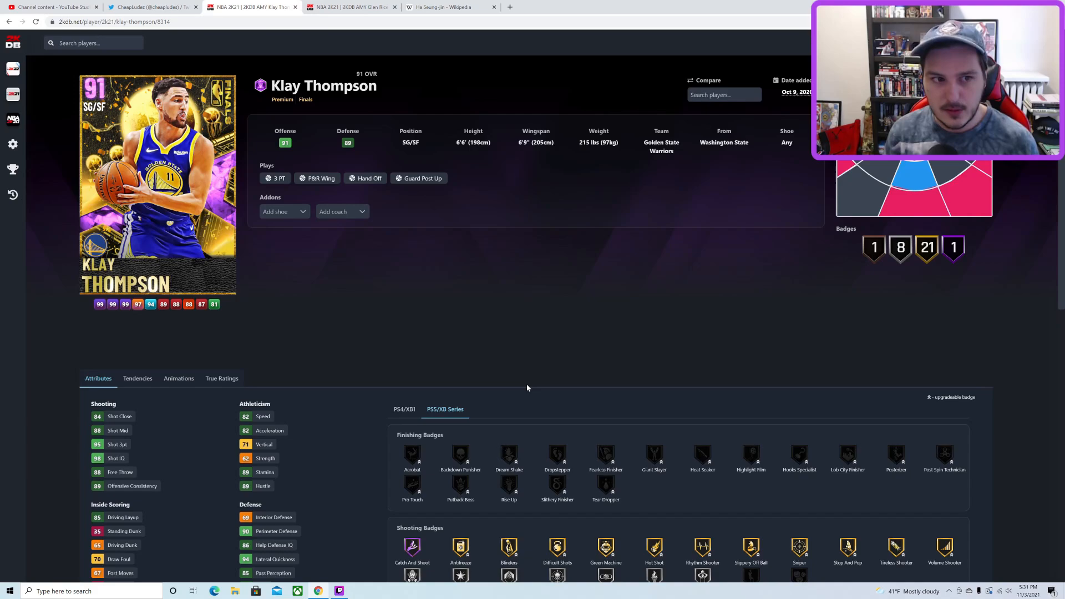
scroll(down, 3)
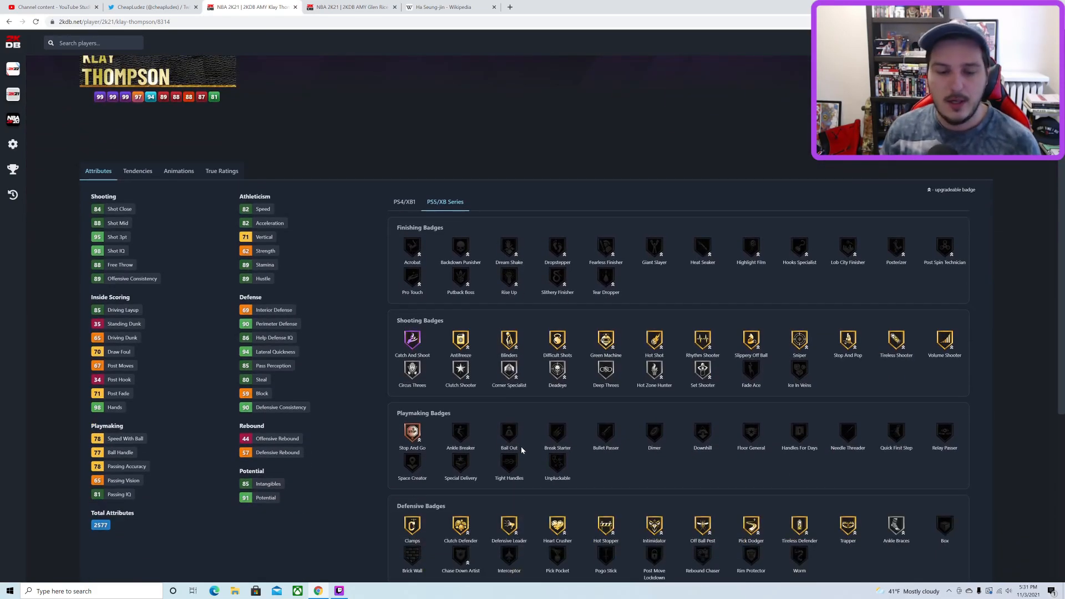
mouse_move(439, 327)
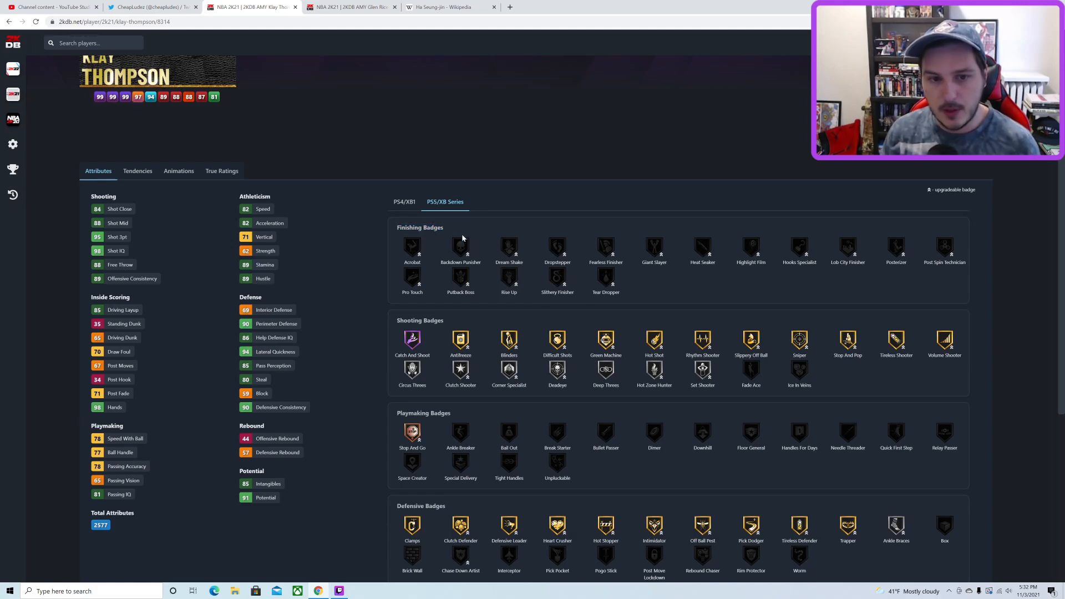
scroll(up, 3)
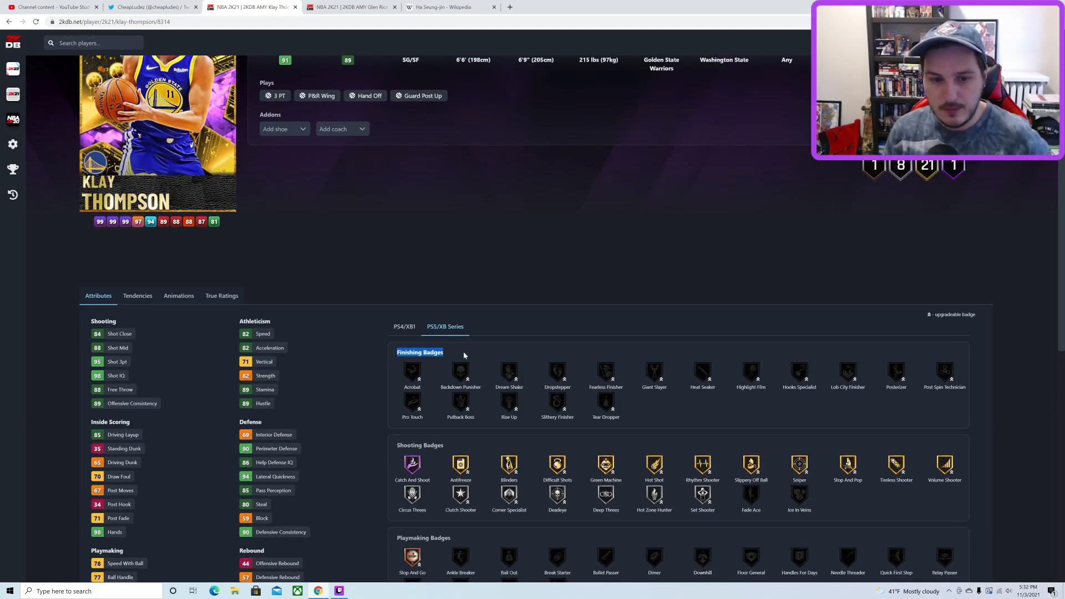
scroll(up, 3)
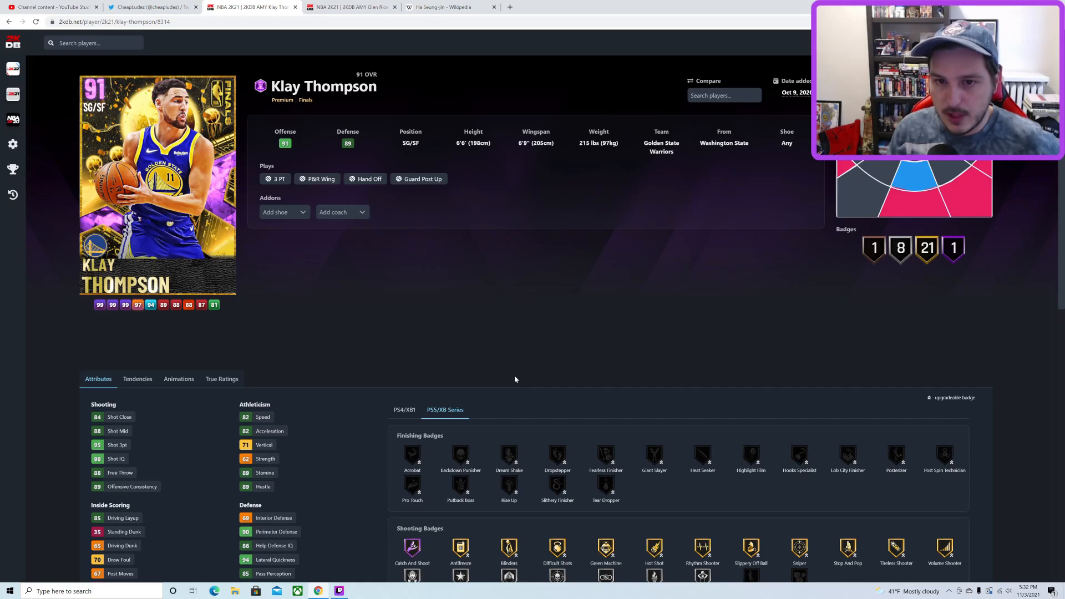
mouse_move(467, 299)
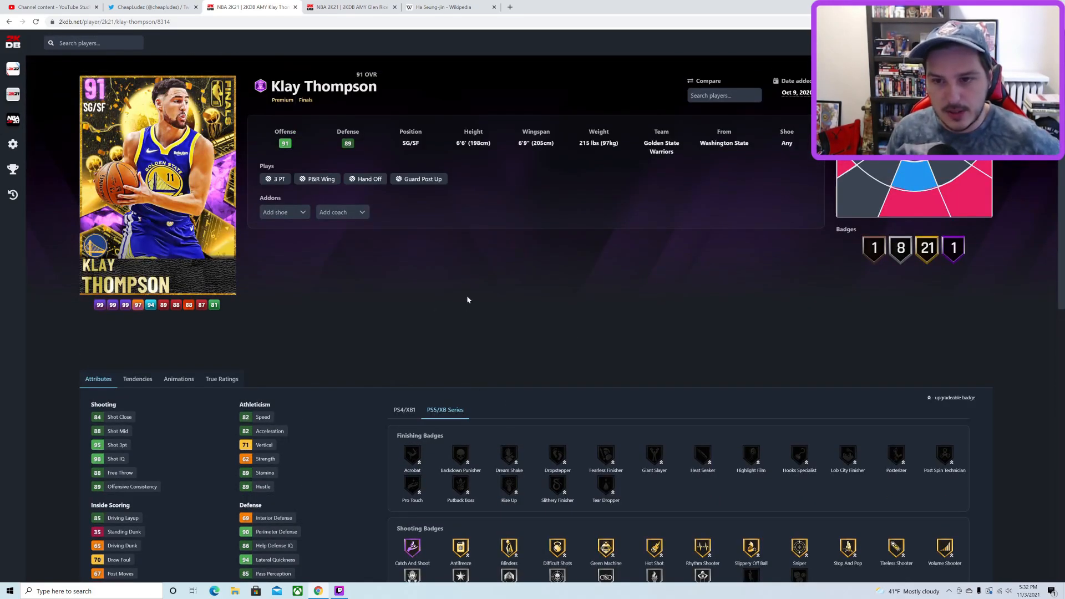
mouse_move(553, 343)
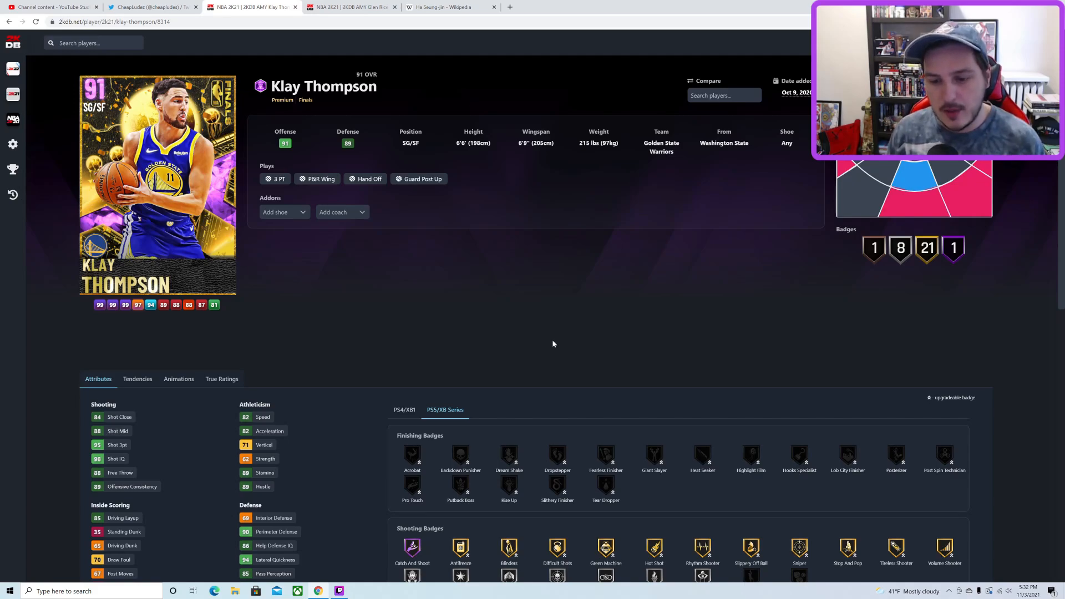
mouse_move(400, 181)
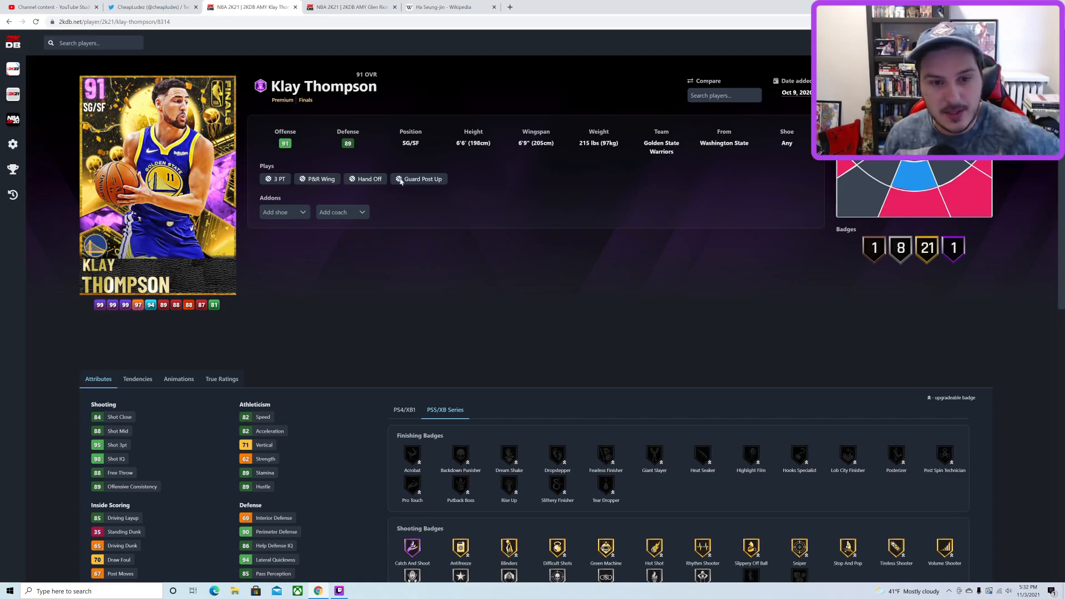
mouse_move(663, 225)
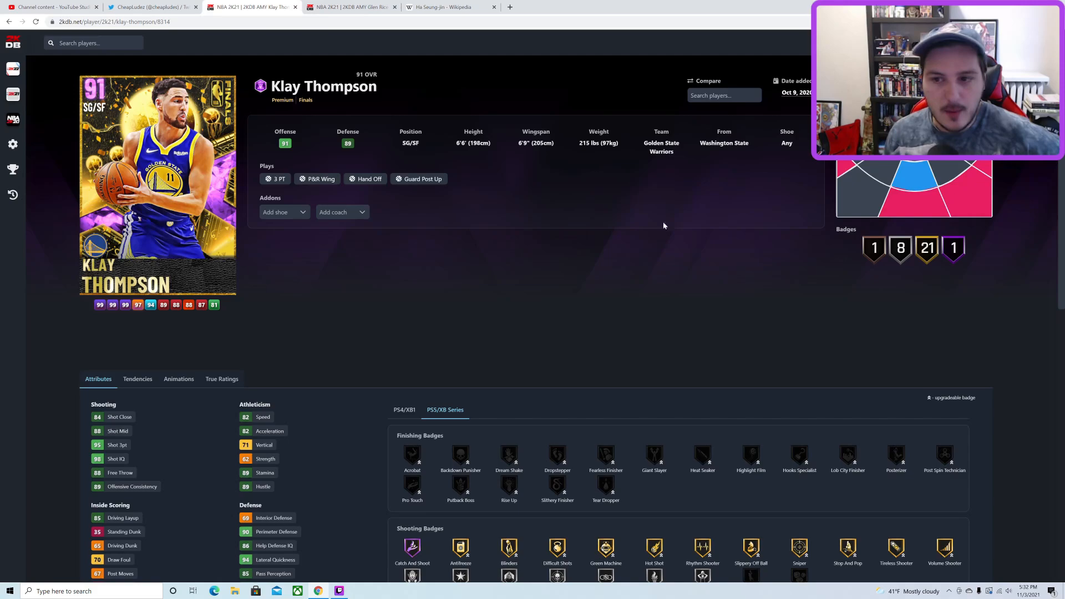
scroll(down, 3)
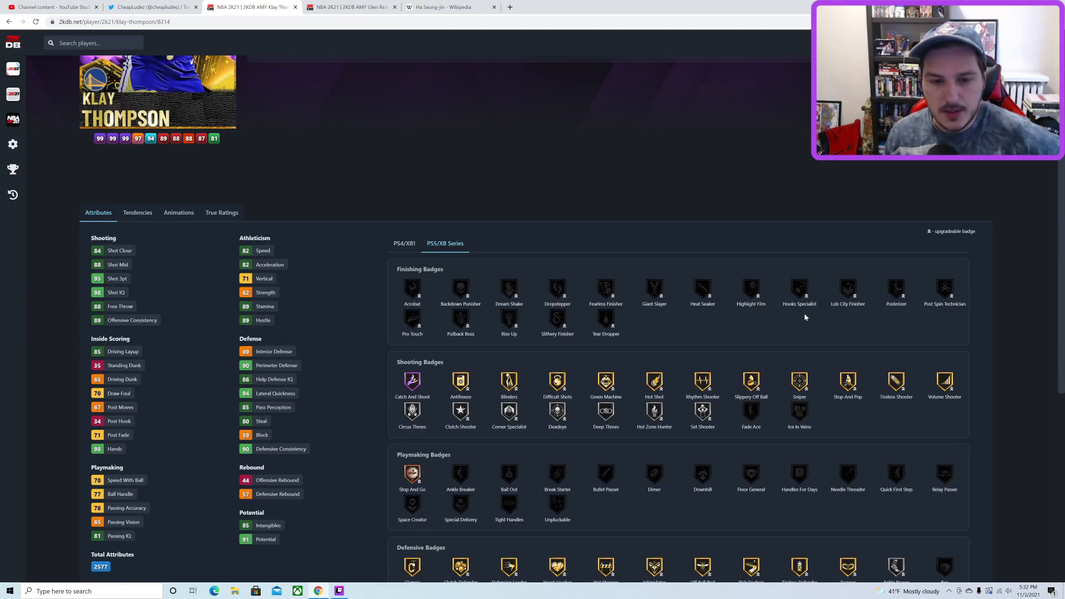
mouse_move(496, 404)
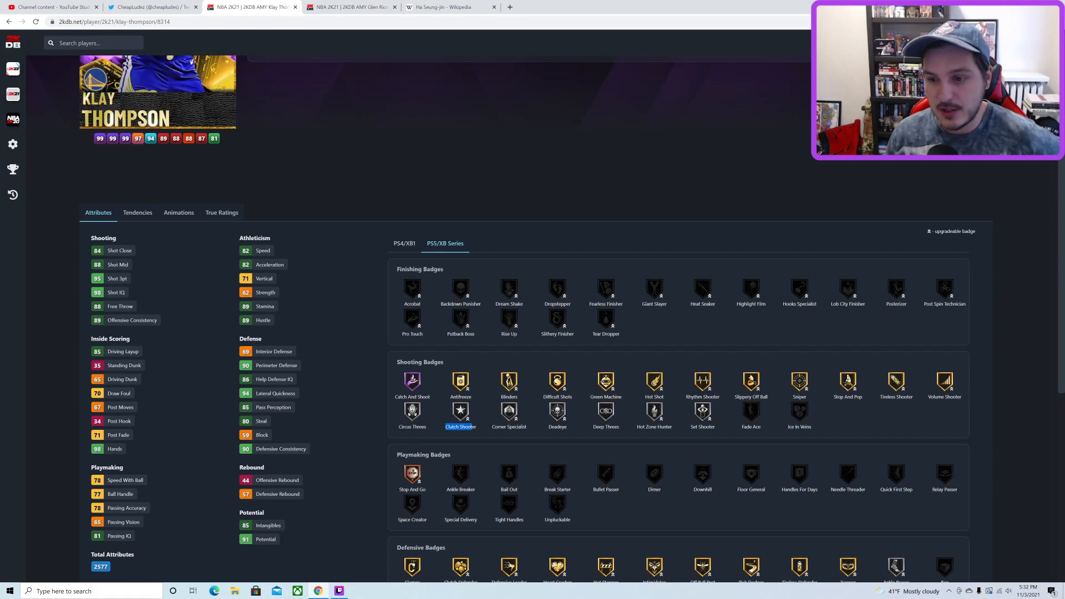
scroll(down, 3)
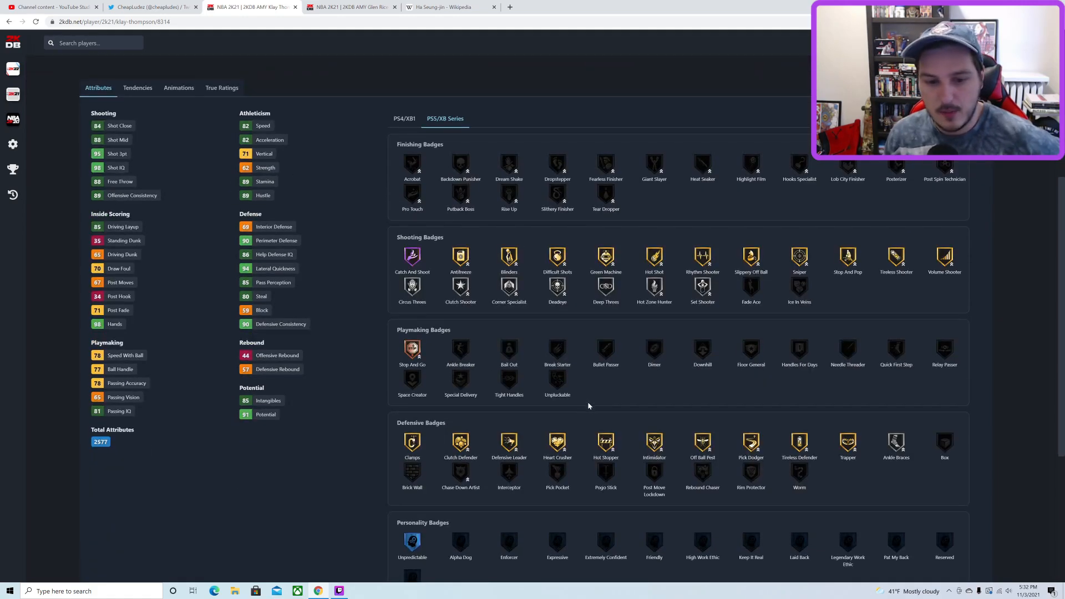
scroll(up, 3)
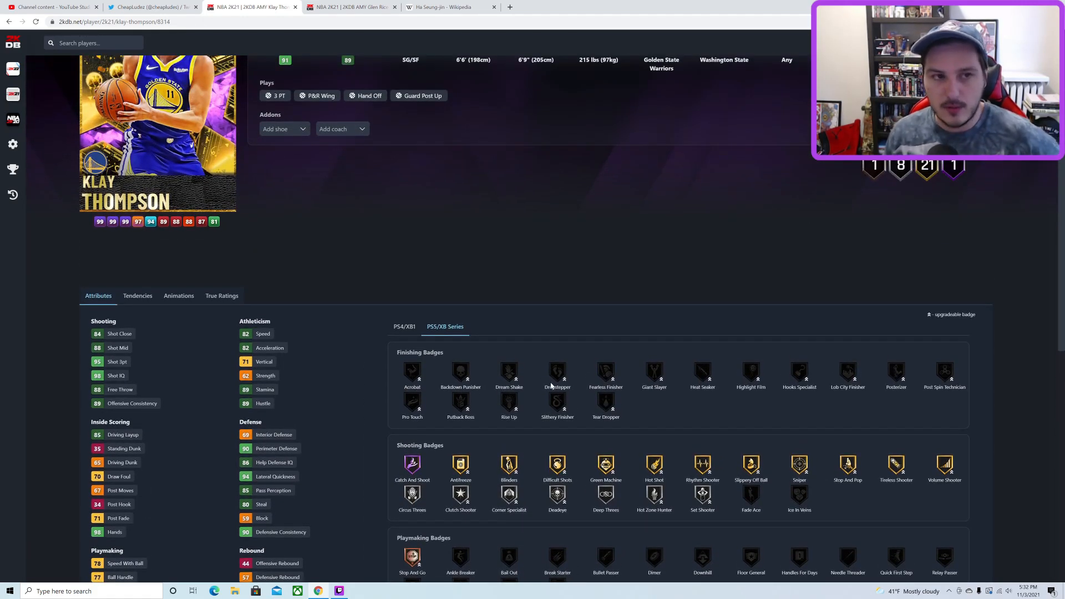
mouse_move(459, 400)
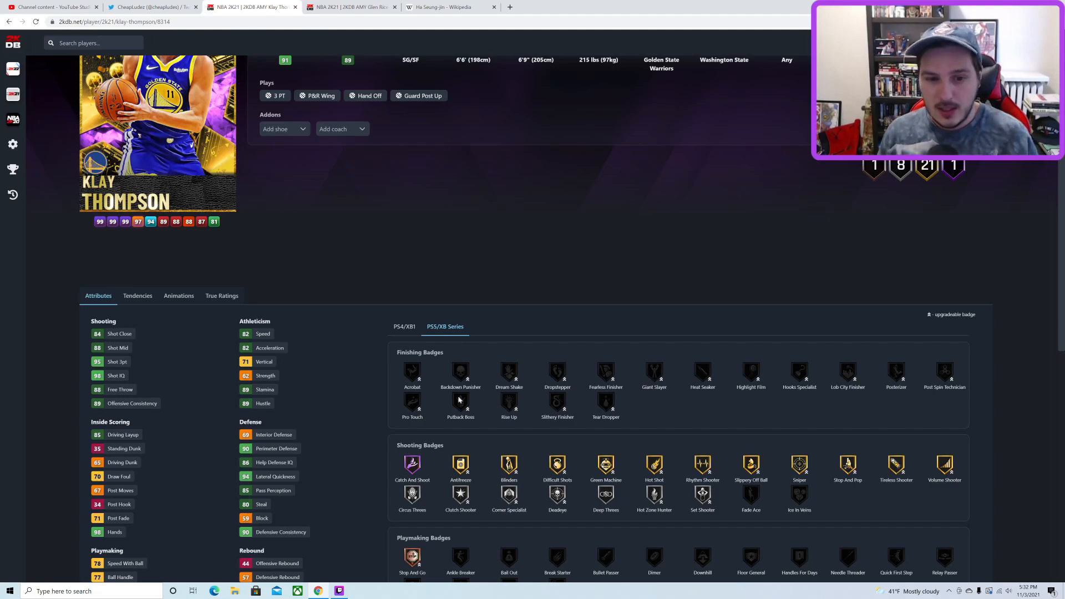
mouse_move(784, 386)
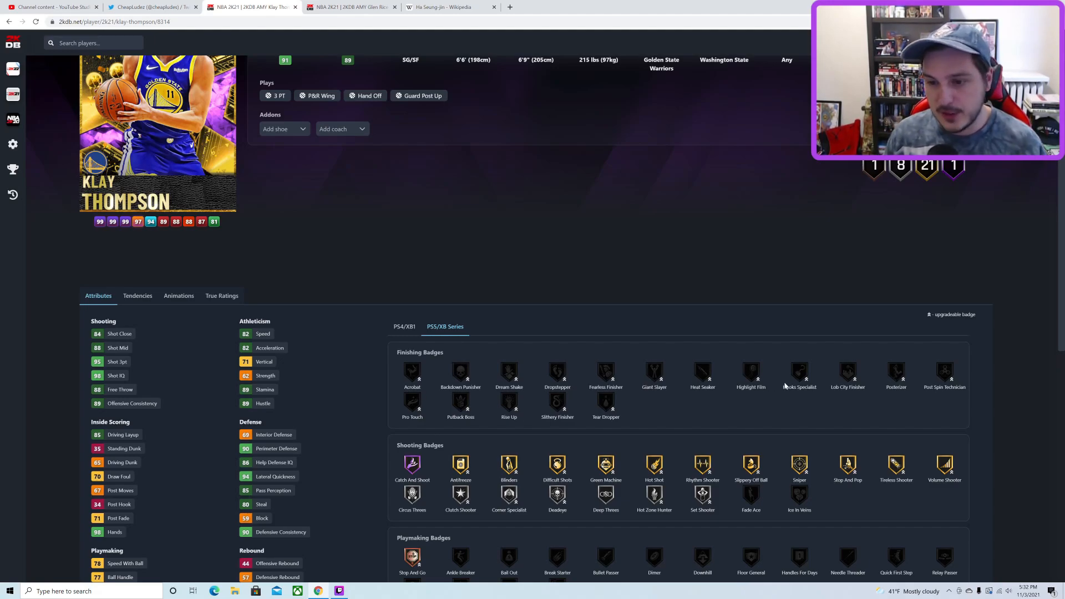
scroll(up, 3)
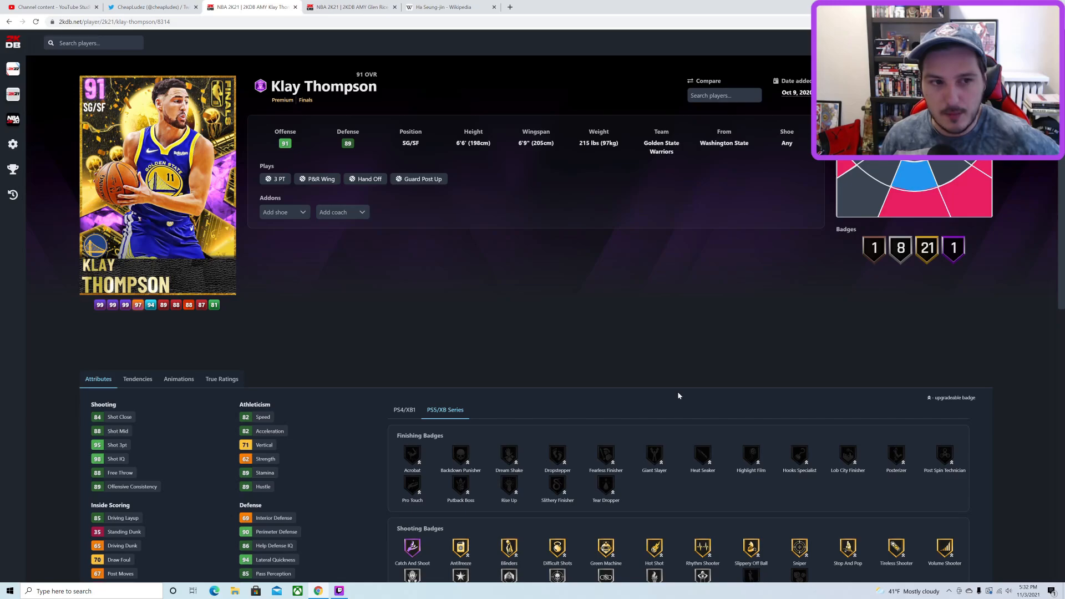
mouse_move(655, 341)
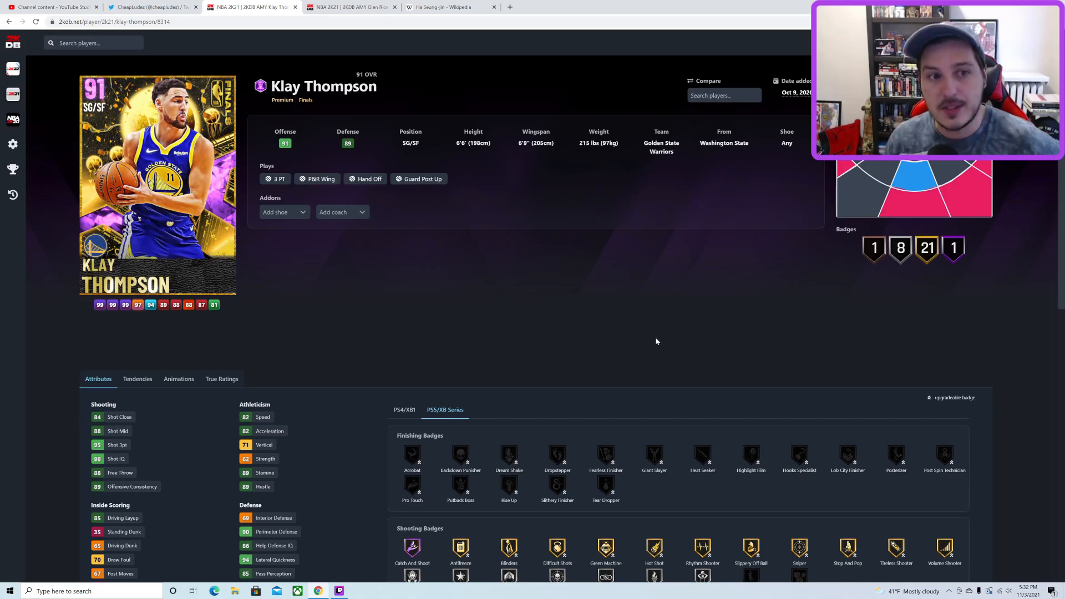
scroll(down, 3)
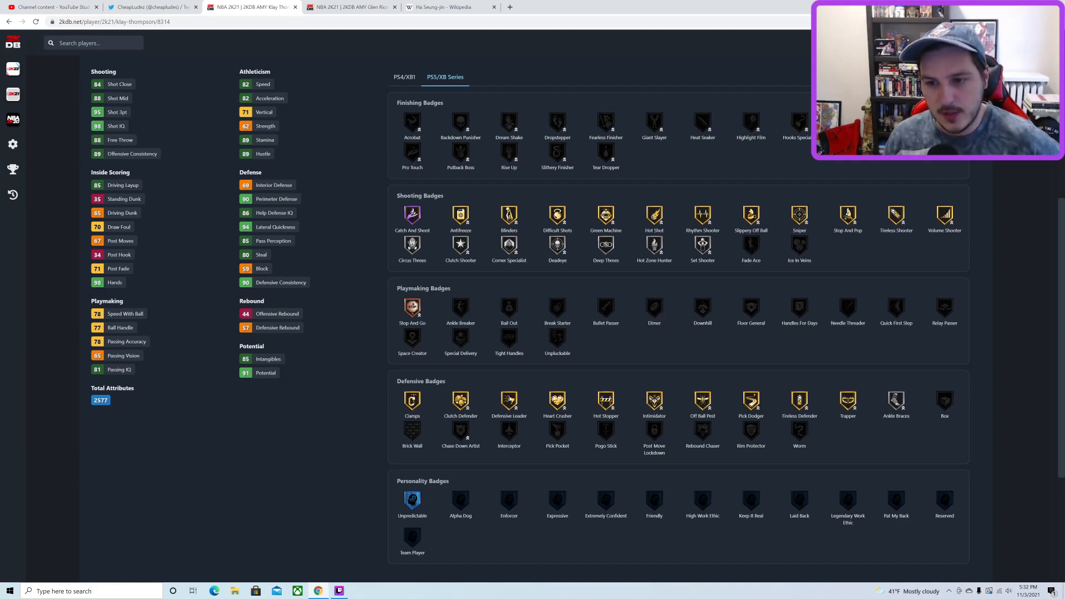
mouse_move(831, 329)
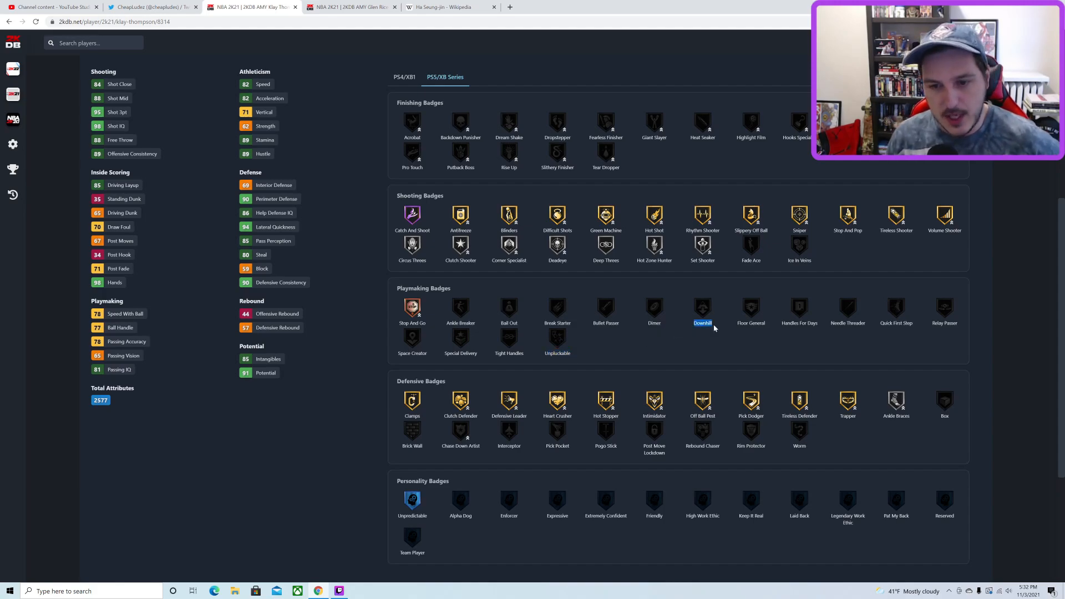
mouse_move(505, 302)
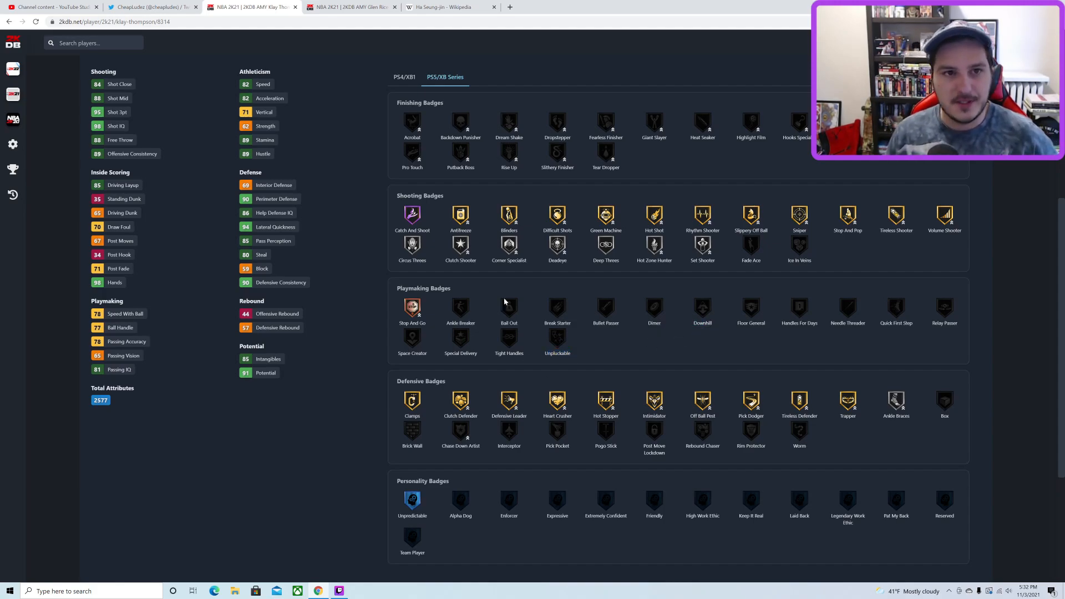
click(150, 7)
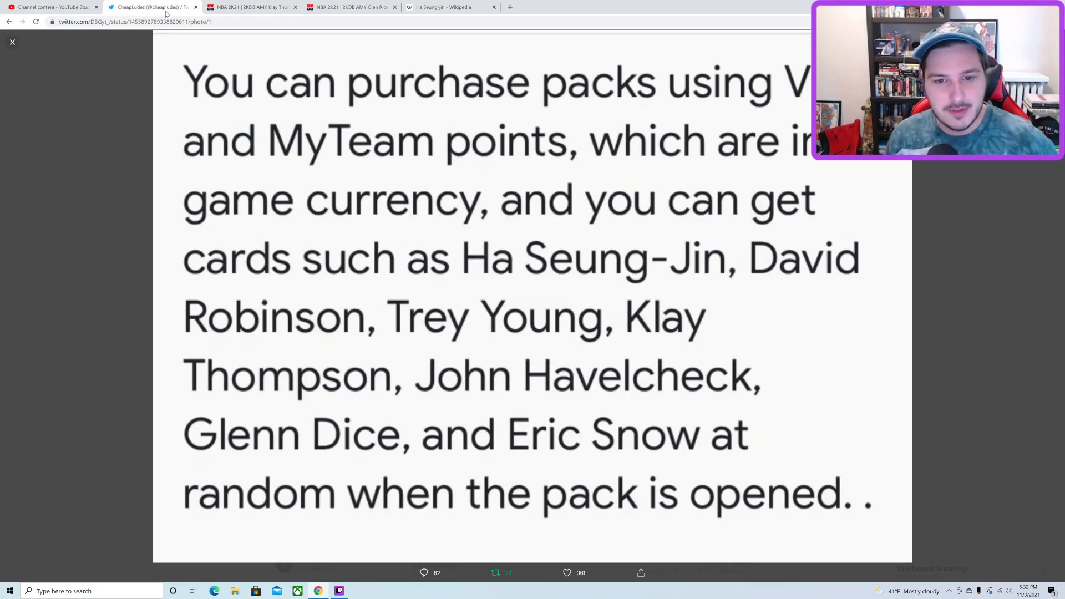
mouse_move(525, 319)
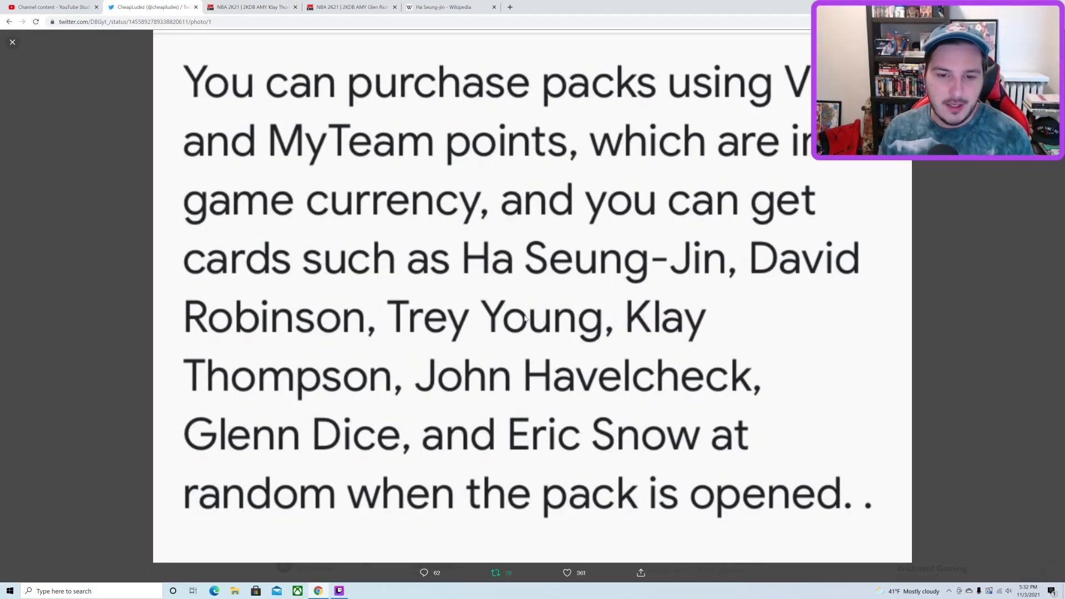
click(252, 7)
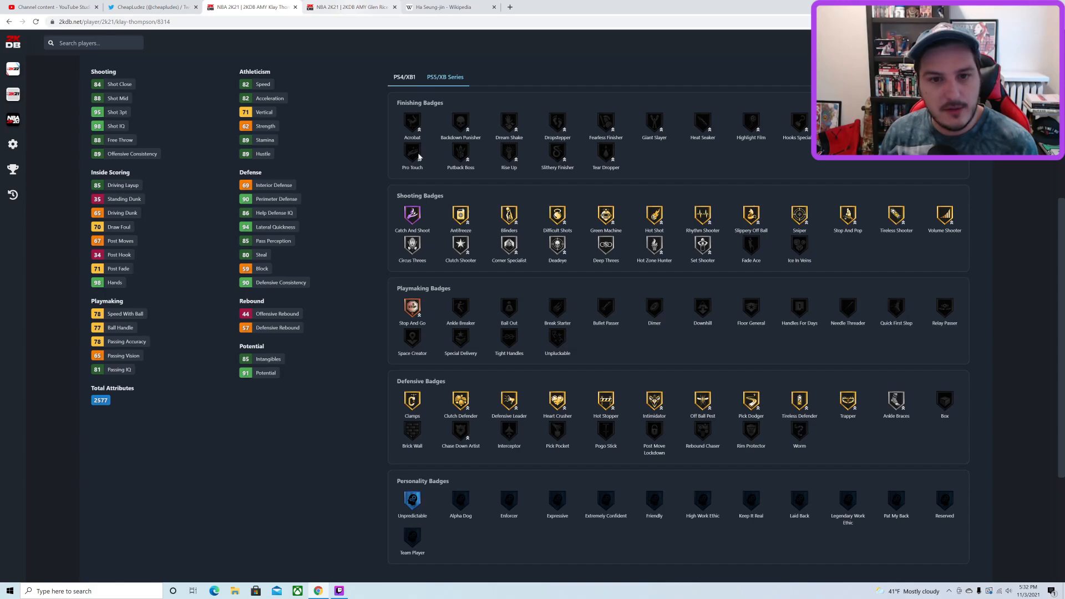
Step: Scroll up and search 2KDB players for 'trae'
scroll(up, 3)
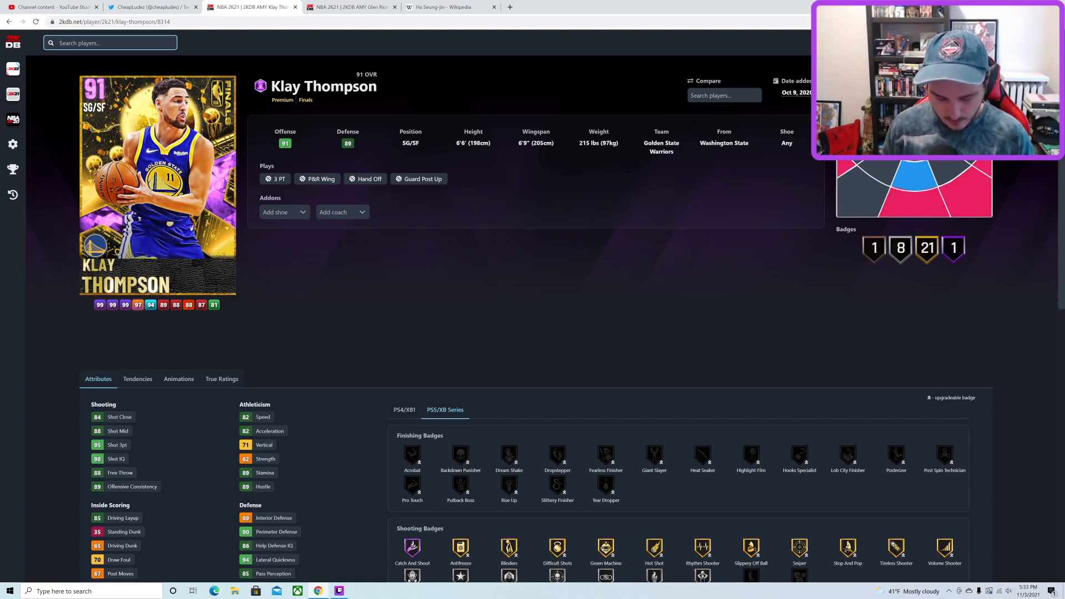
text(trae)
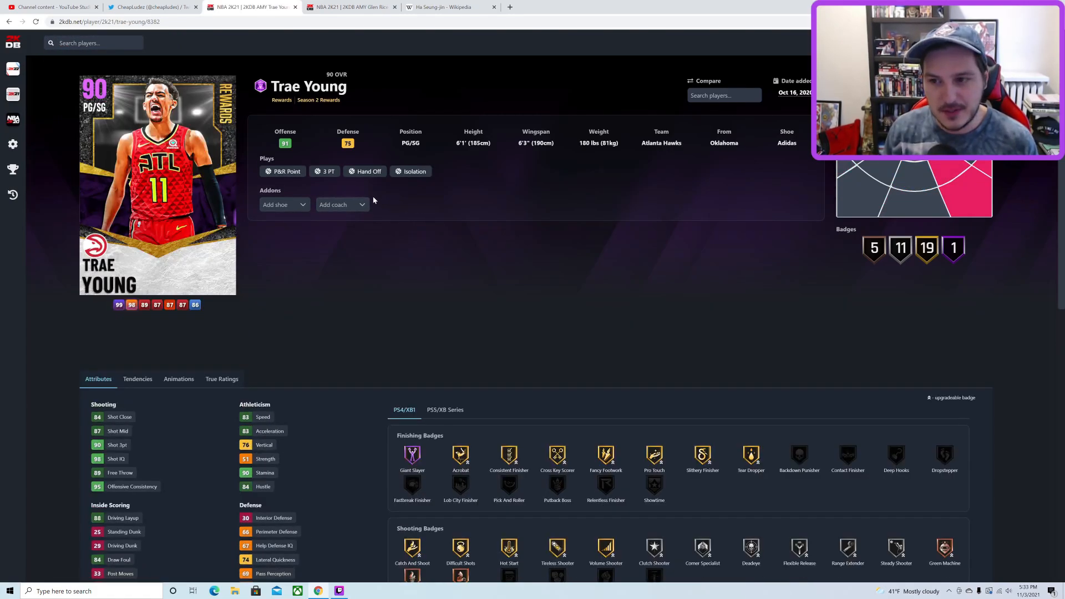
mouse_move(247, 234)
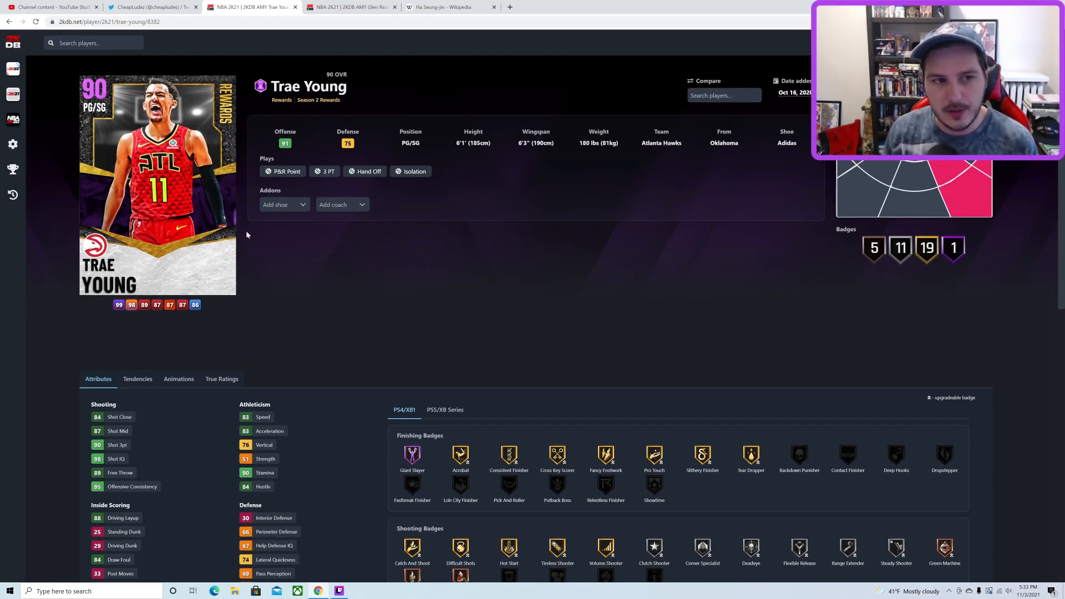
mouse_move(455, 220)
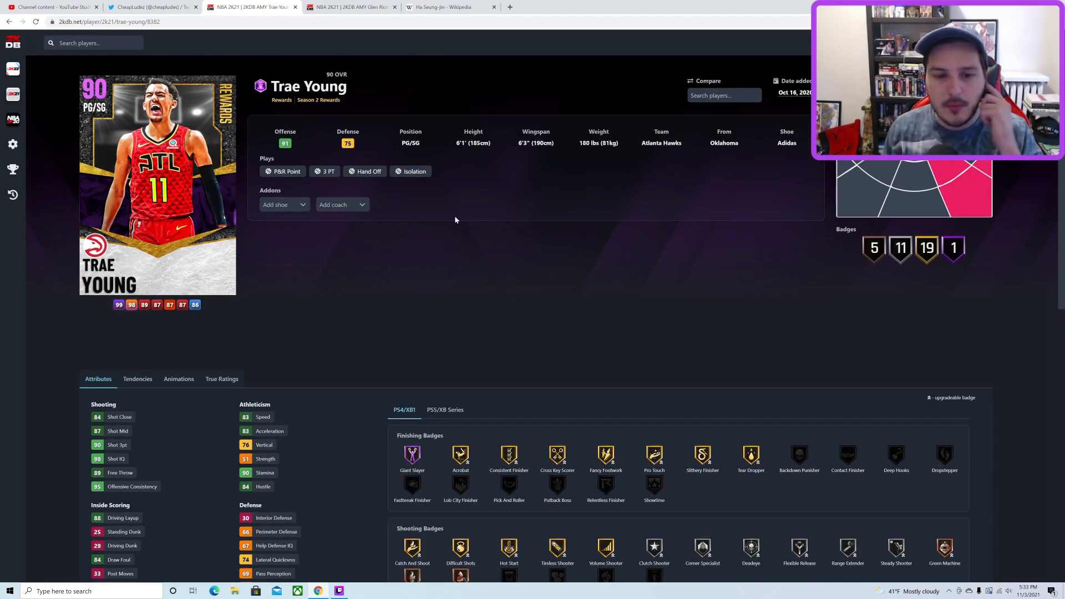
Step: Scroll through the 90 OVR Season 2 Rewards Trae Young card page
scroll(down, 3)
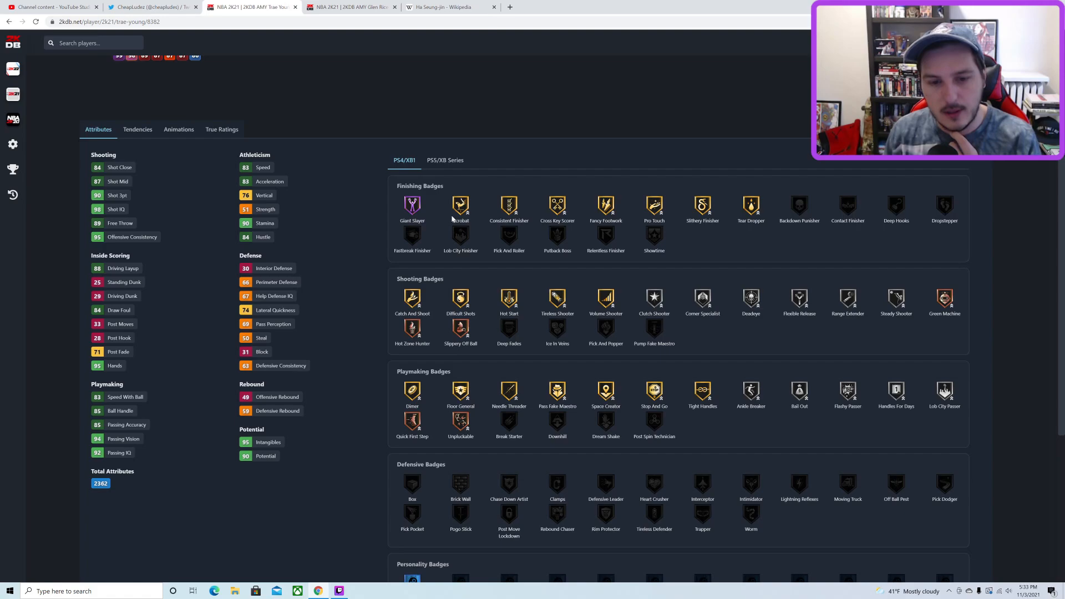
scroll(up, 3)
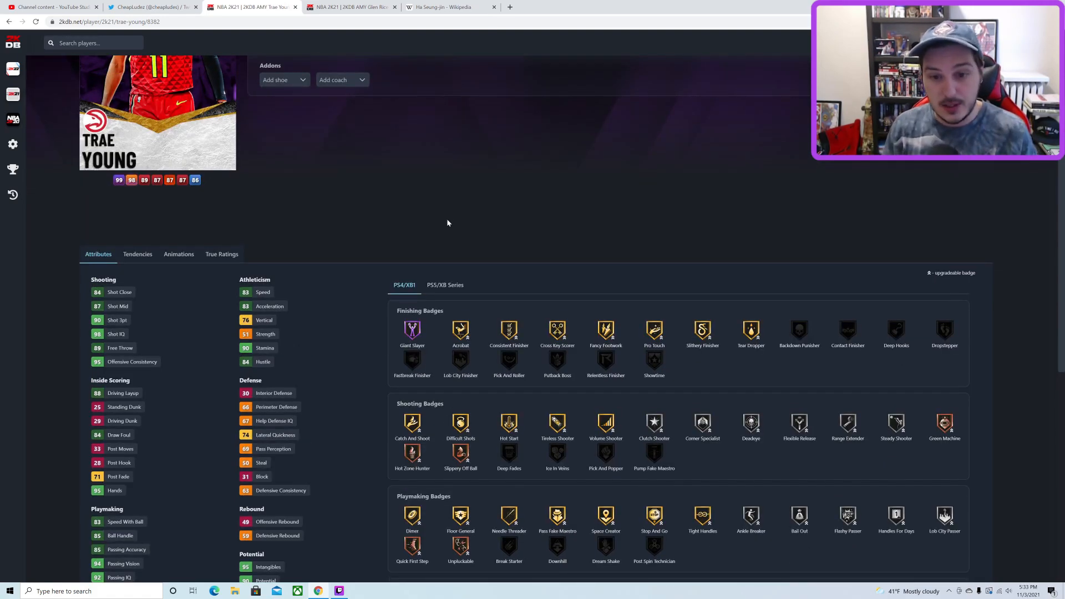
mouse_move(471, 220)
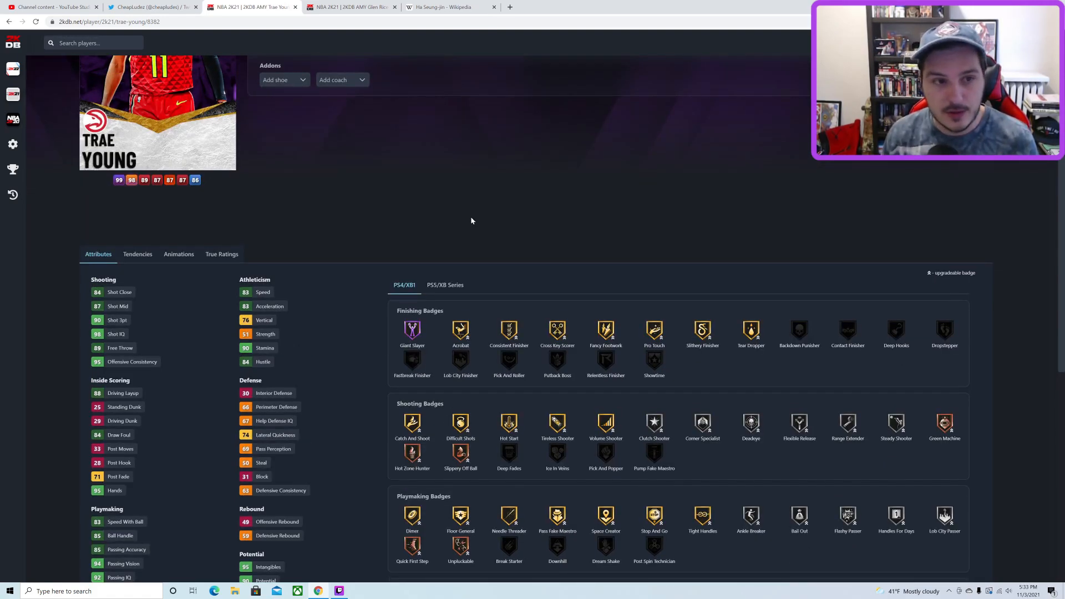
scroll(up, 3)
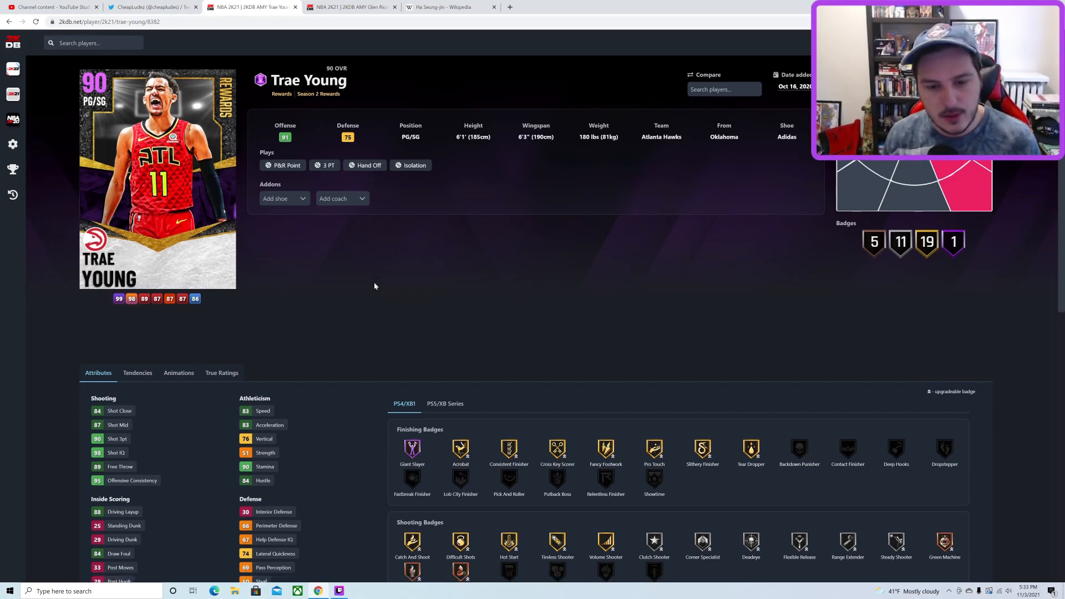
scroll(down, 3)
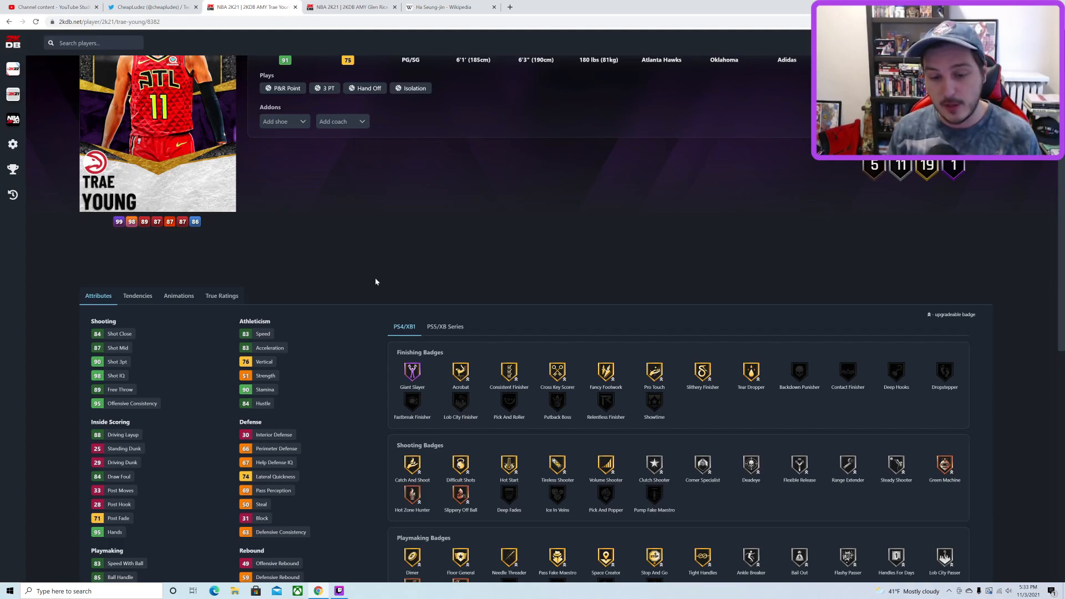
scroll(down, 3)
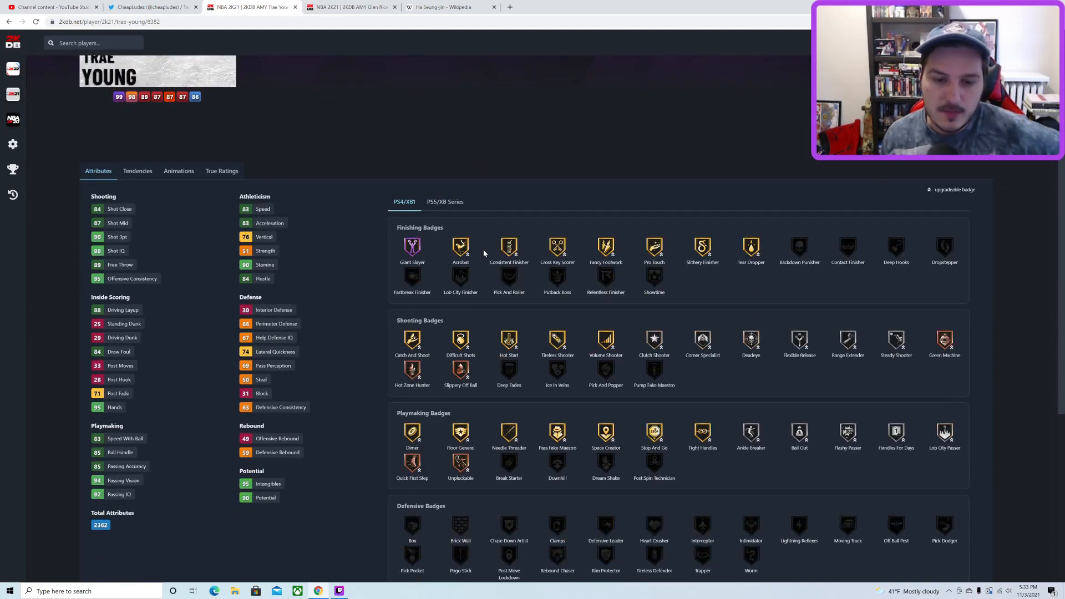
mouse_move(487, 256)
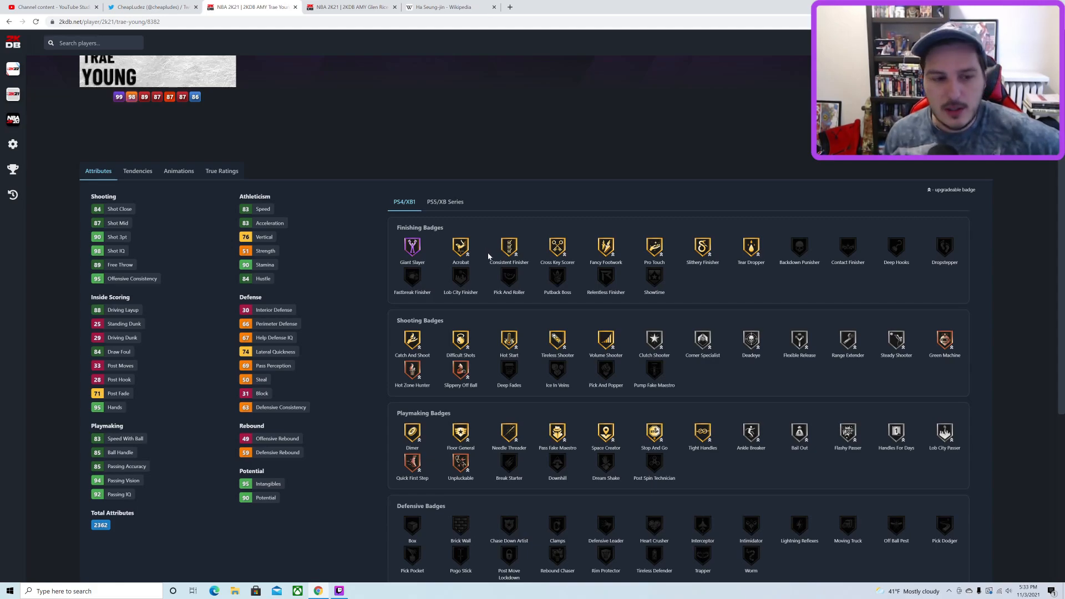
scroll(up, 3)
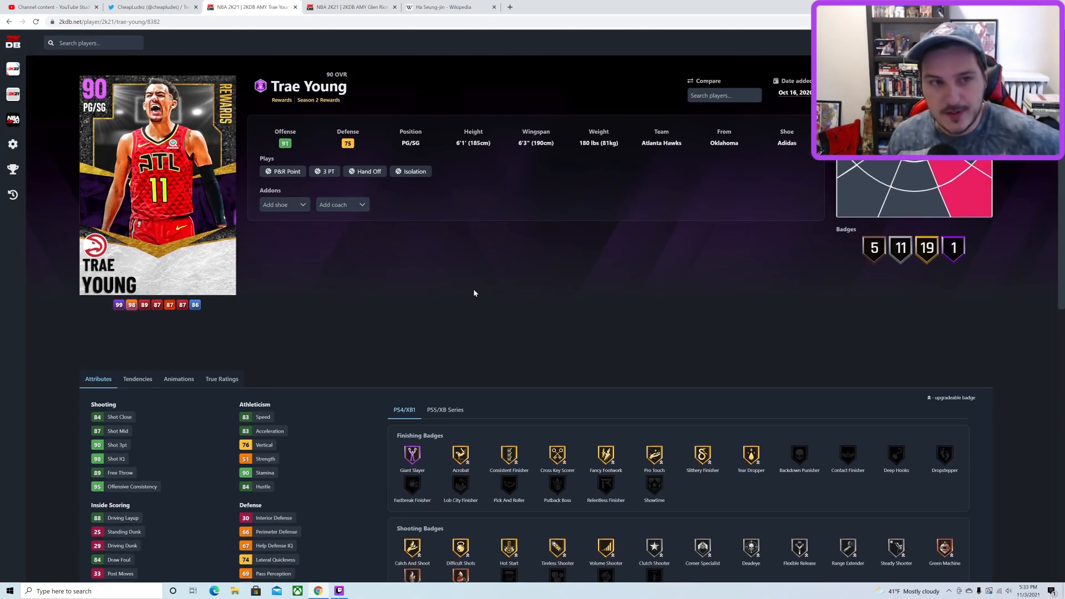
mouse_move(480, 278)
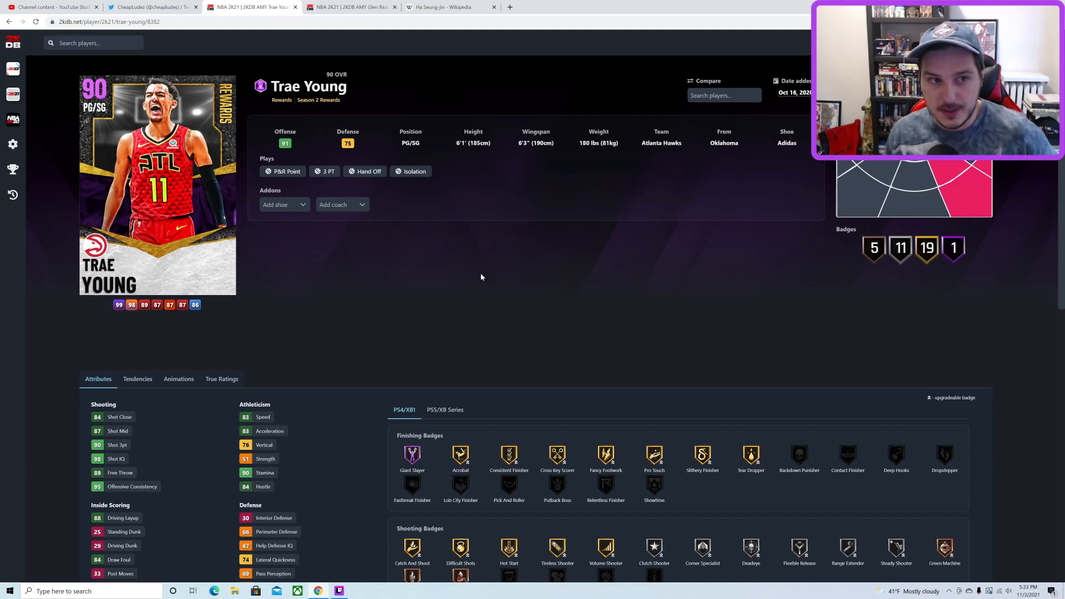
mouse_move(353, 245)
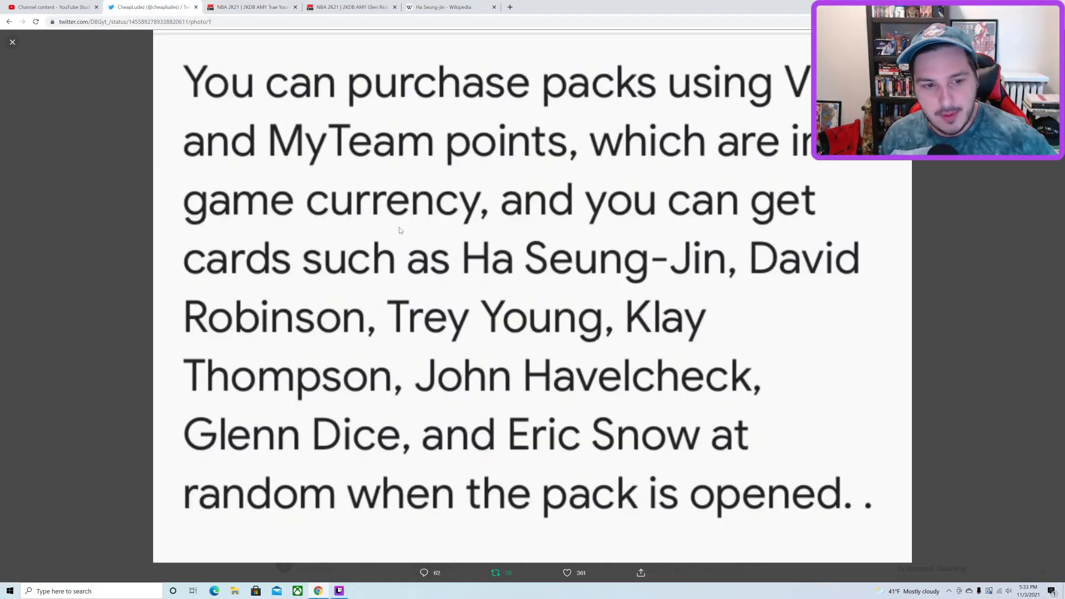
Step: Back on 2KDB, search 'david ro' and open the 93 OVR Next Is Now Loyalty David Robinson card
click(251, 7)
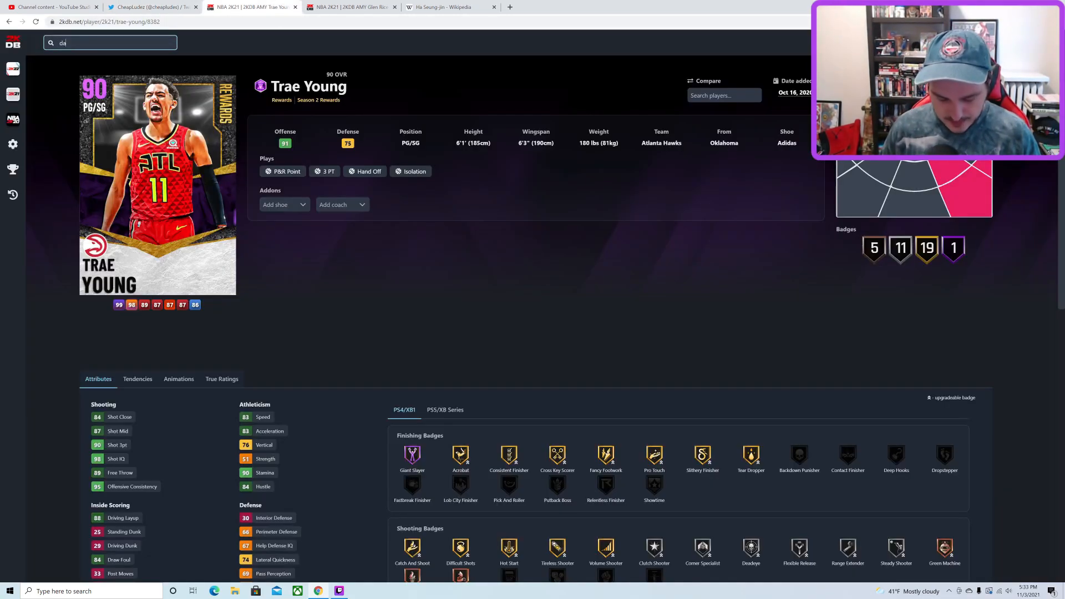
text(vi)
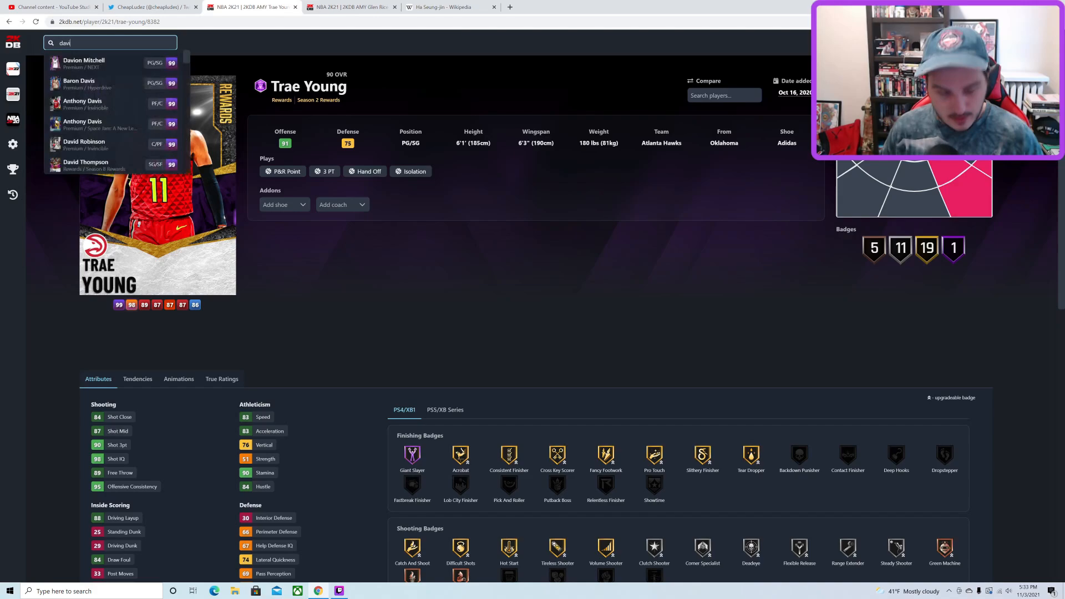
text(david ro)
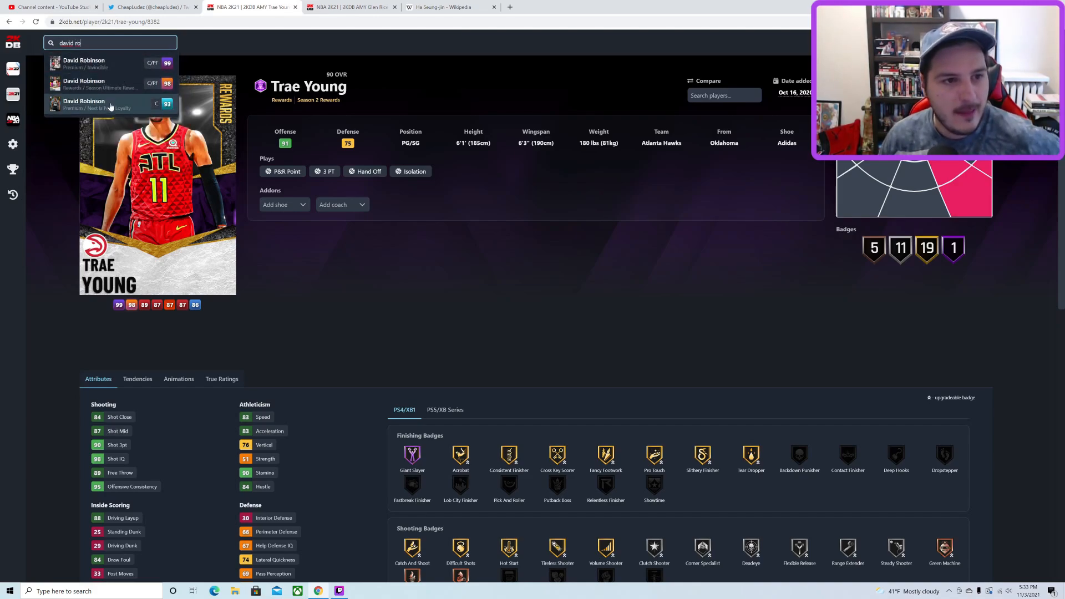
click(108, 104)
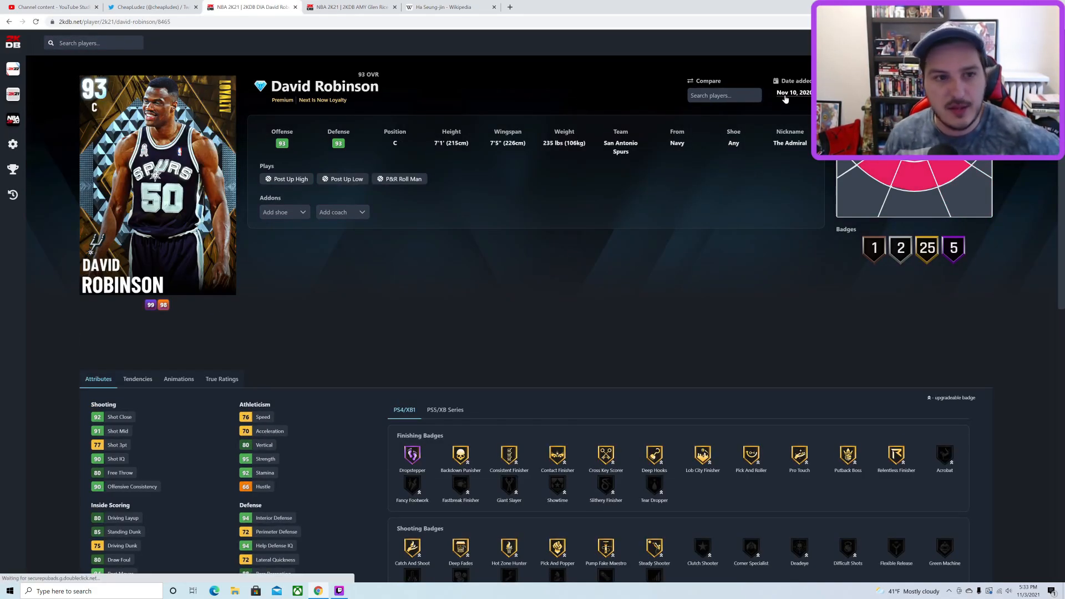
mouse_move(382, 198)
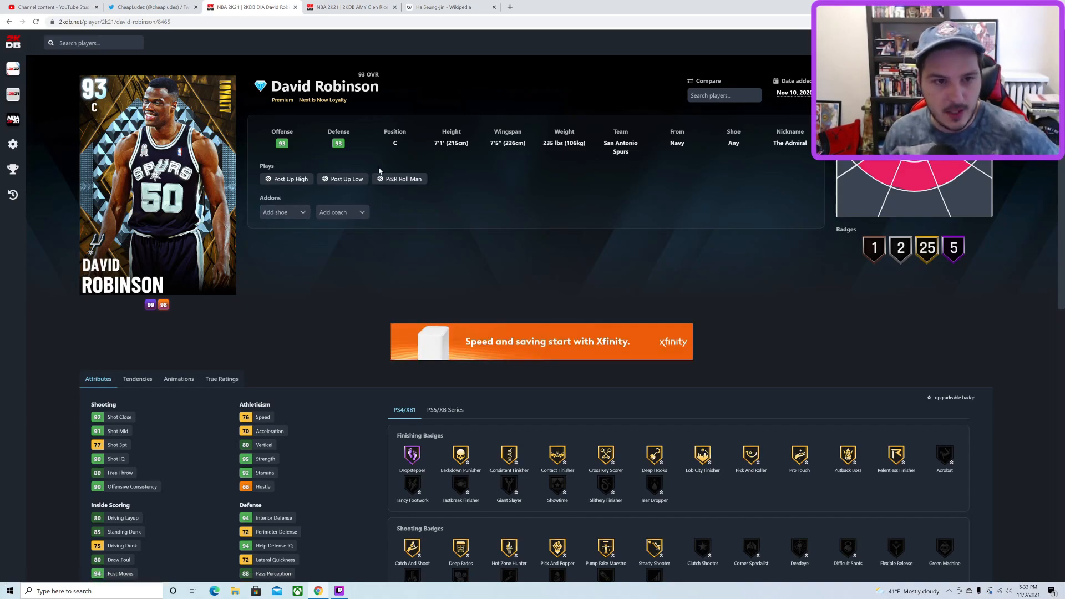
mouse_move(328, 226)
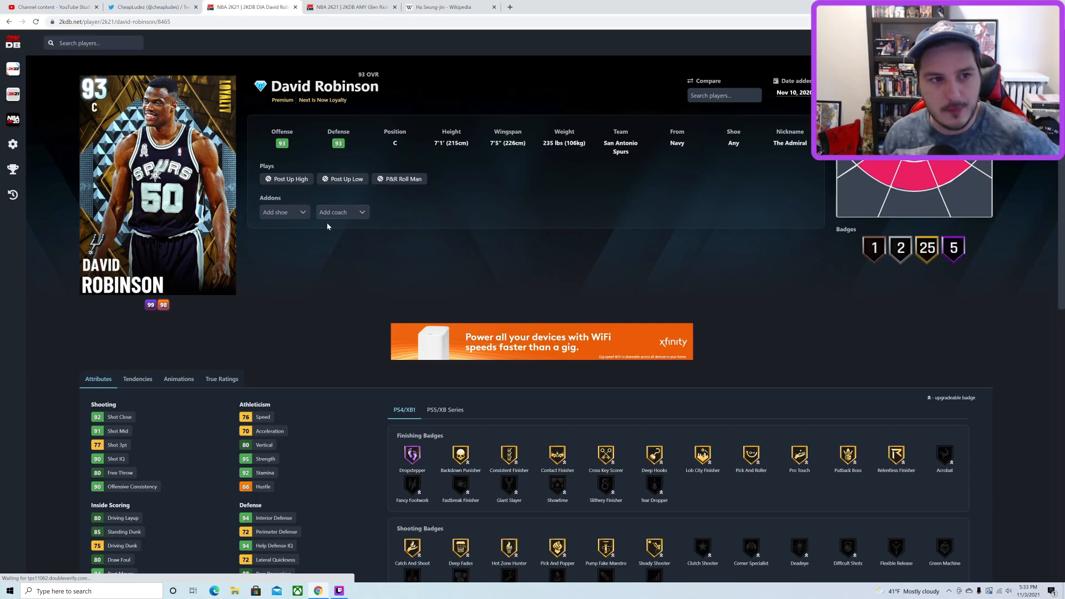
Step: Scroll David Robinson's attributes and switch to his PS5/Xbox Series badges
scroll(down, 3)
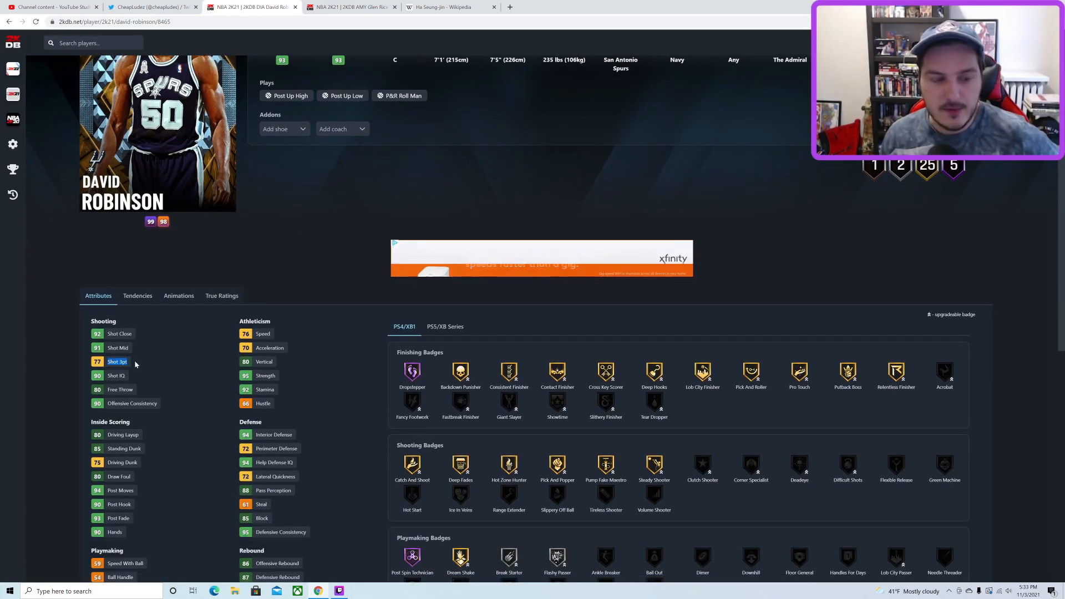
scroll(down, 3)
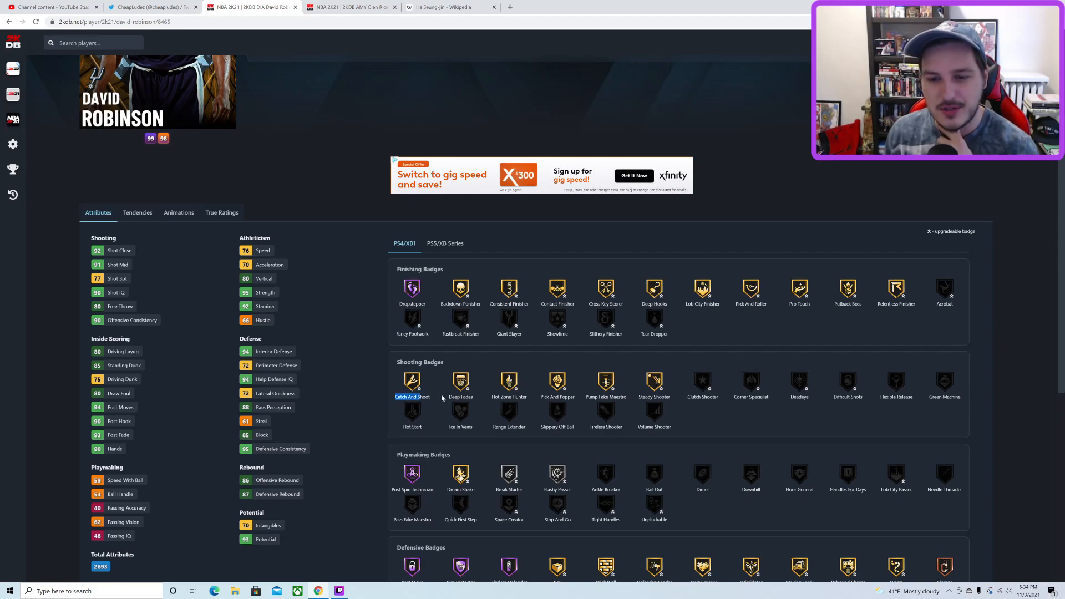
click(444, 243)
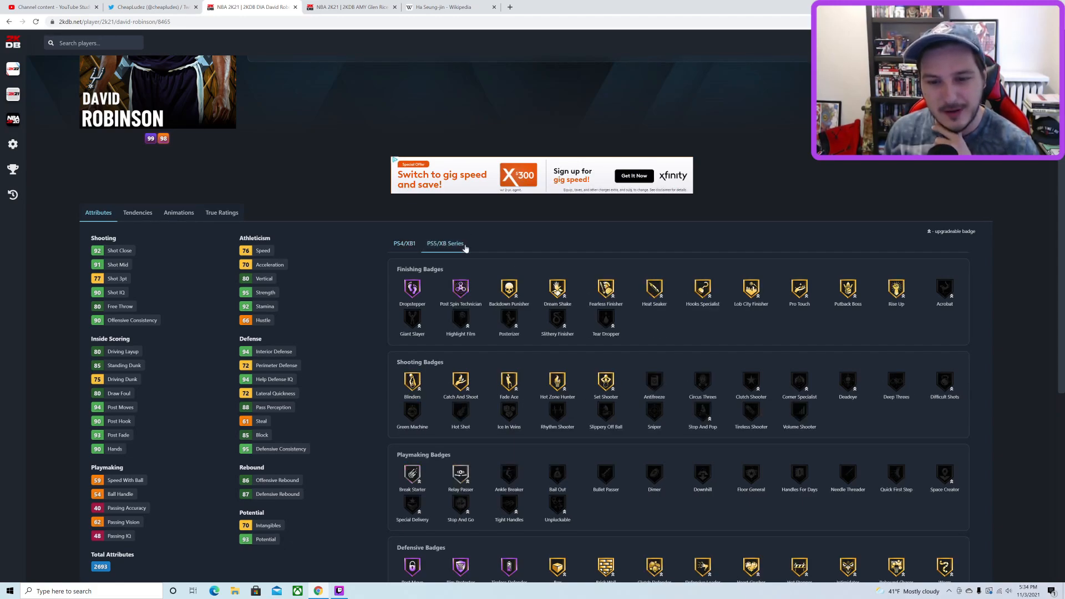
scroll(down, 3)
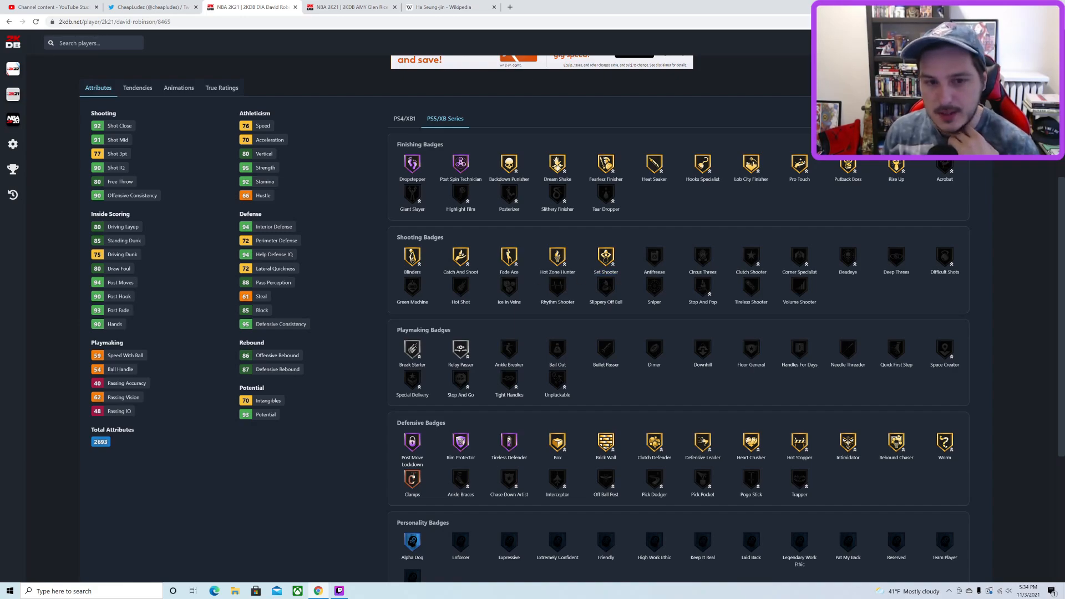
mouse_move(435, 442)
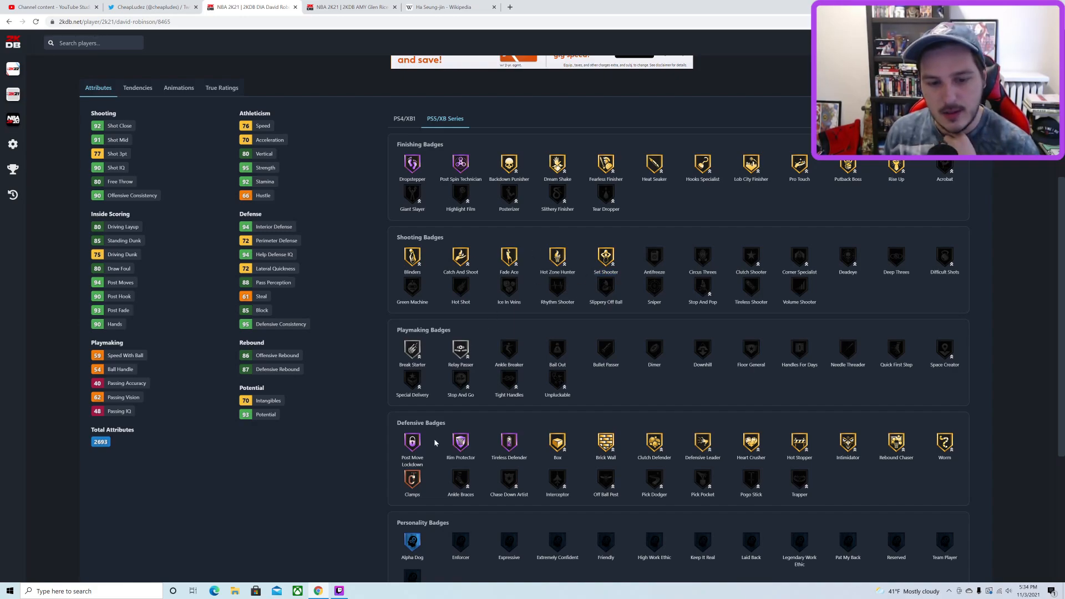
Step: Scroll through Robinson's badges, recheck the leak tweet, then return to the 2KDB search box
scroll(up, 3)
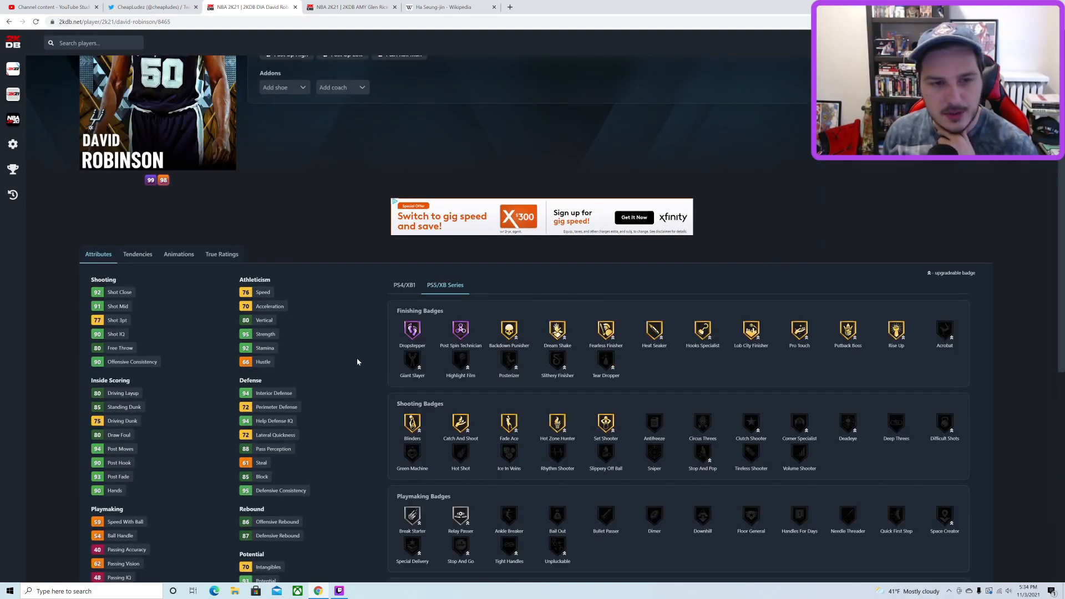
scroll(up, 3)
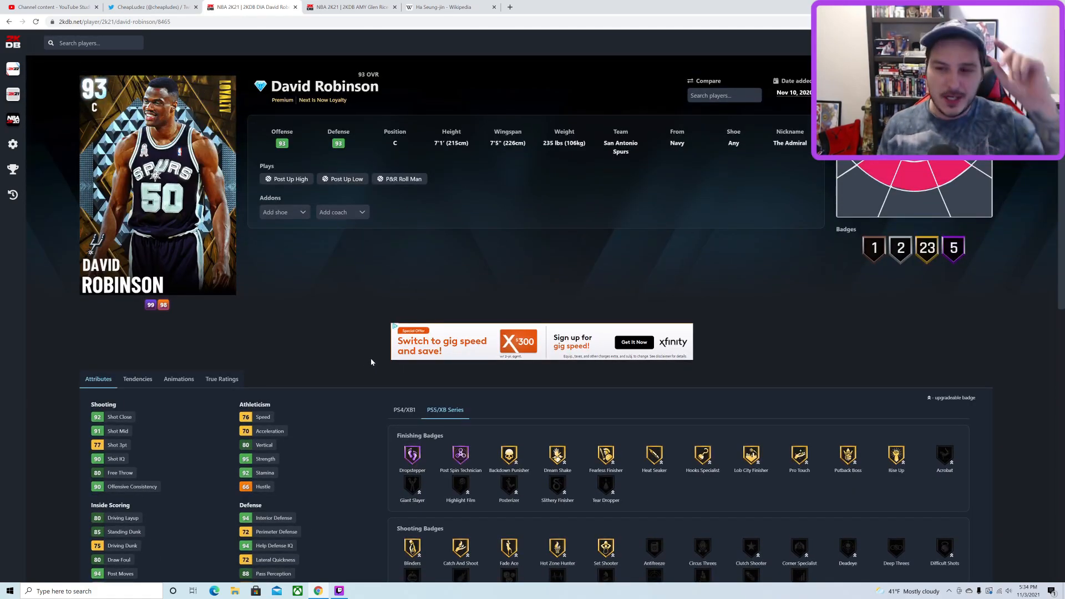
scroll(down, 3)
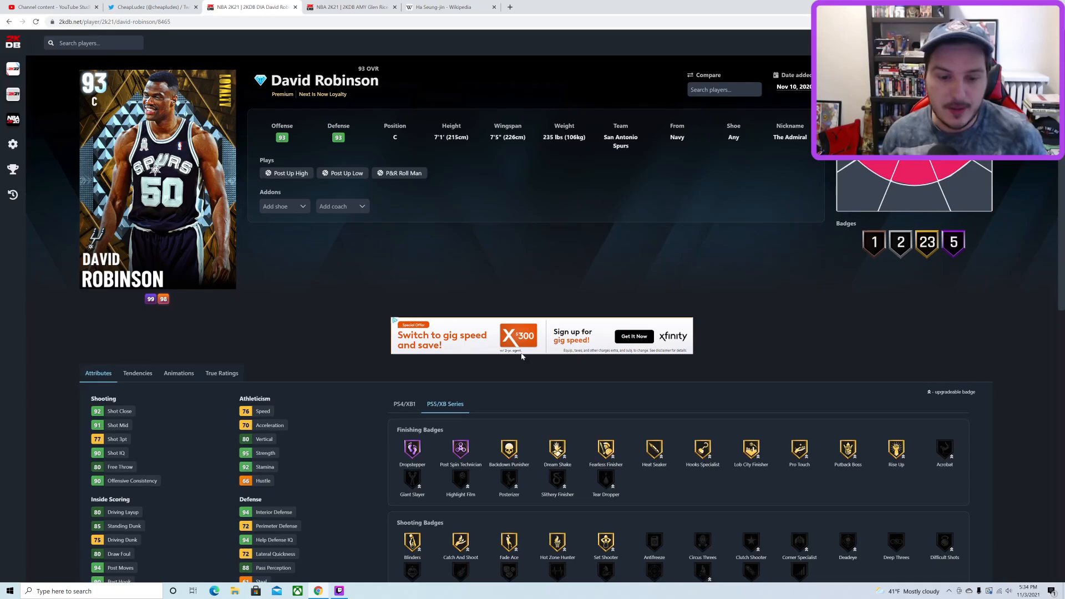
scroll(down, 3)
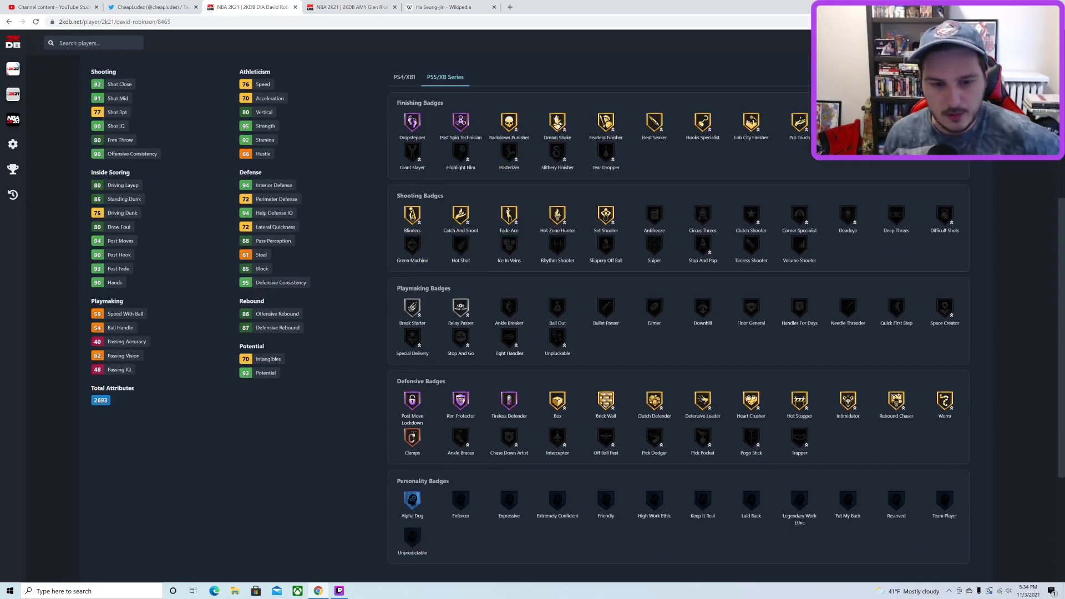
scroll(up, 3)
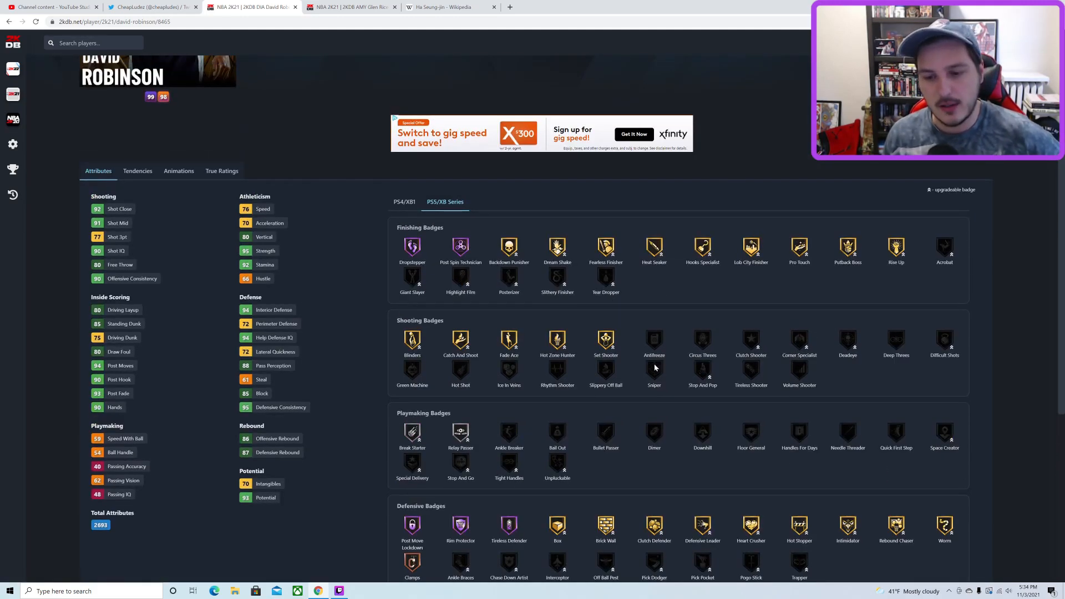
scroll(down, 3)
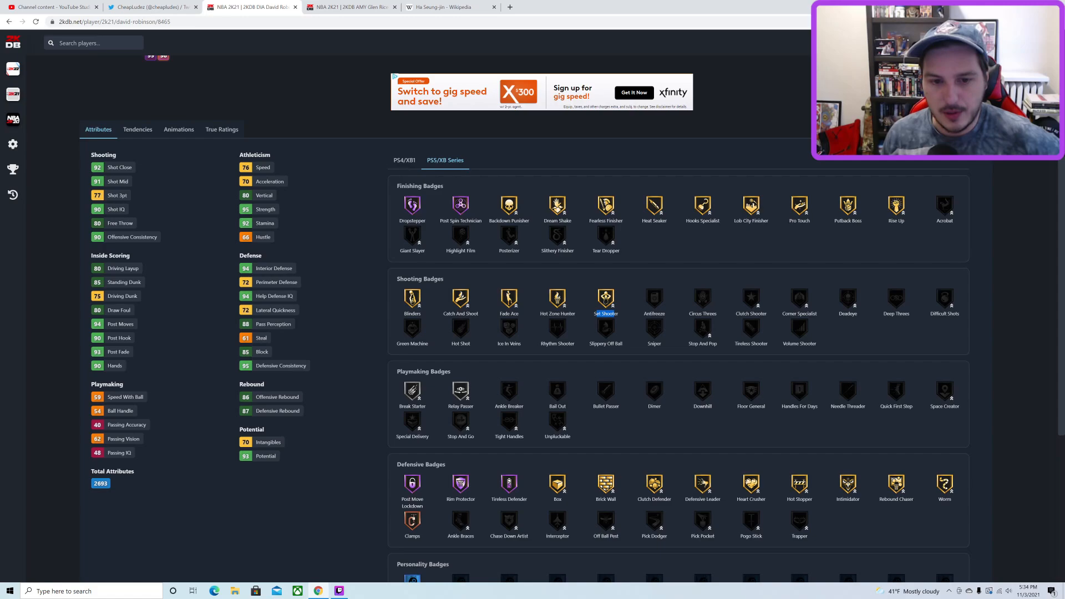
scroll(down, 3)
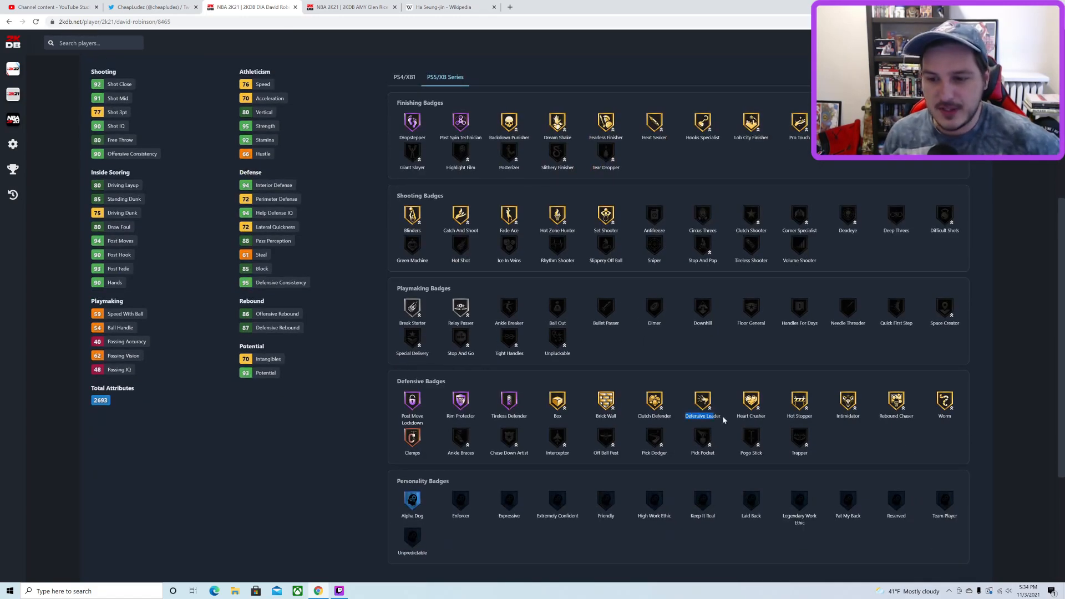
scroll(up, 3)
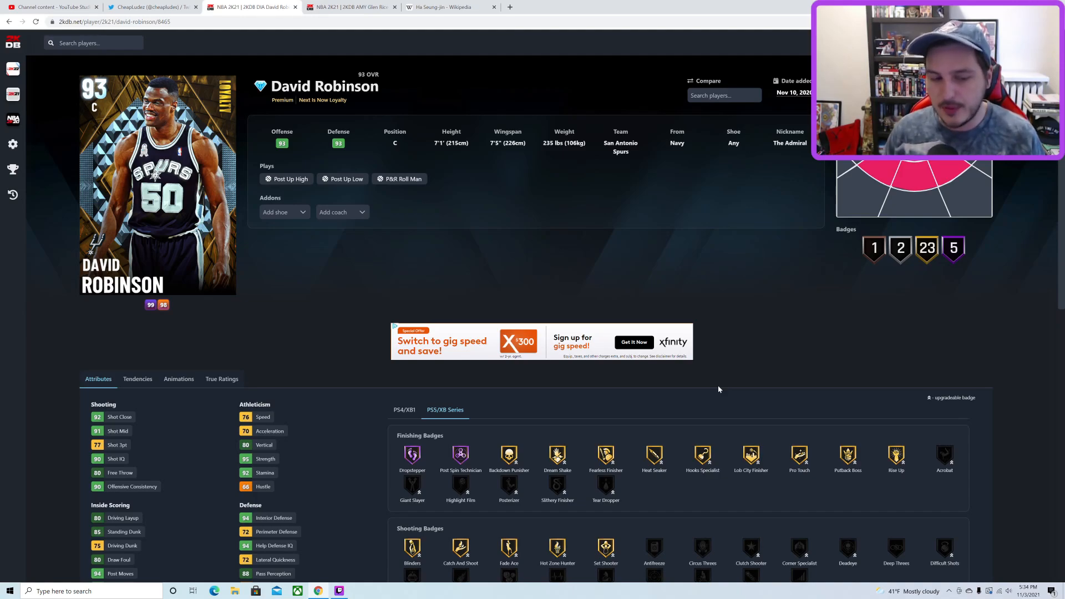
mouse_move(733, 321)
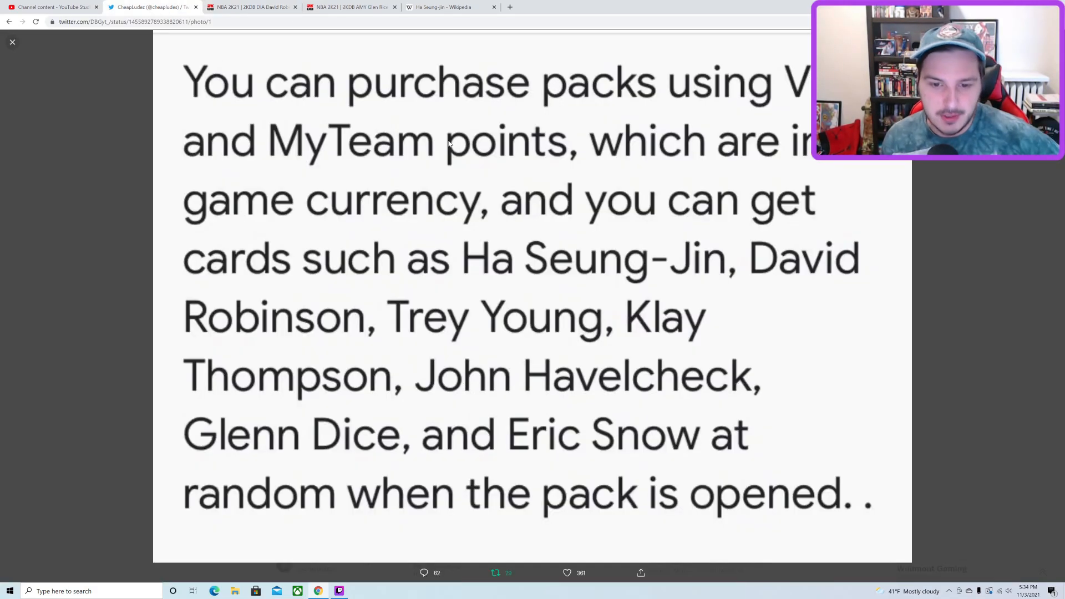
click(252, 7)
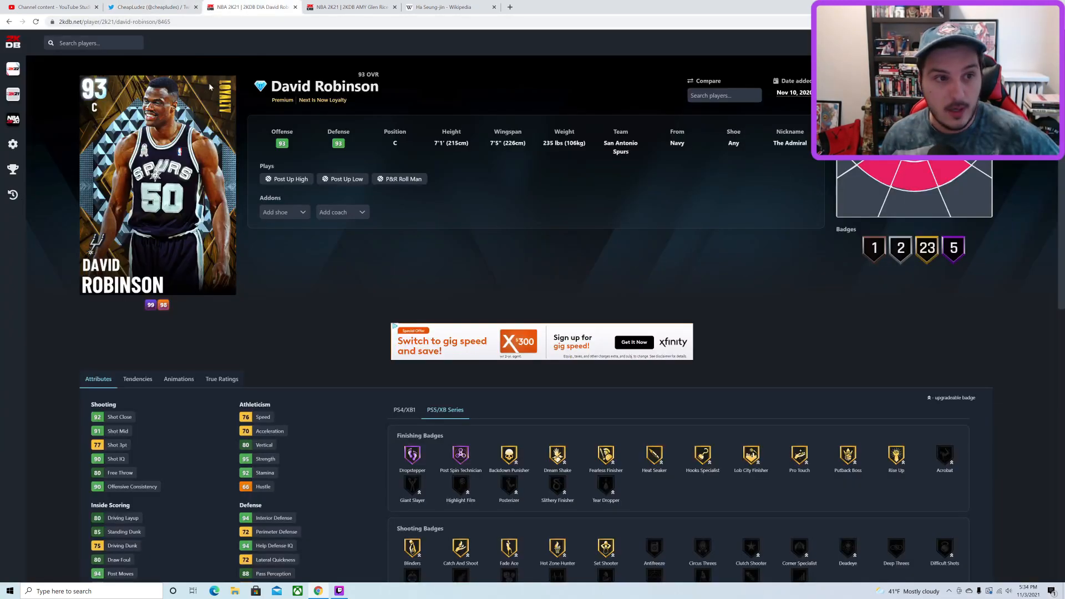
click(94, 42)
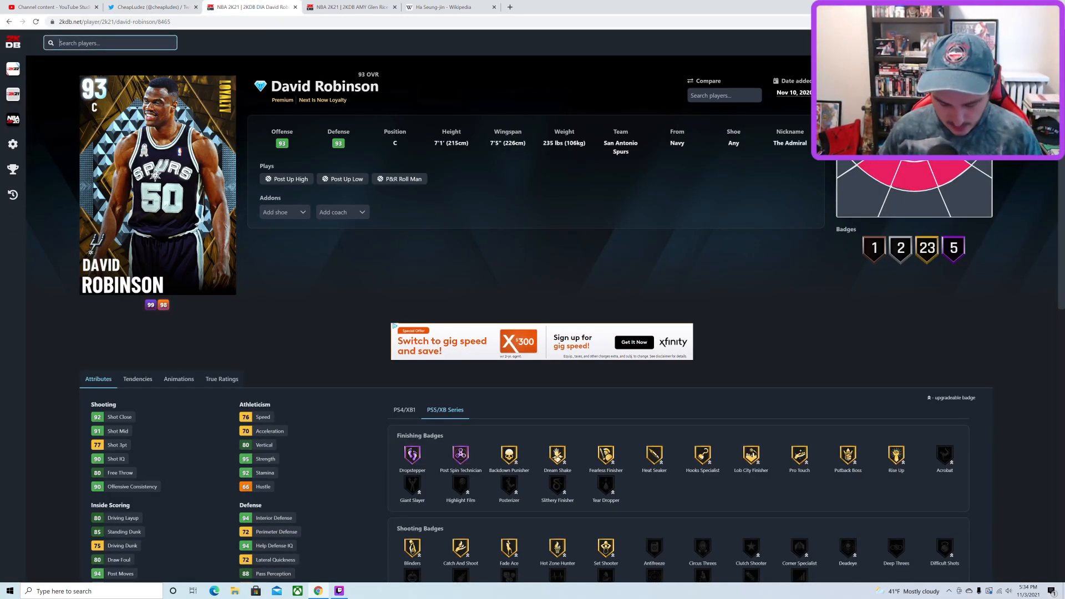
Step: Search 'hav' and open the 95 OVR Next Is Now Loyalty John Havlicek card
text(hav)
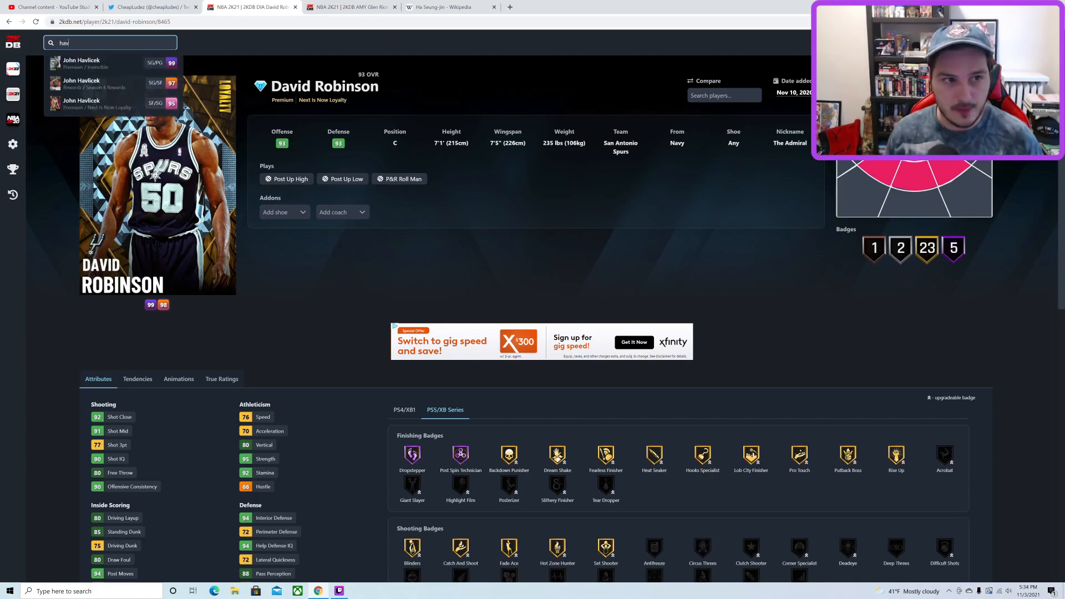
click(82, 66)
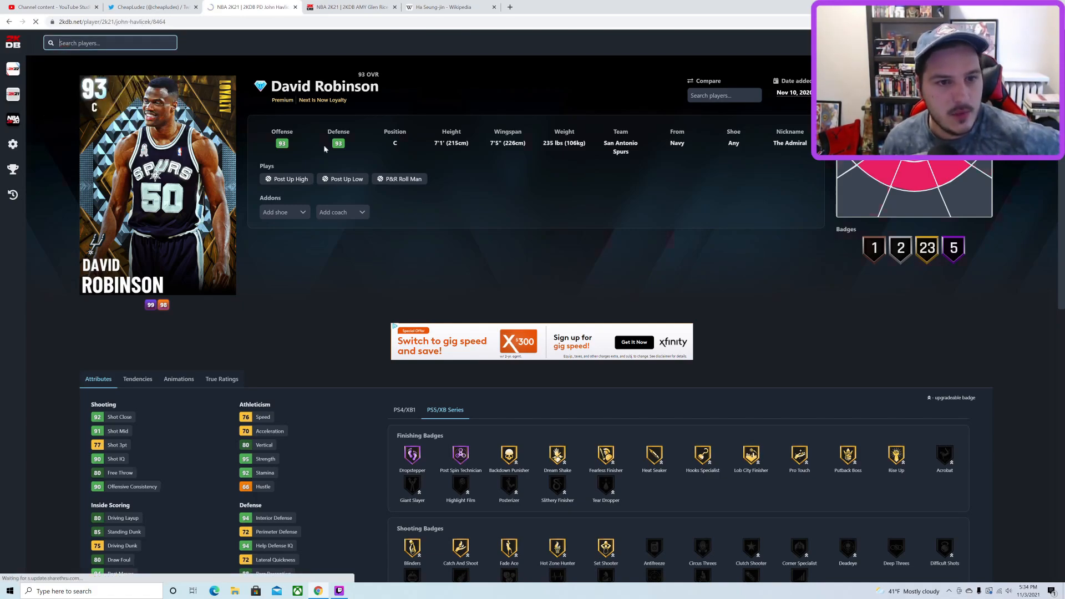
click(251, 6)
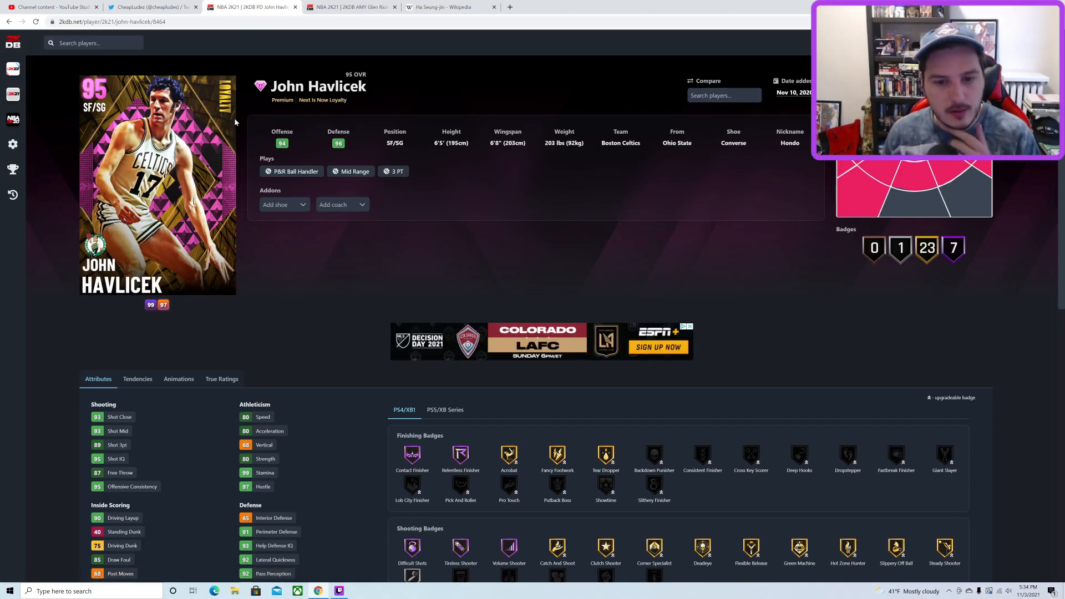
mouse_move(463, 223)
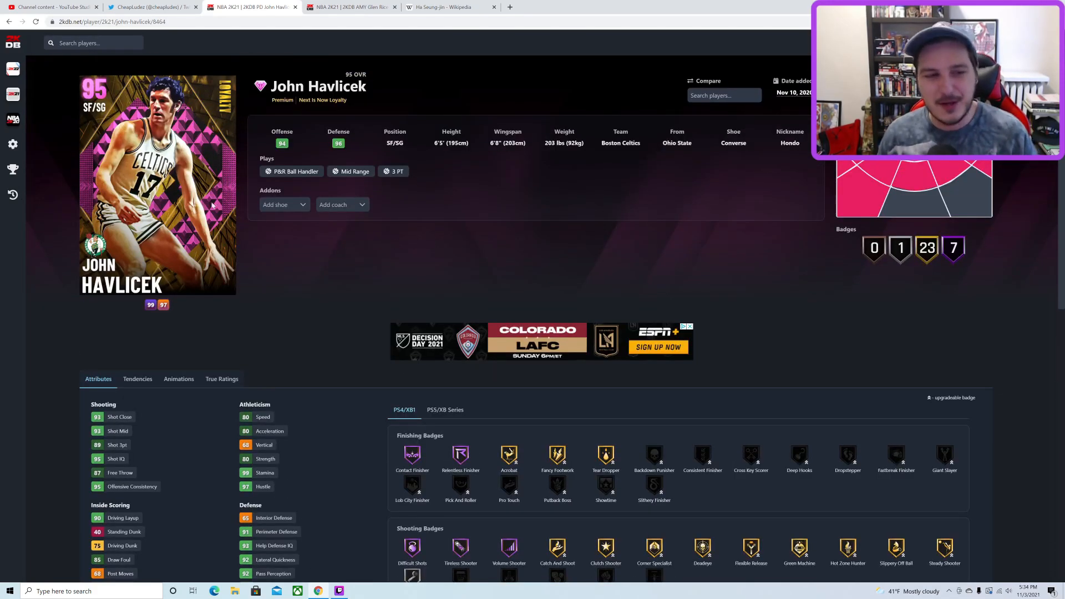
mouse_move(241, 204)
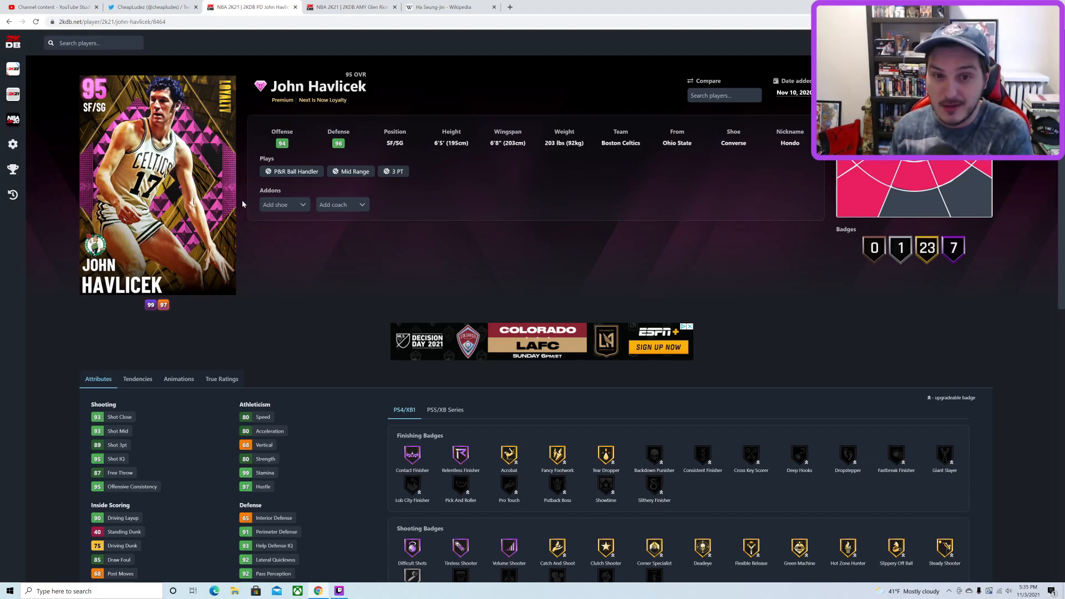
mouse_move(237, 169)
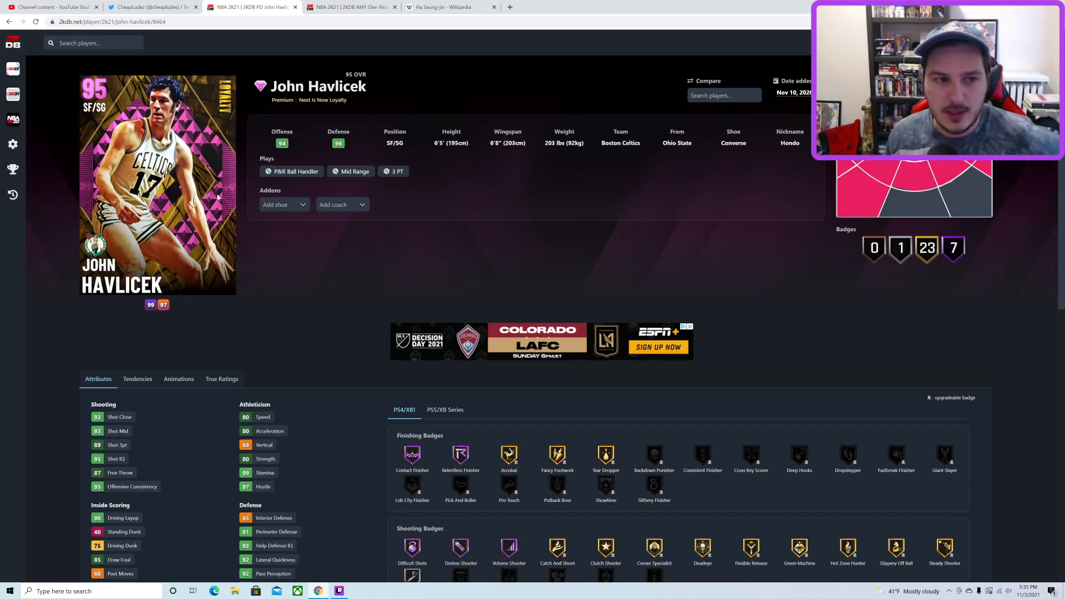
Step: Scroll Havlicek's ratings and toggle between his Animations and Attributes tabs
scroll(down, 3)
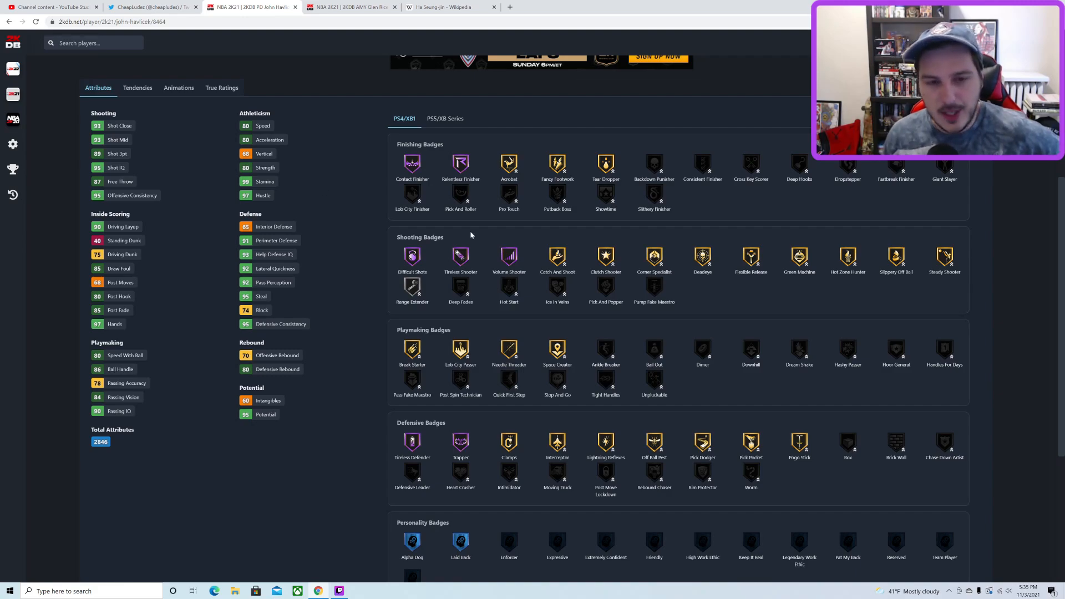
scroll(up, 3)
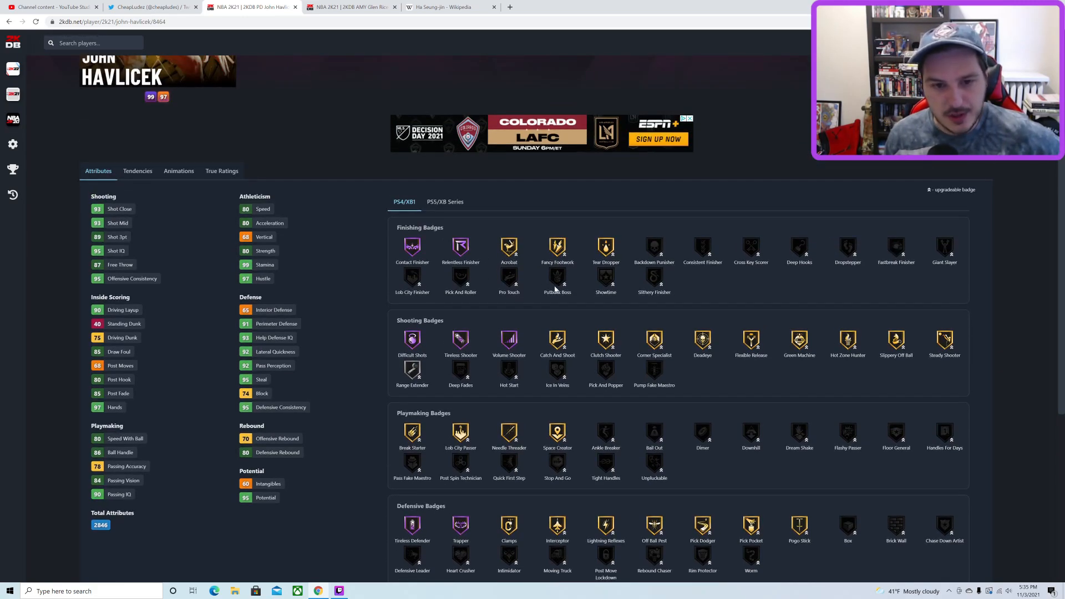
scroll(up, 3)
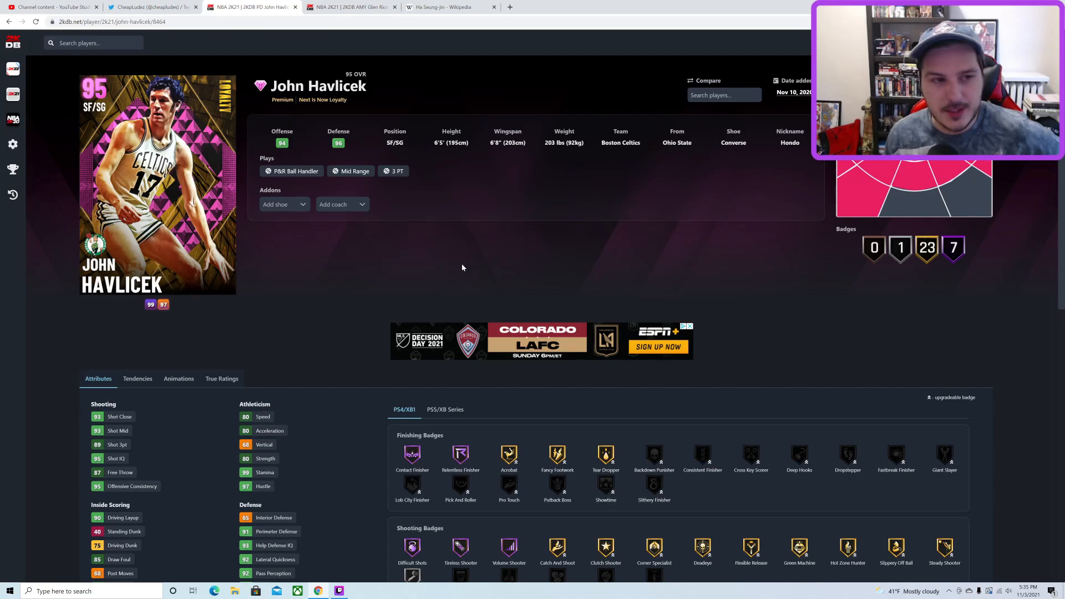
mouse_move(376, 230)
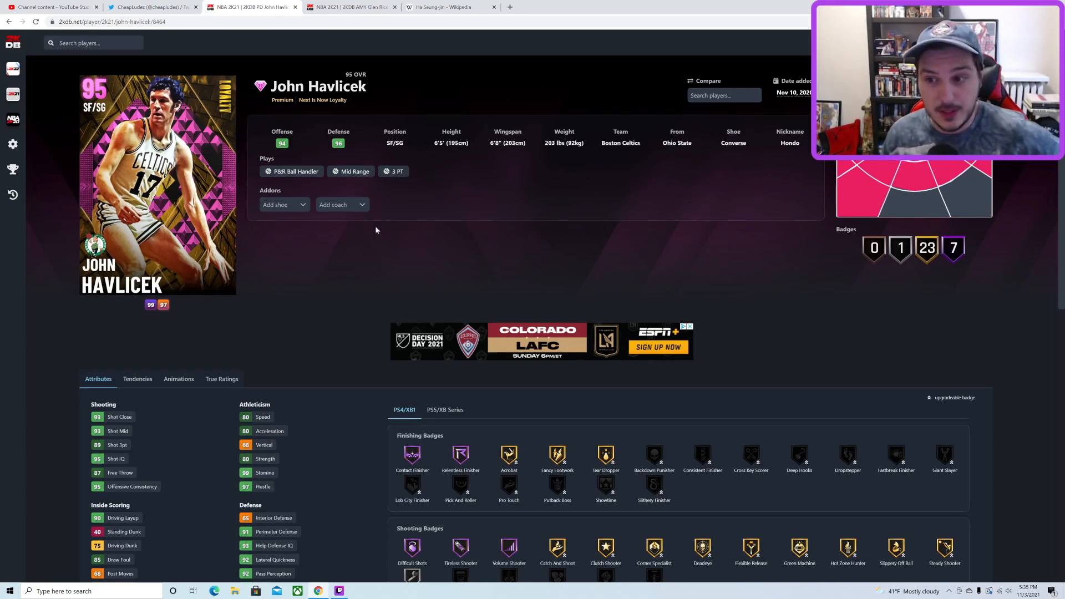
mouse_move(269, 362)
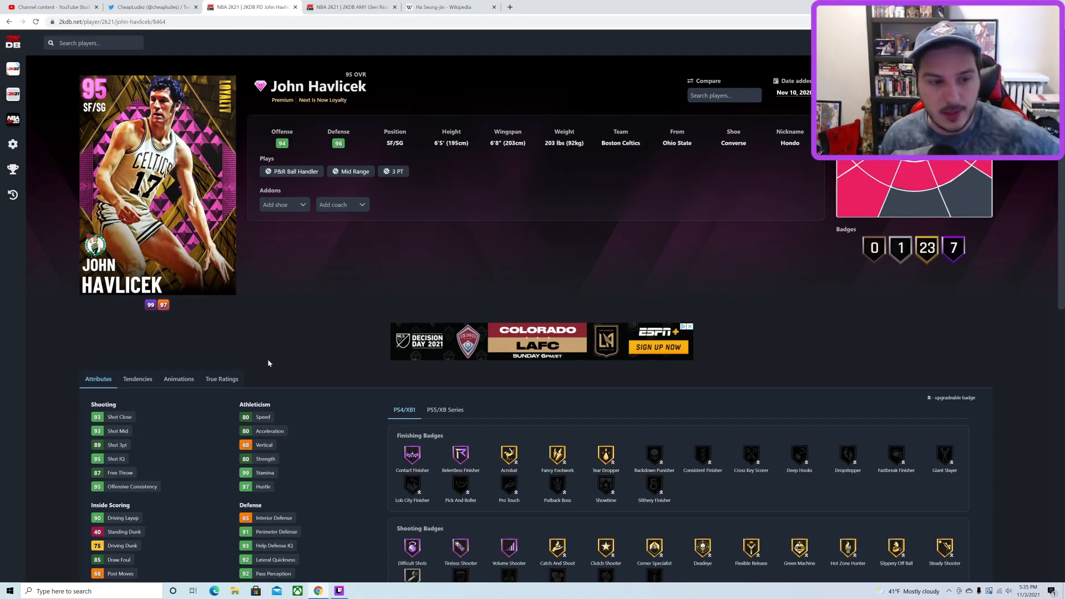
click(178, 378)
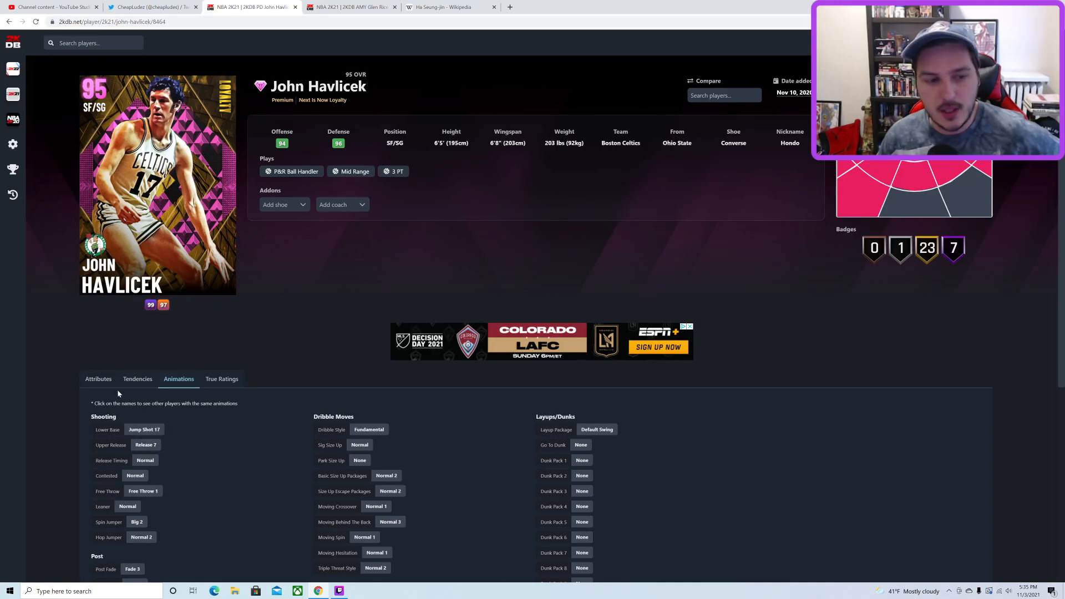
click(97, 378)
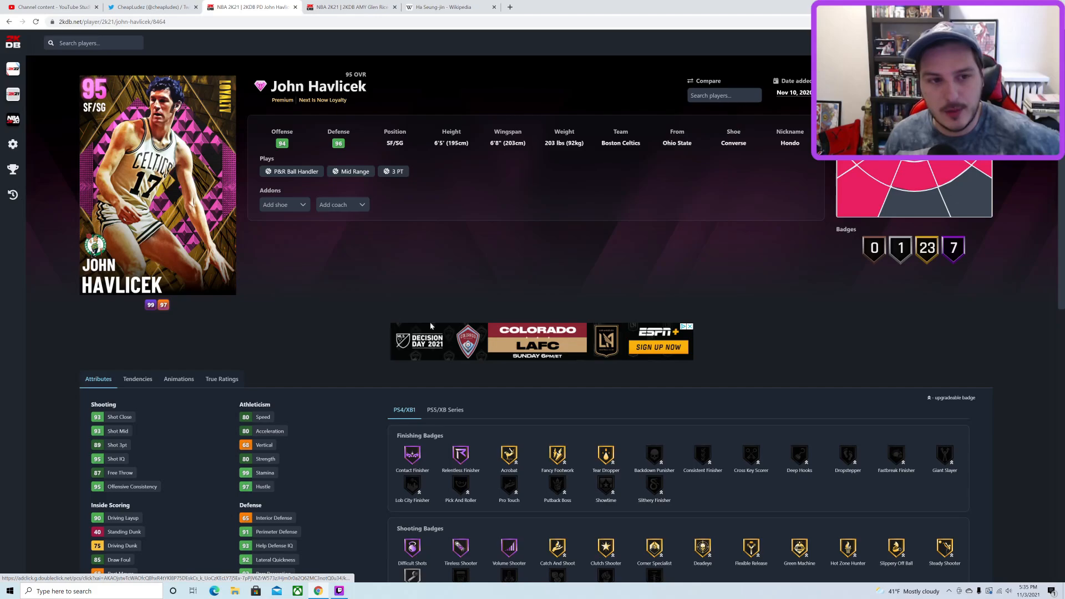
mouse_move(435, 282)
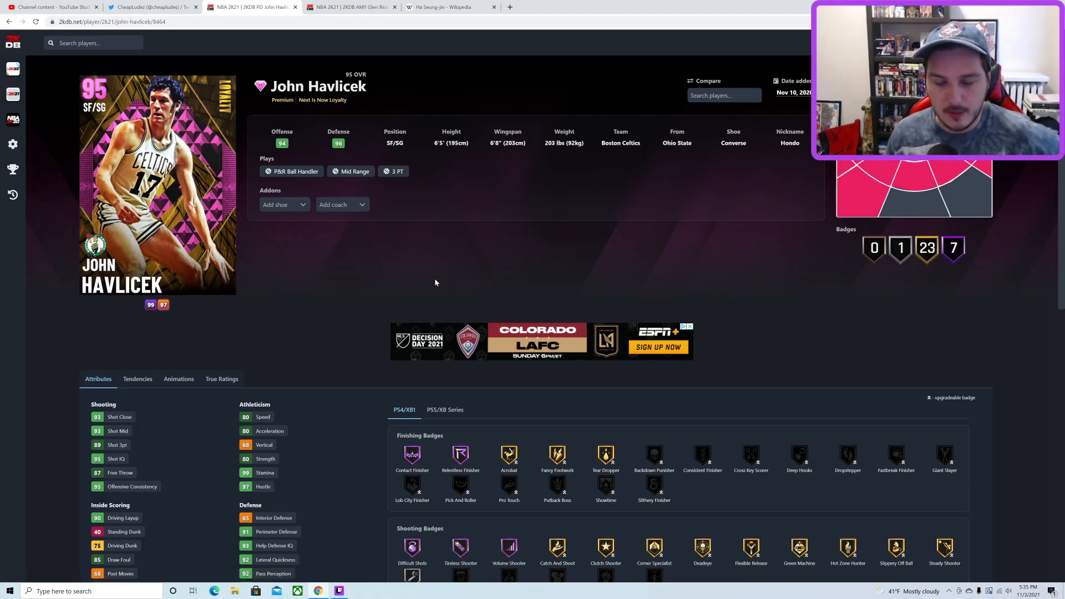
Step: Scroll through Havlicek's PS5/XBX badges and open the NBA 2K22 player list
scroll(down, 3)
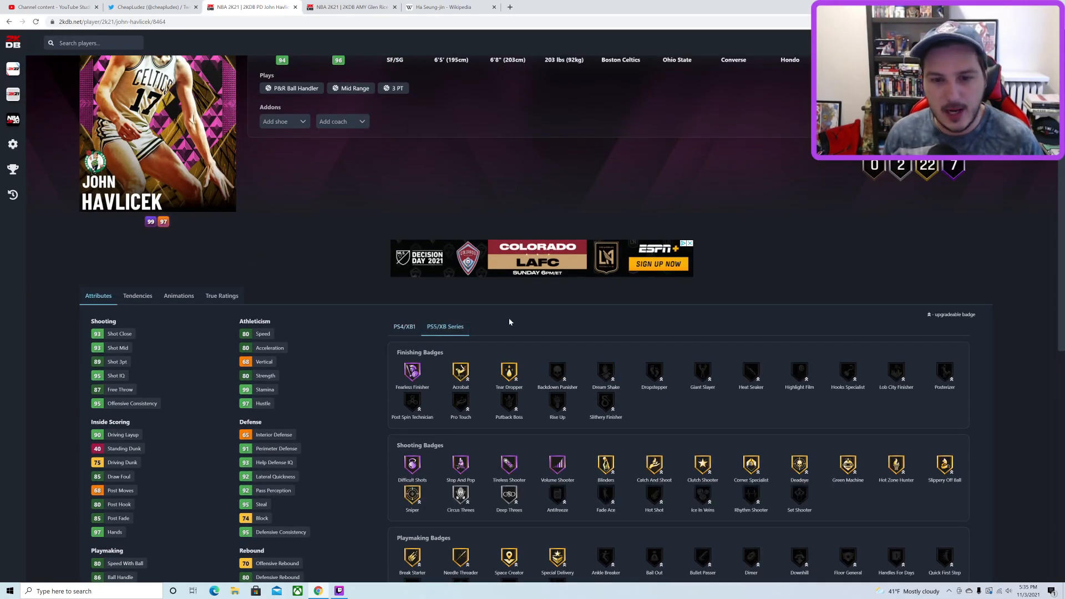
scroll(up, 3)
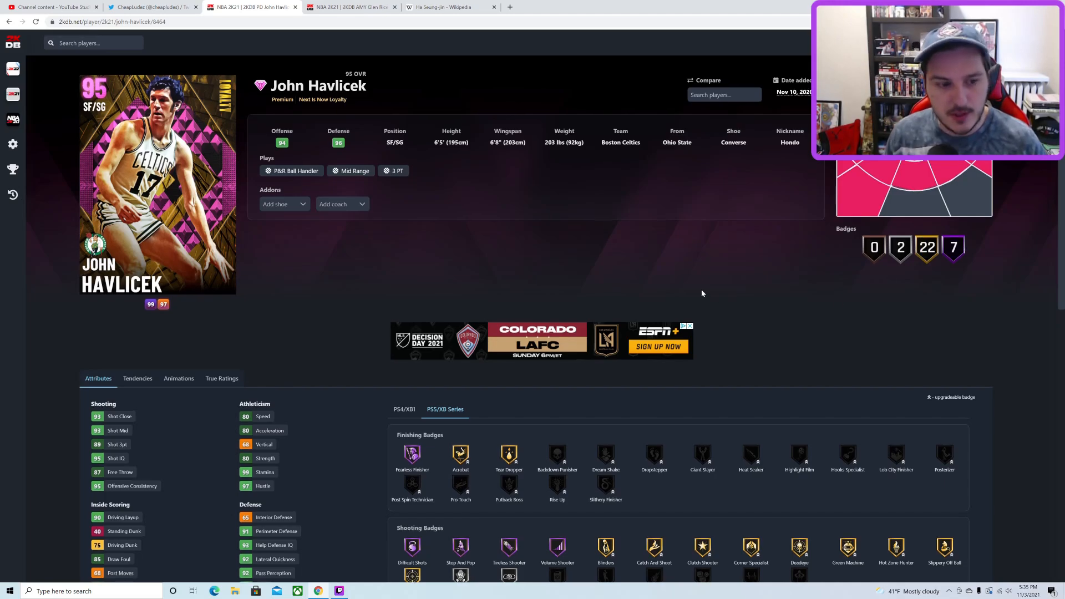
scroll(down, 3)
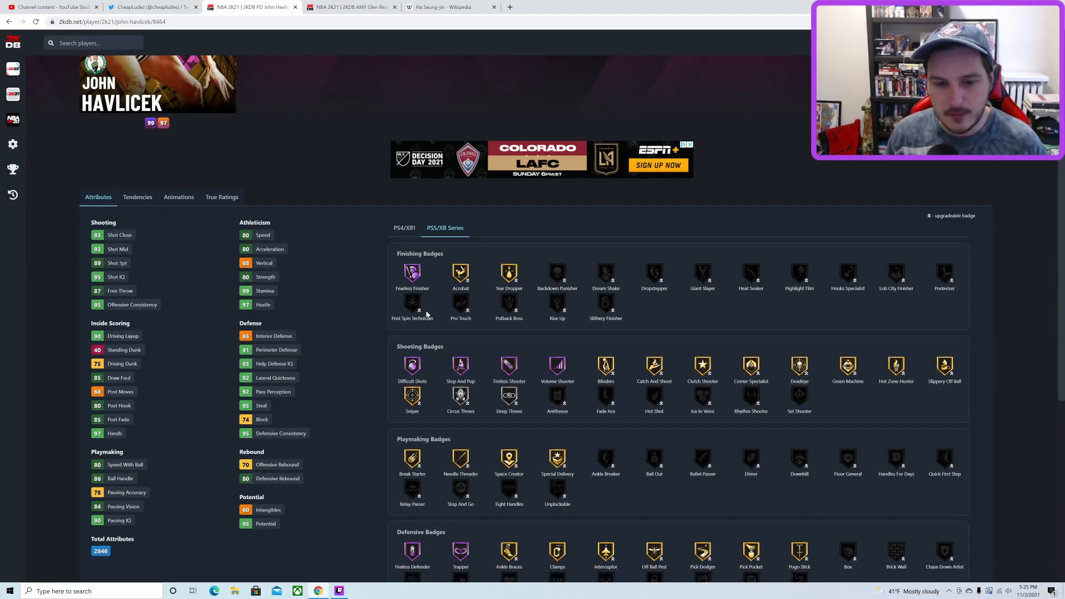
scroll(down, 3)
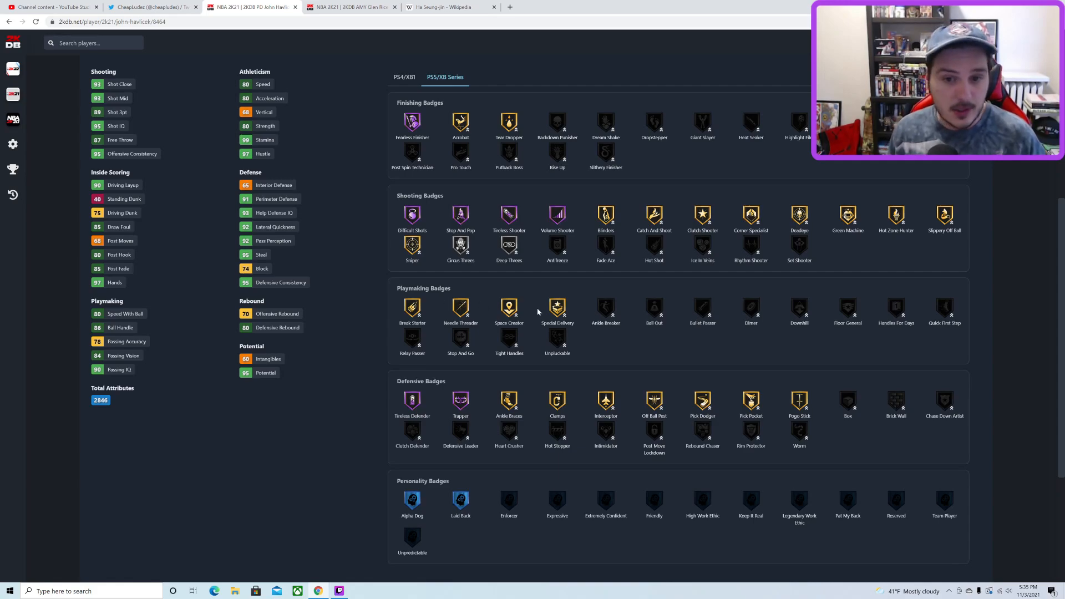
mouse_move(567, 310)
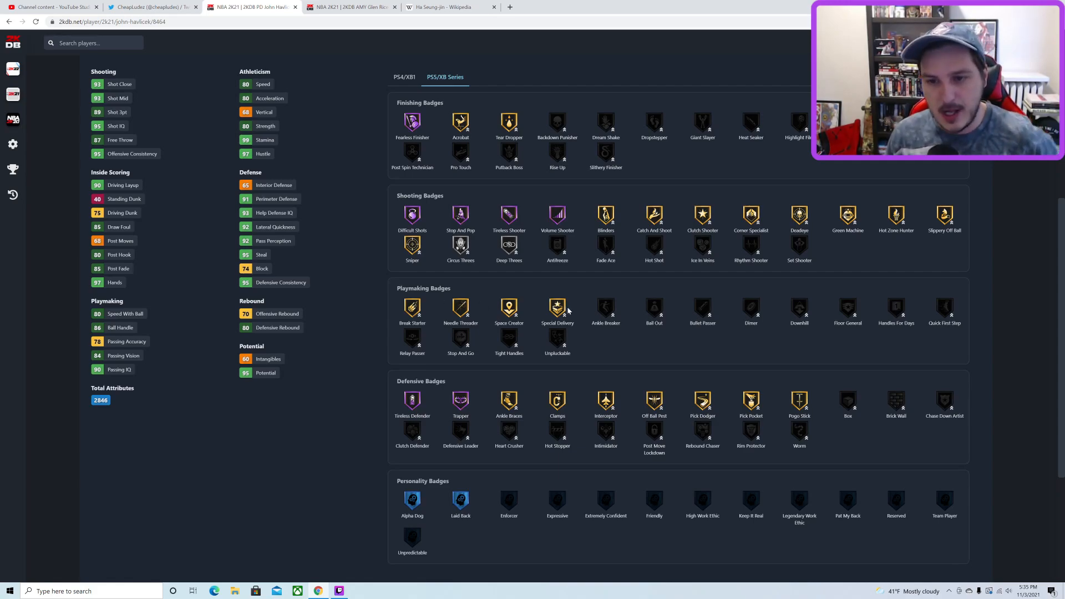
scroll(up, 3)
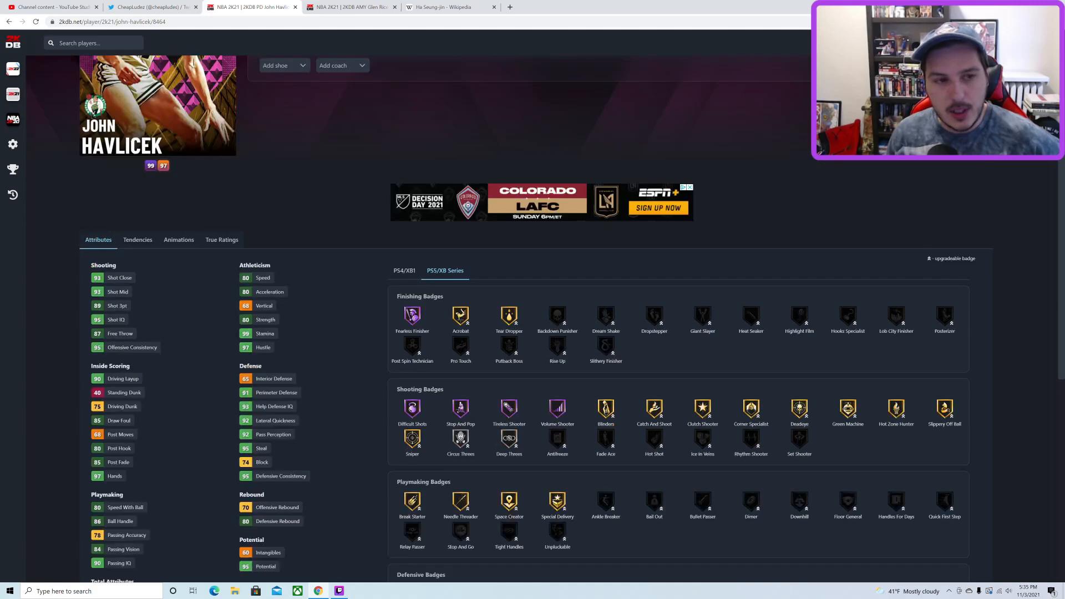
scroll(up, 3)
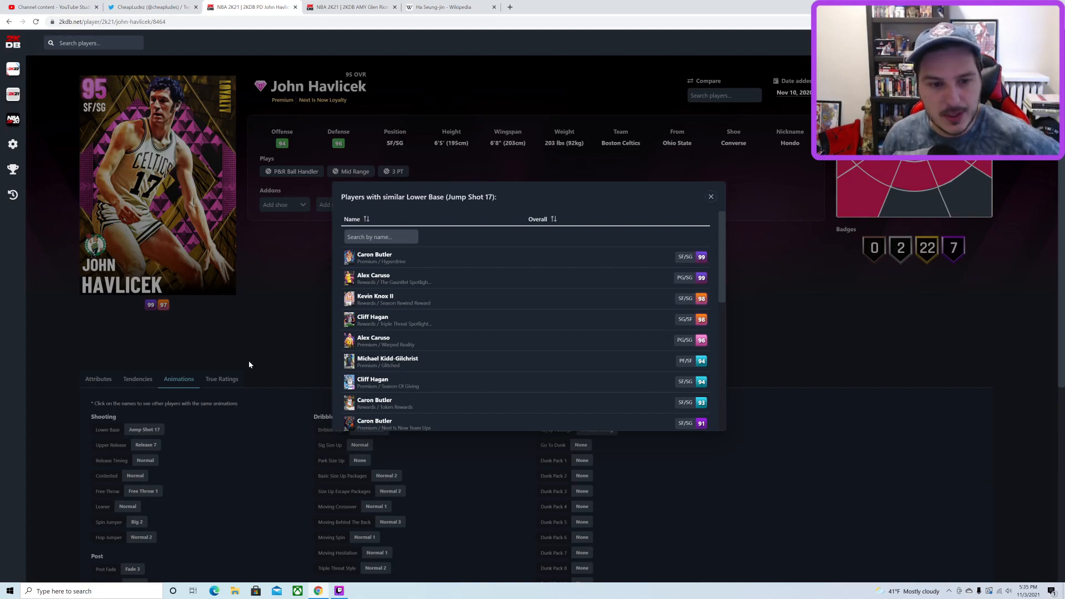
click(710, 196)
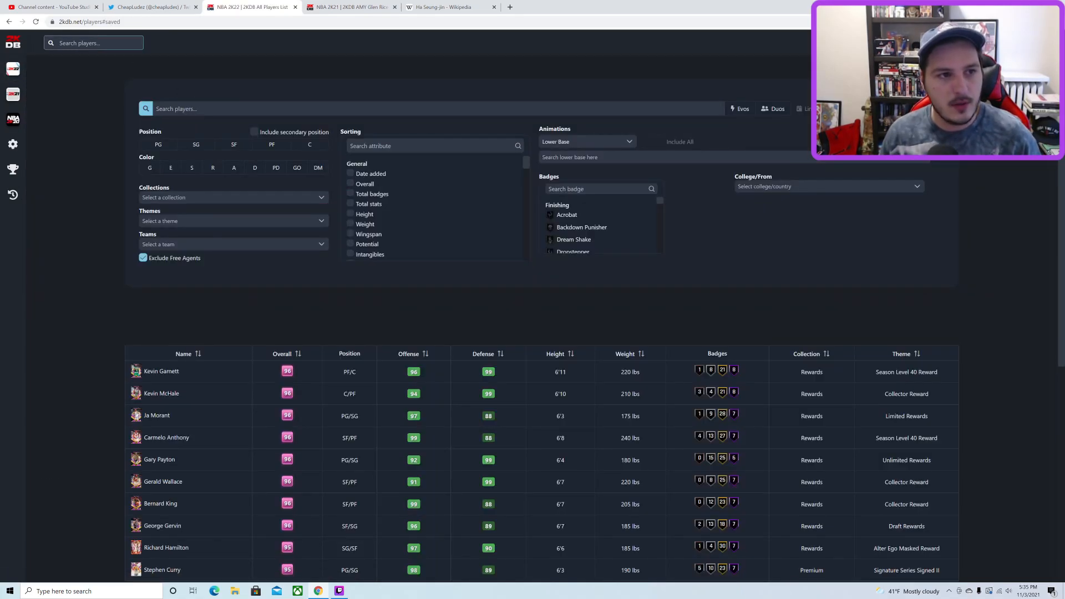
Step: Open Havlicek's 77 OVR 2K22 card, list Jump Shot 17 lower-base players, then revisit the leak tweet
text(hav)
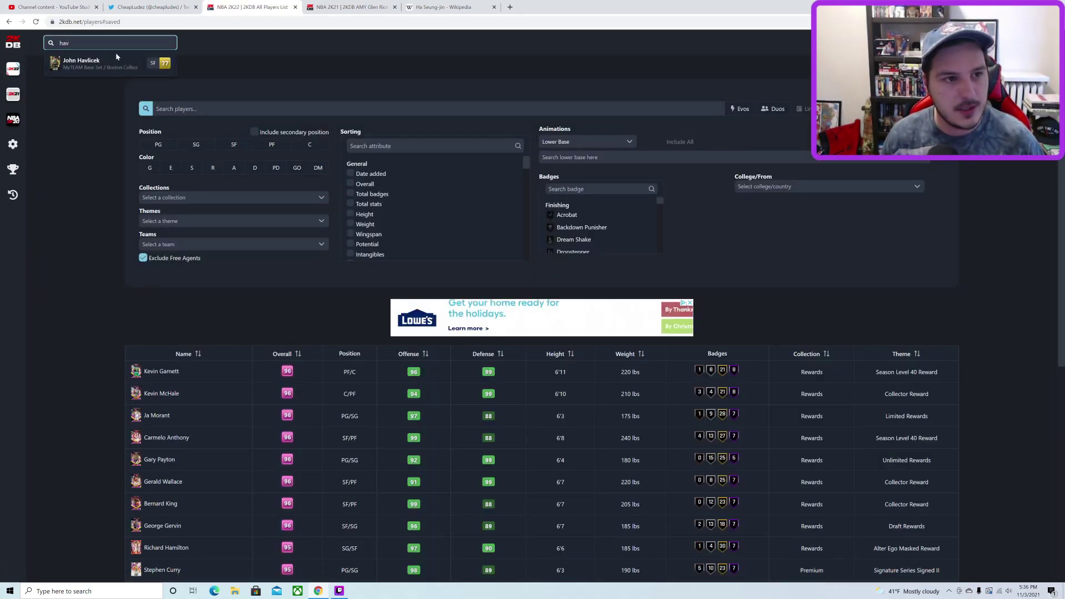
click(81, 63)
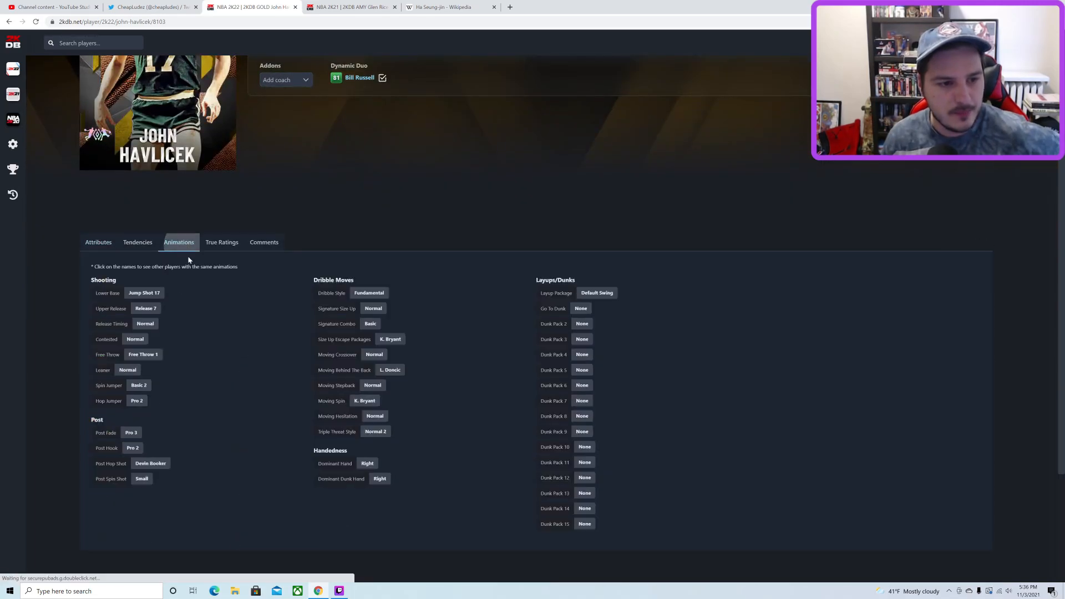
click(144, 292)
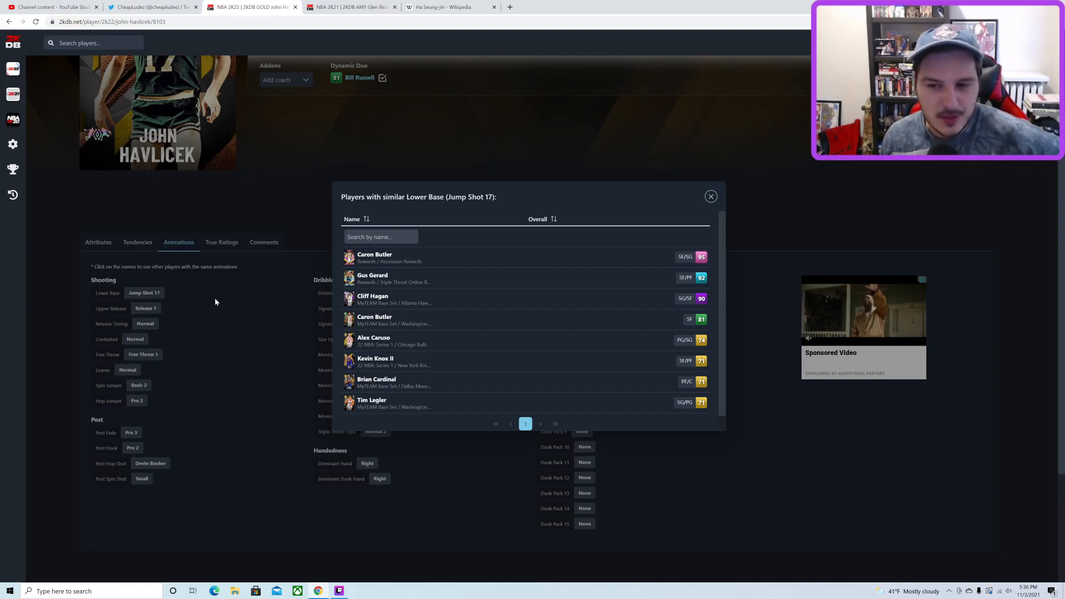
mouse_move(394, 277)
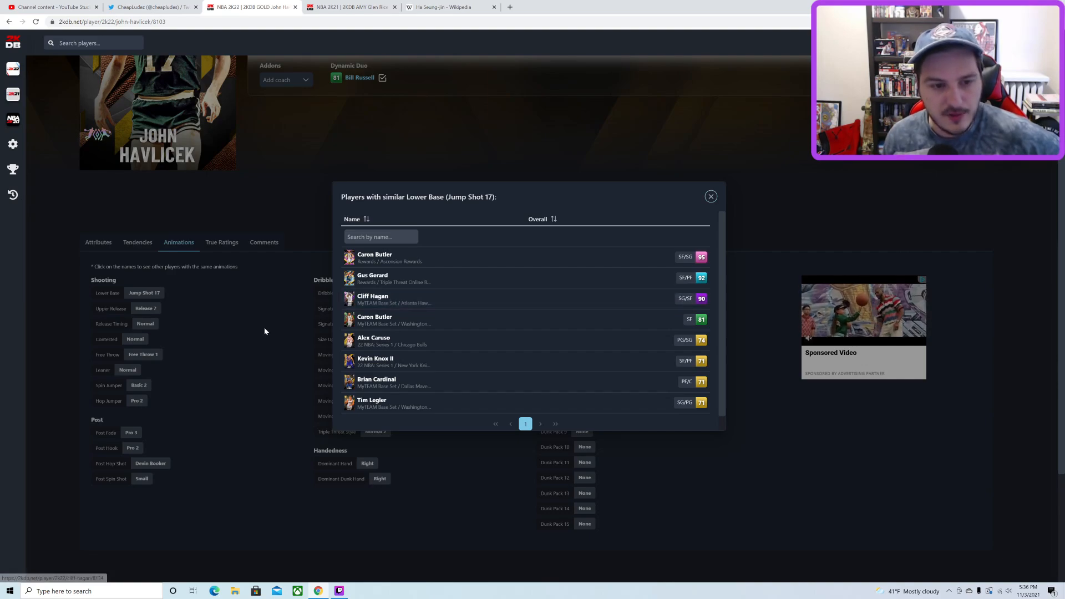
click(711, 196)
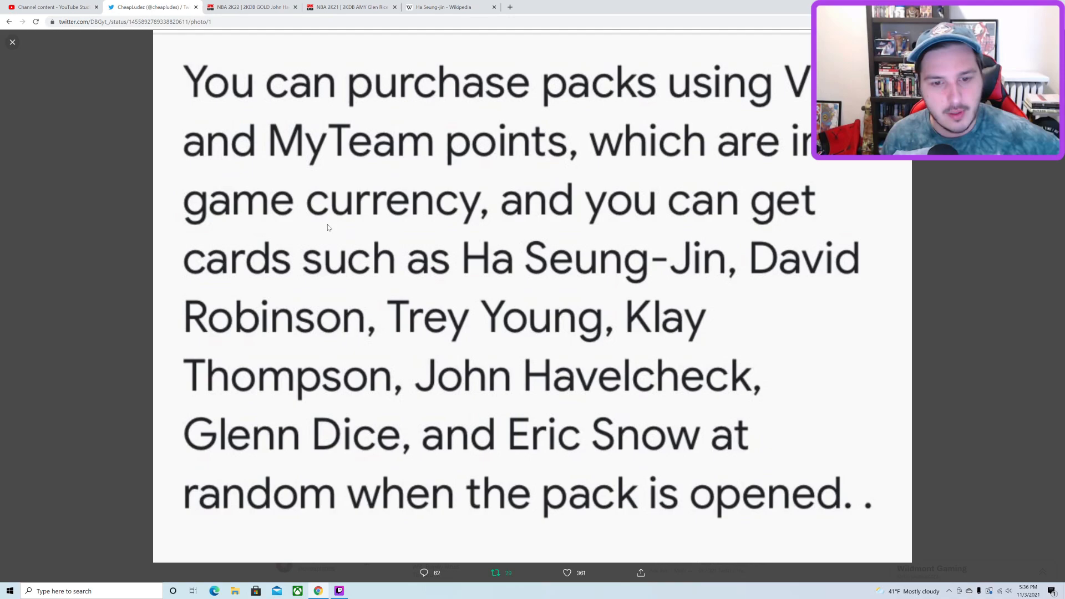
Step: Go from John Havlicek's 2KDB tab to Glen Rice's 91 OVR IDOLS Series 2K21 card tab
click(248, 7)
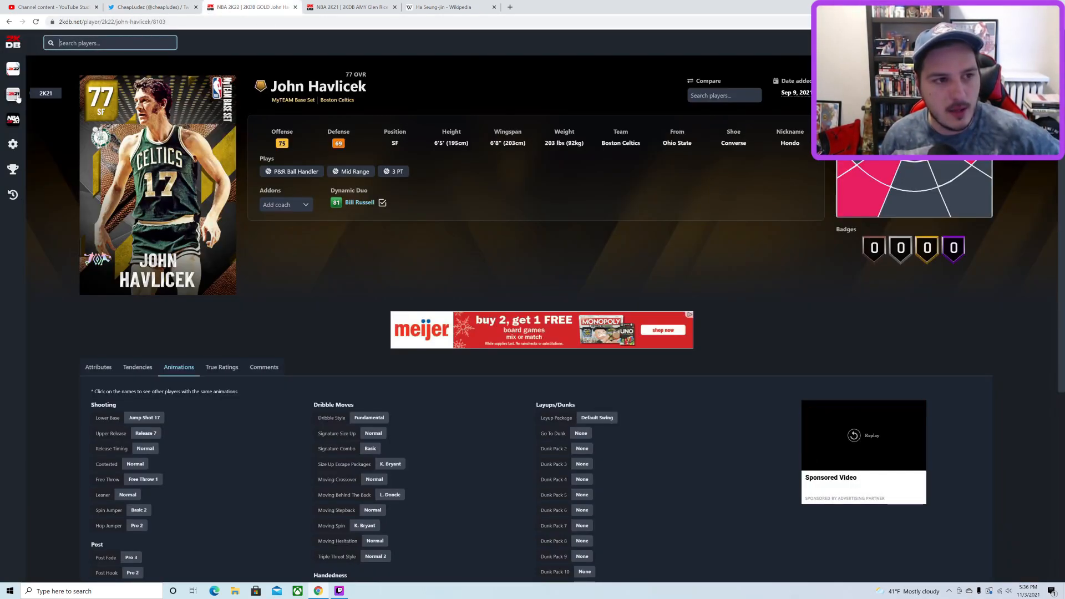
click(350, 7)
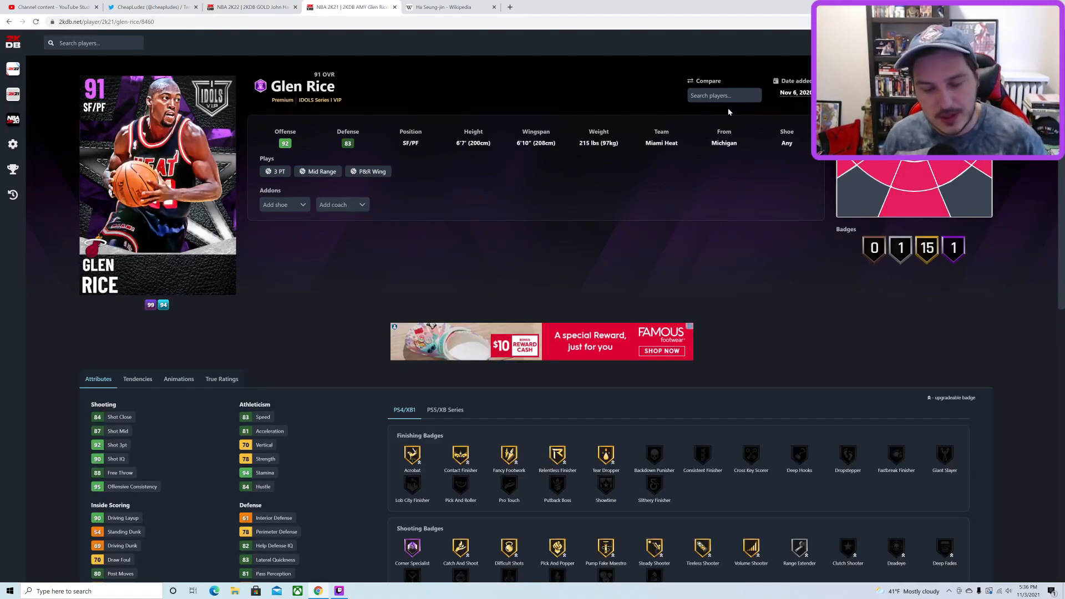
mouse_move(656, 231)
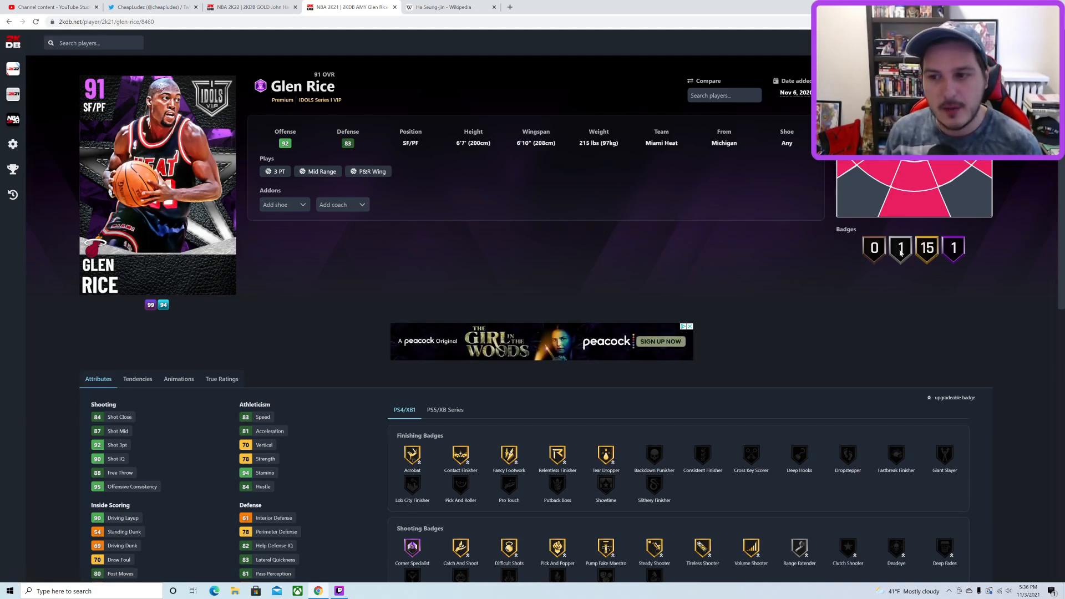
Step: Scroll through Glen Rice's card page and return to his ratings and badges
scroll(down, 3)
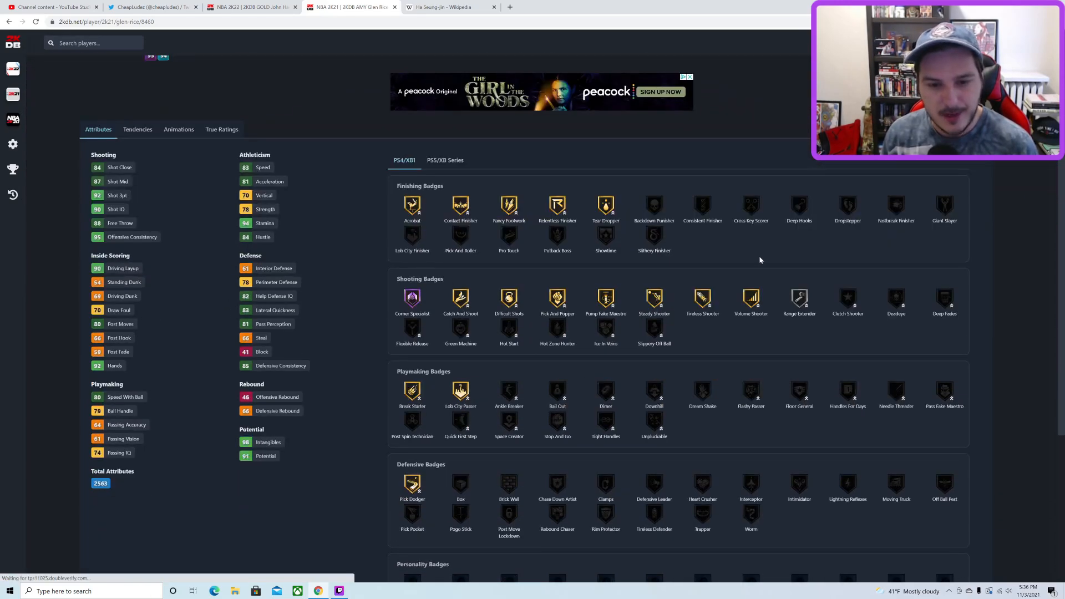
scroll(down, 3)
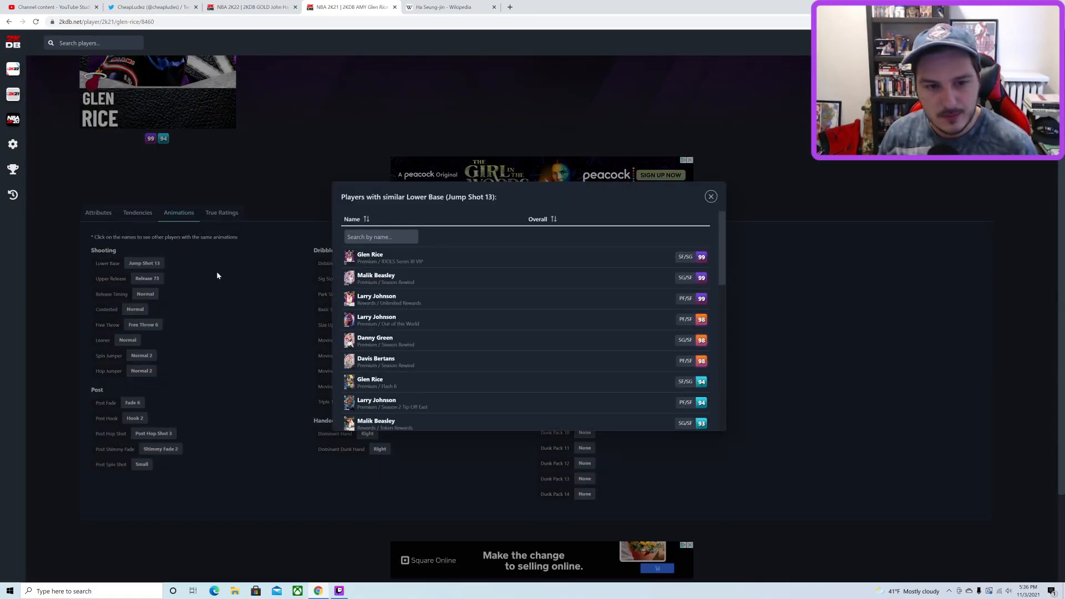
click(710, 196)
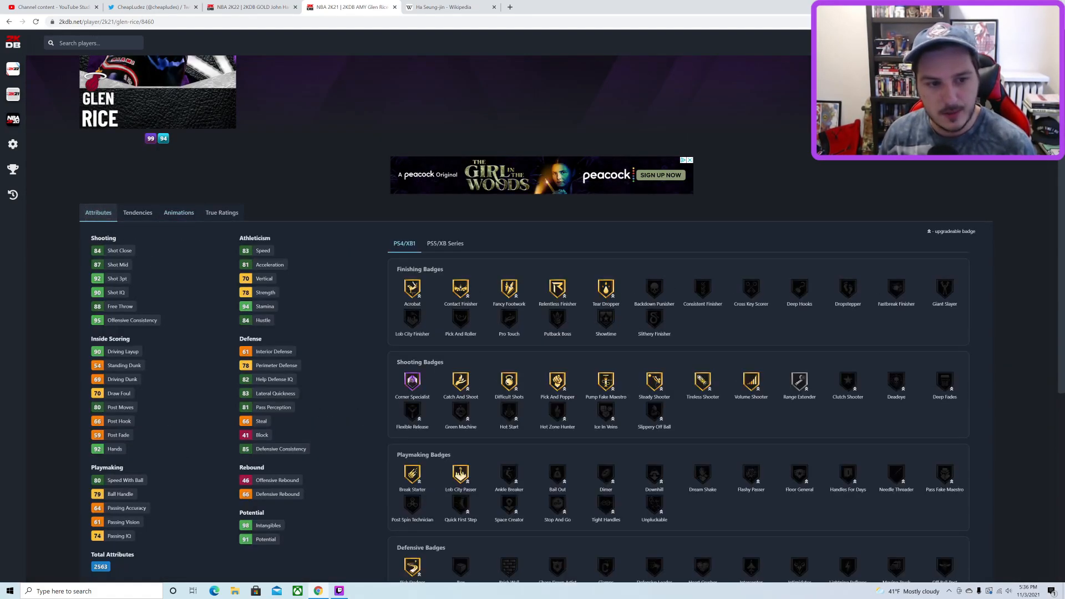
scroll(up, 3)
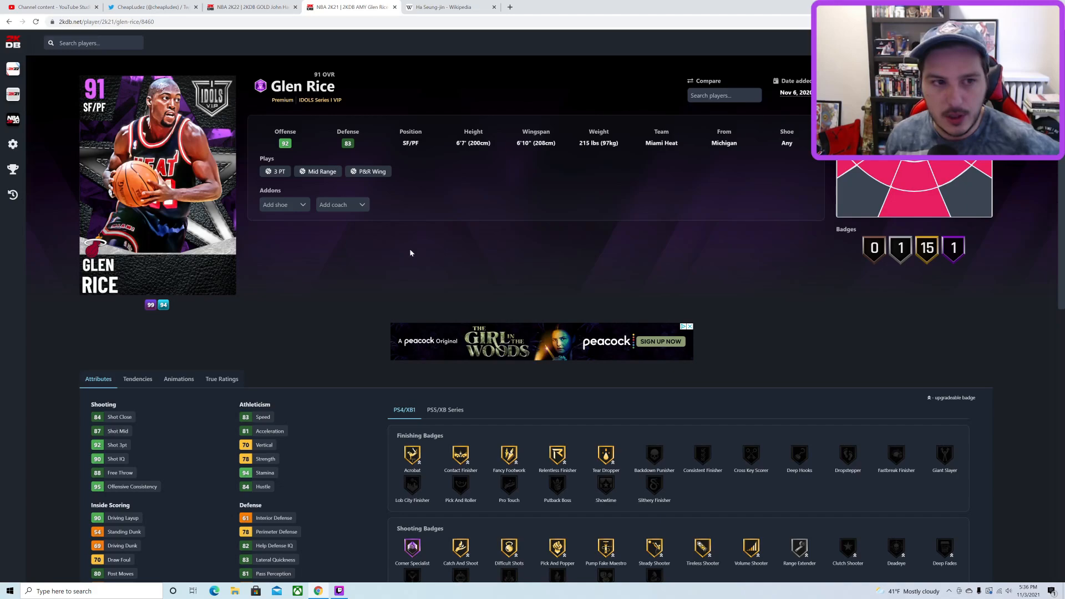
mouse_move(306, 279)
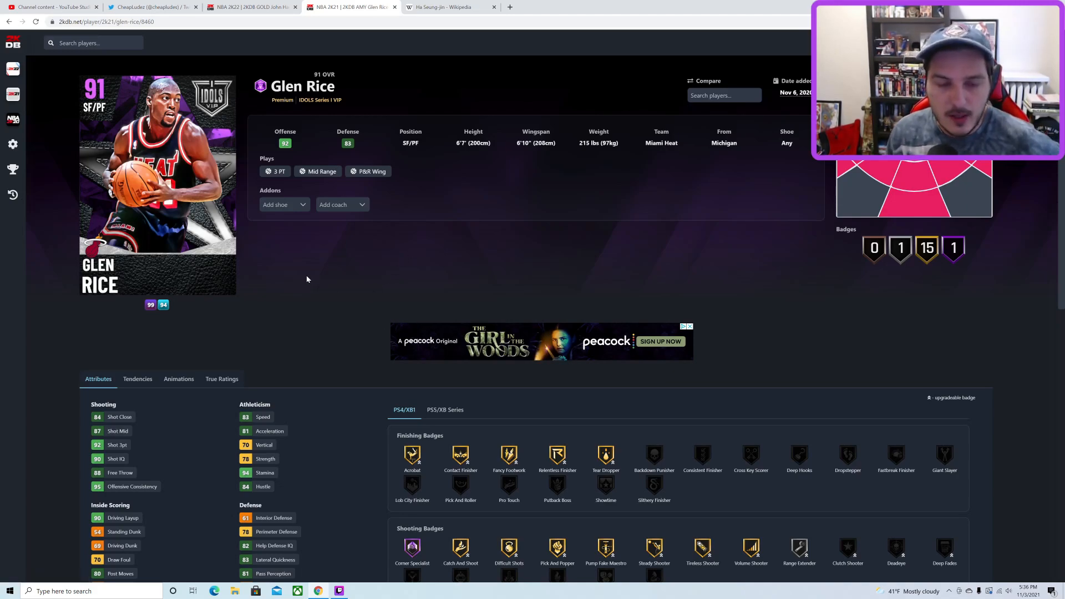
mouse_move(444, 314)
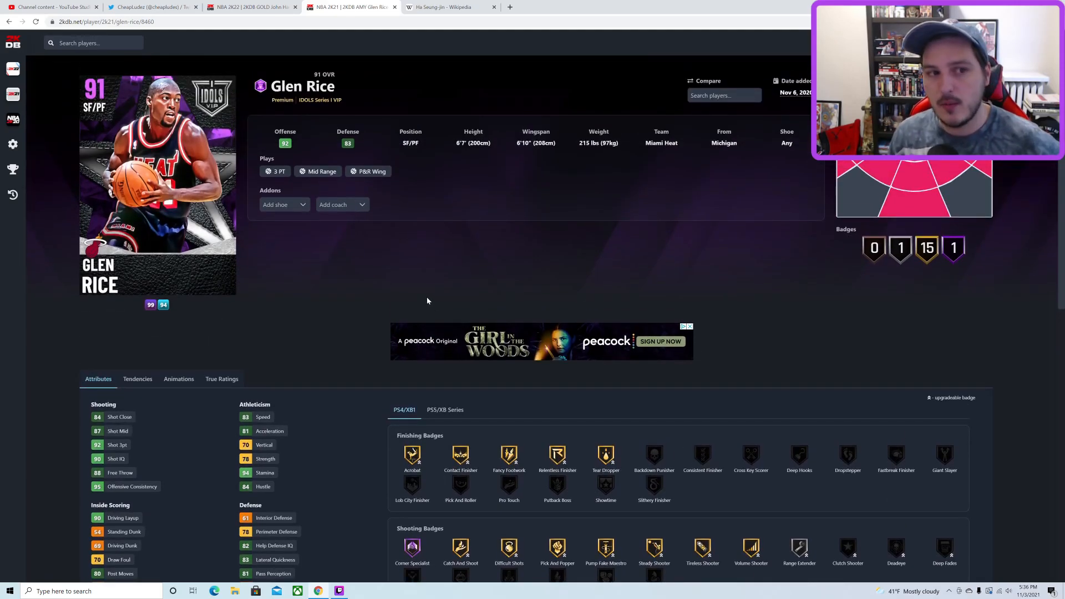
Step: View Glen Rice's PS5/XB Series badges, then return to John Havlicek's 77 OVR card
scroll(down, 3)
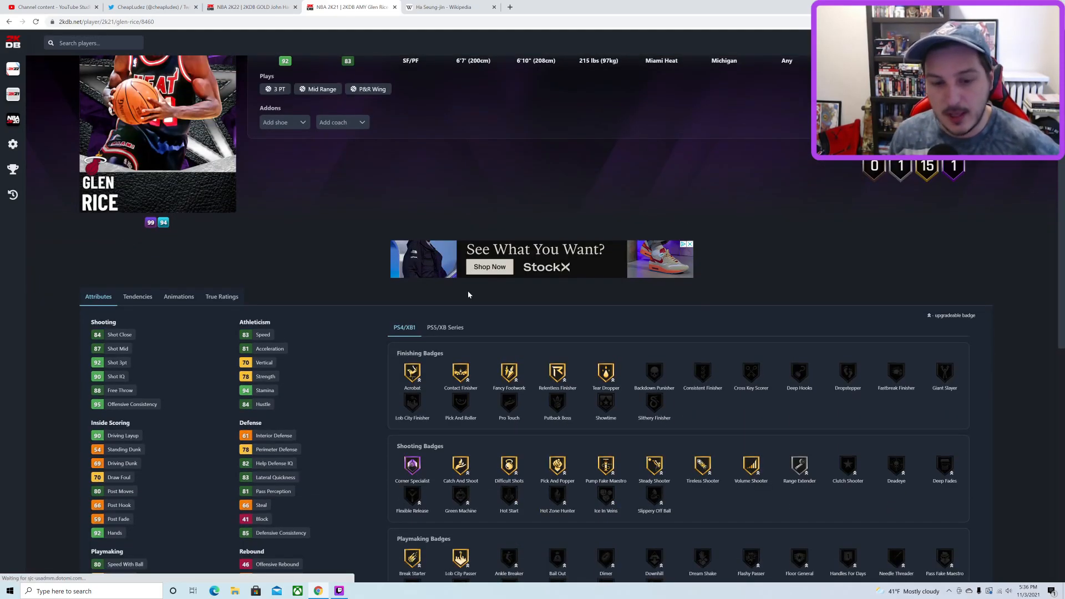
click(445, 118)
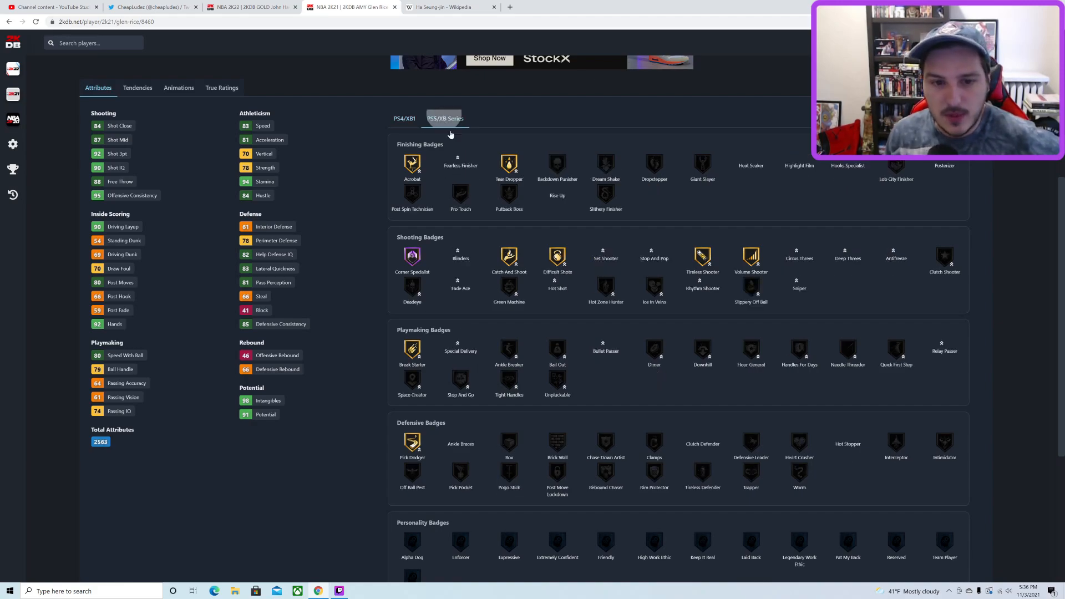
scroll(up, 3)
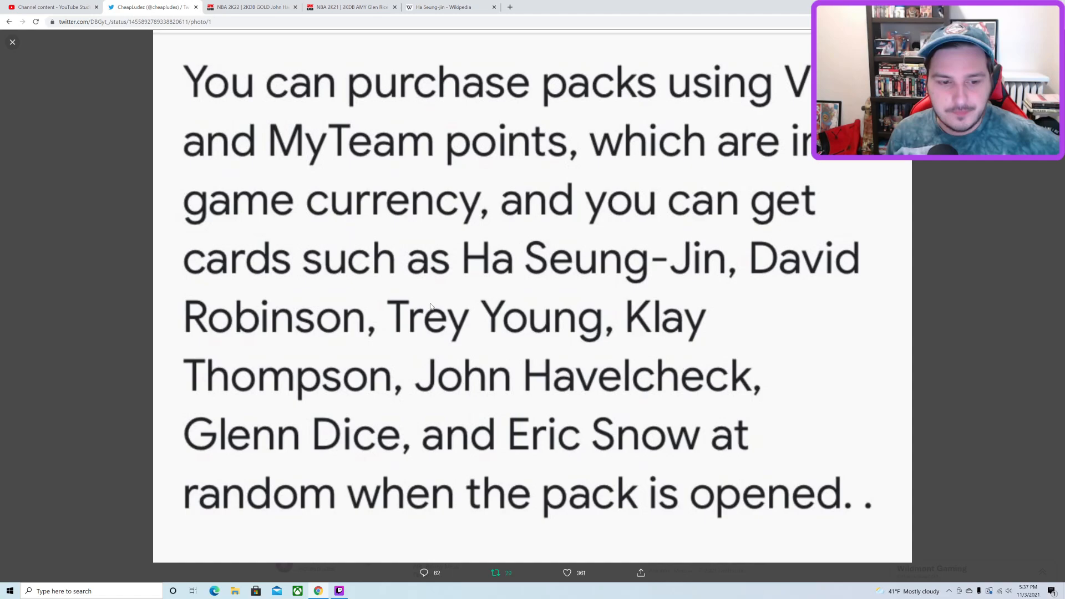
click(351, 7)
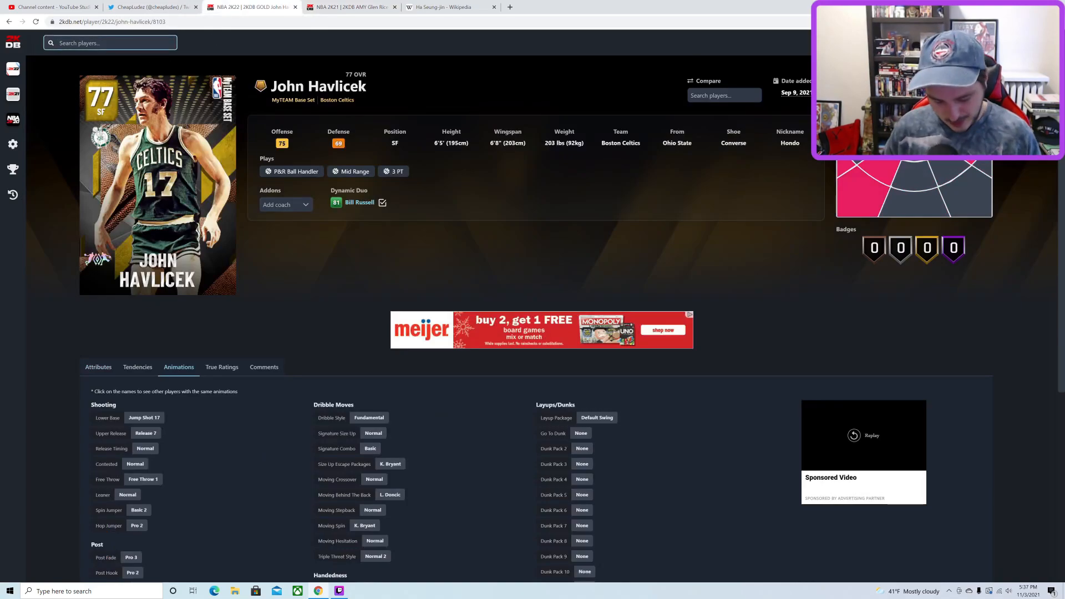
Step: Search 'eric sn', open Eric Snow's card, and check his upper release animation matches
text(eric sn)
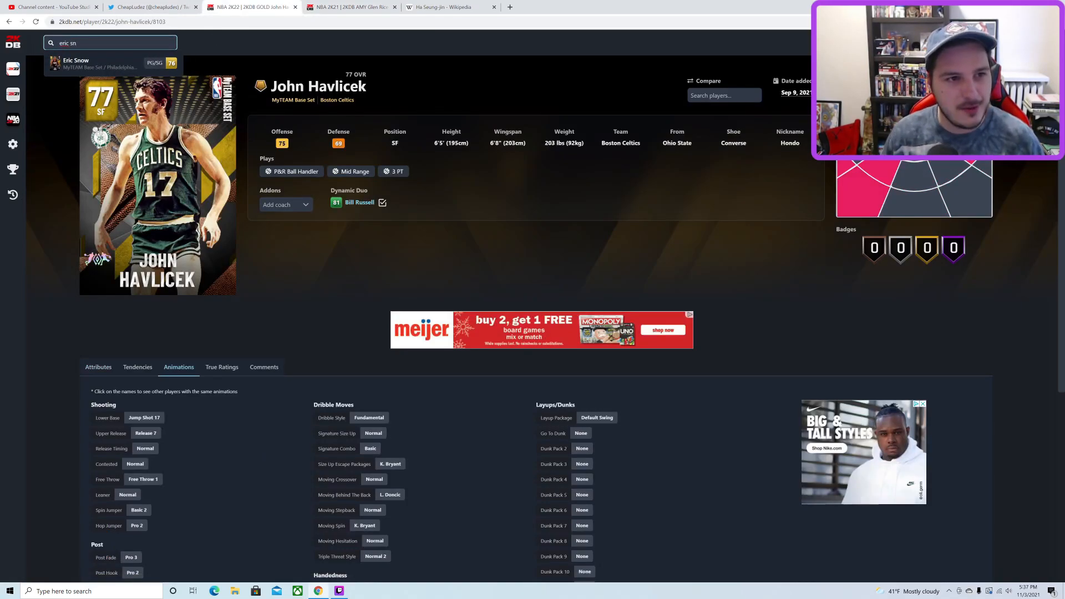
click(76, 62)
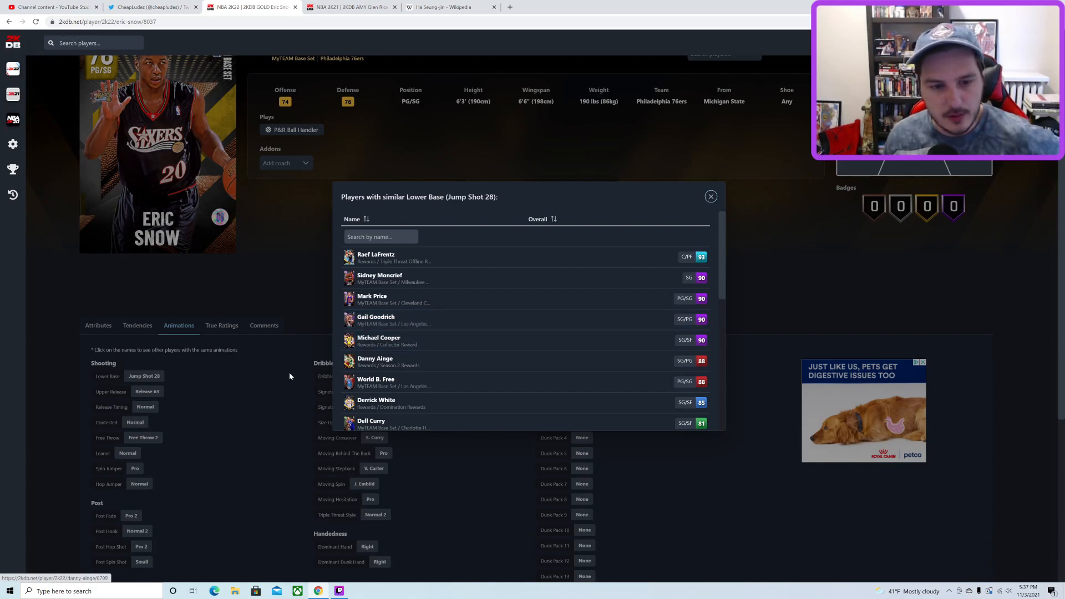
click(148, 391)
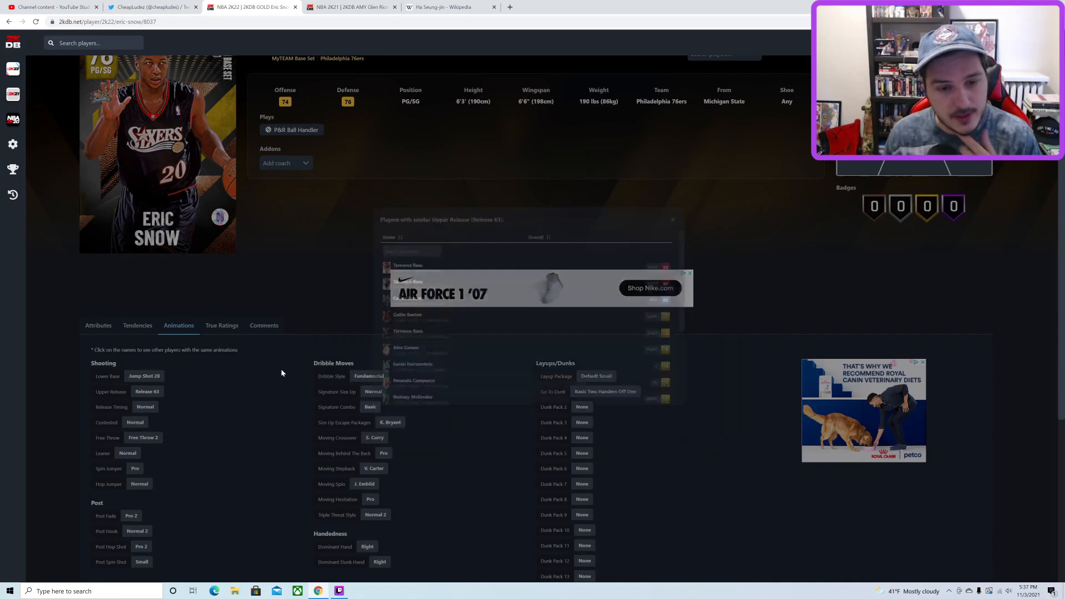
click(98, 325)
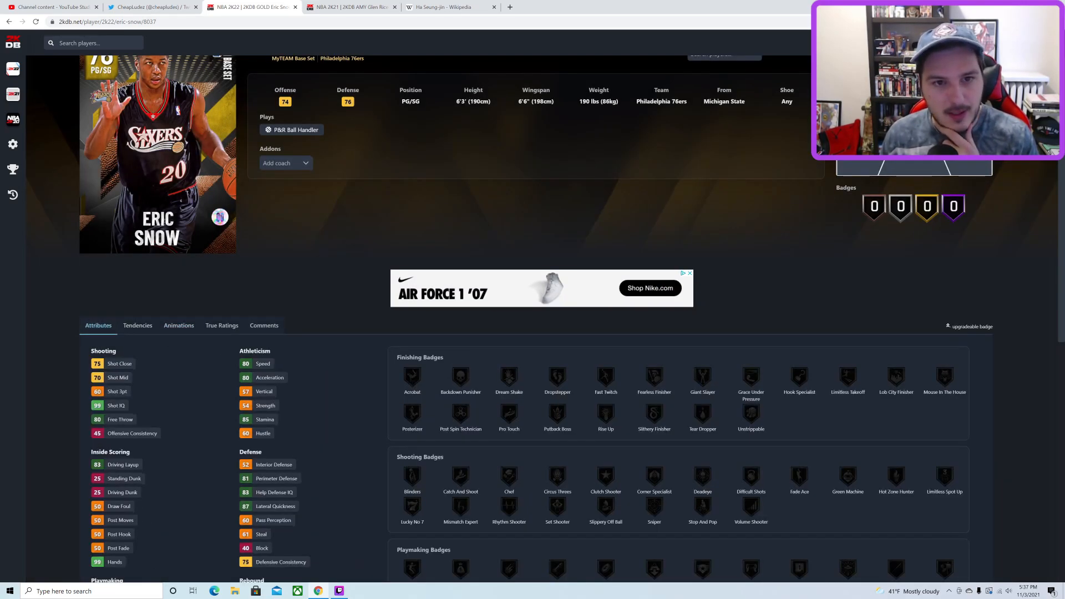
Step: Review Eric Snow's 76 OVR Base Set attributes and badges, then switch browser tabs
scroll(up, 3)
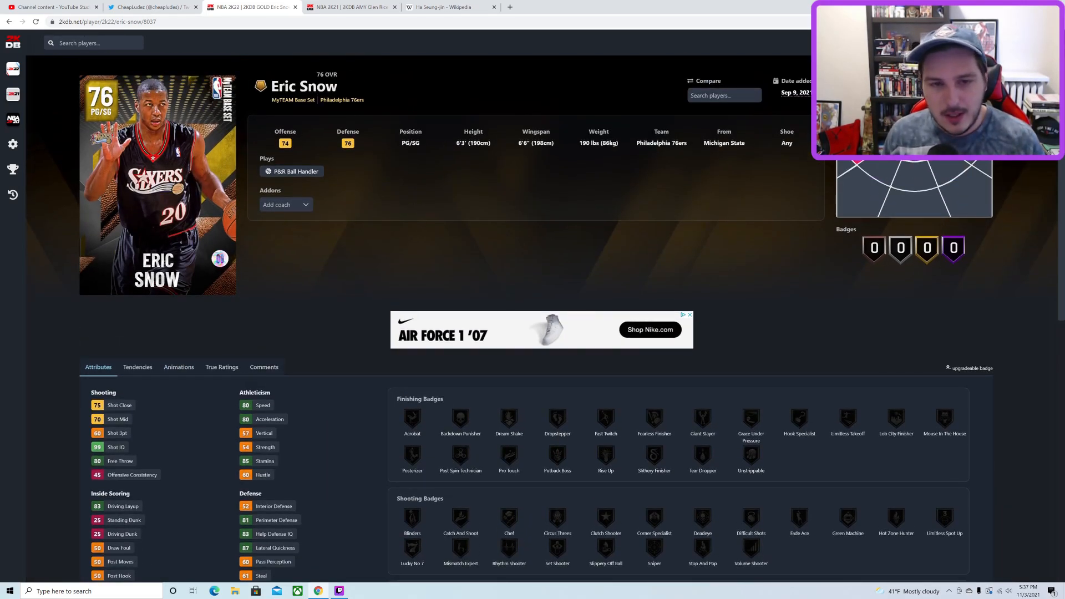
double_click(536, 142)
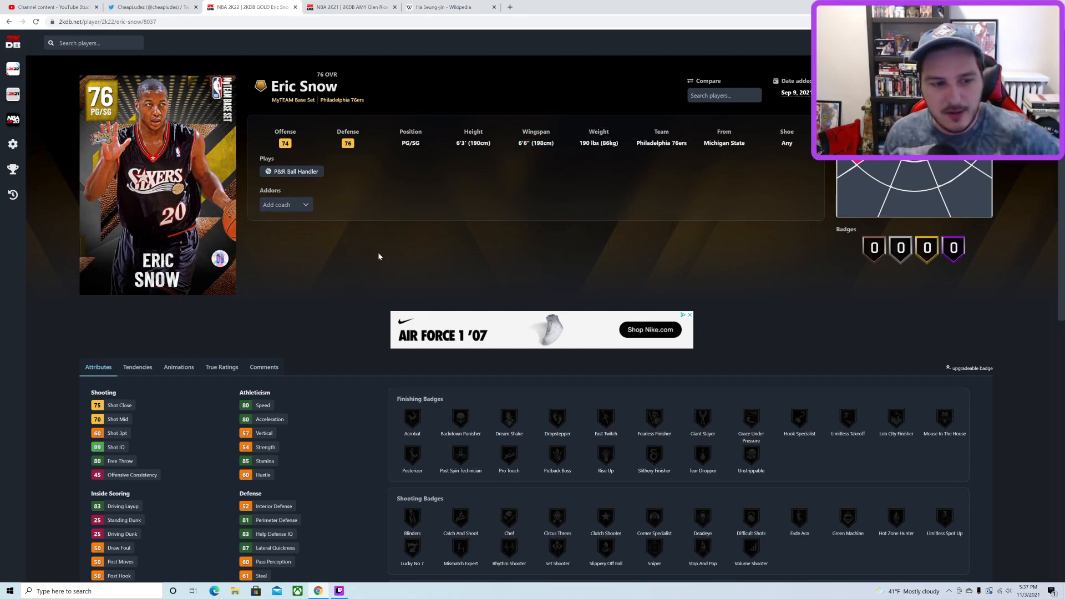
scroll(down, 3)
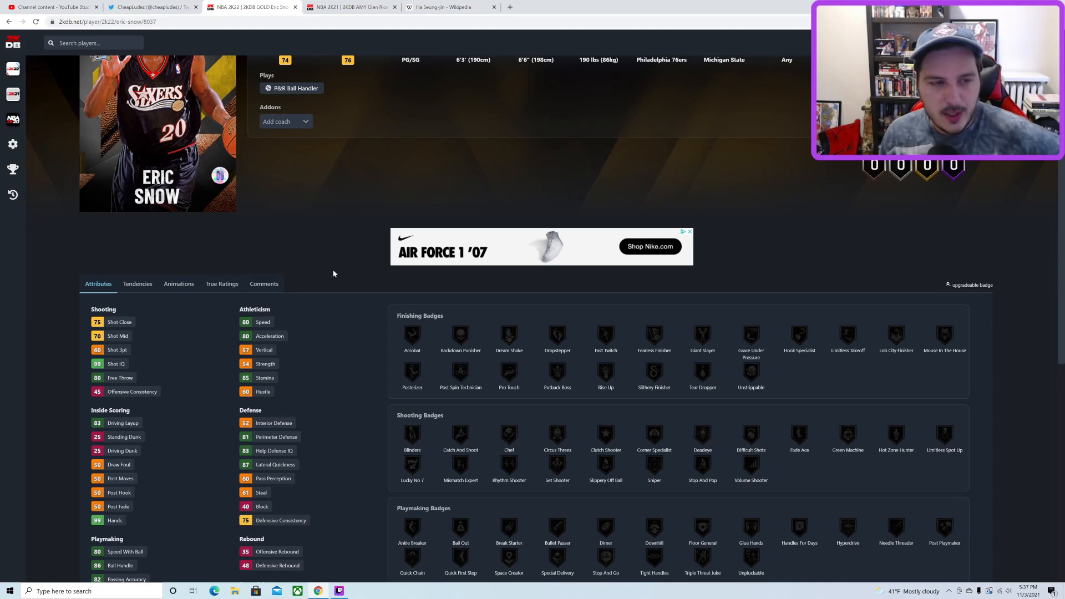
scroll(down, 3)
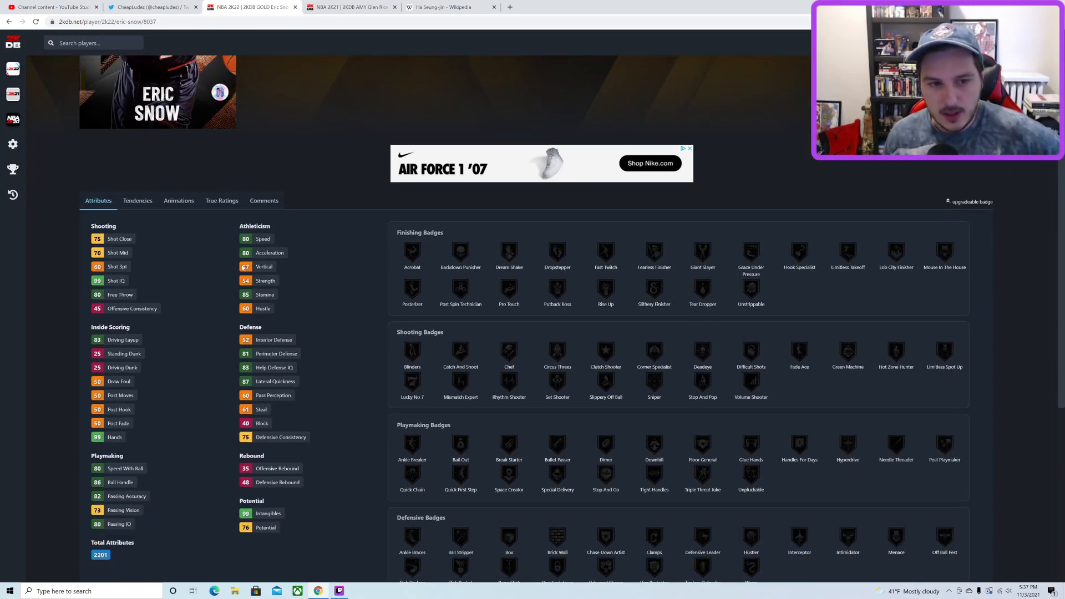
scroll(up, 3)
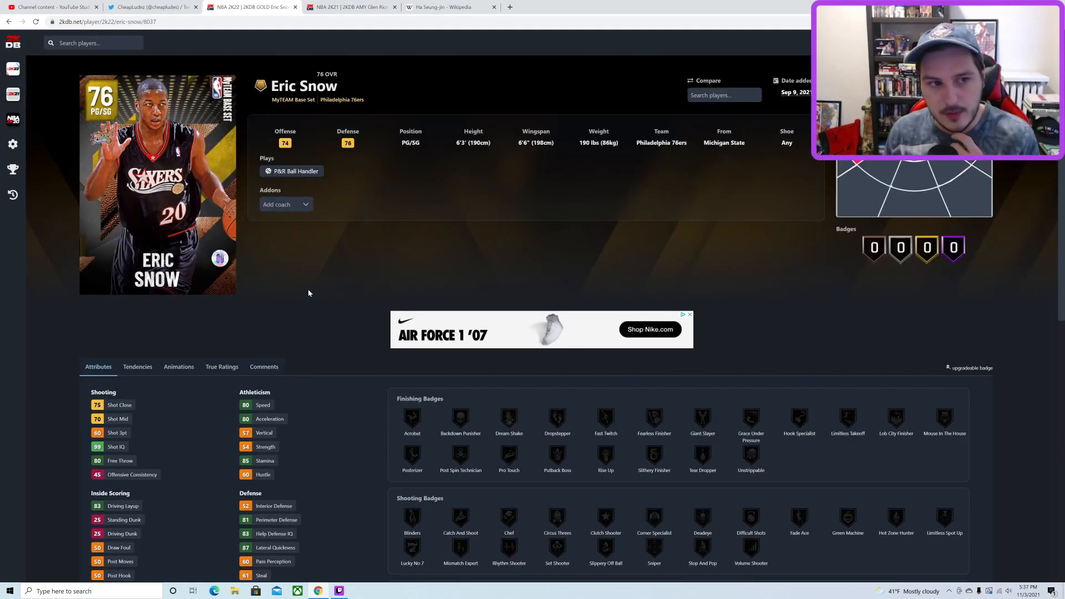
scroll(down, 3)
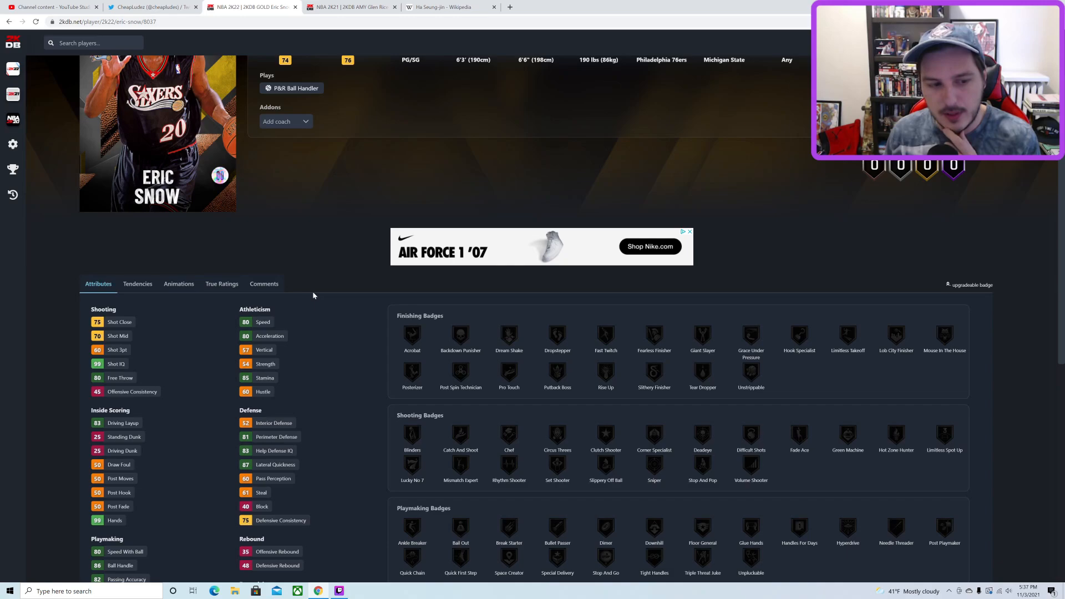
scroll(up, 3)
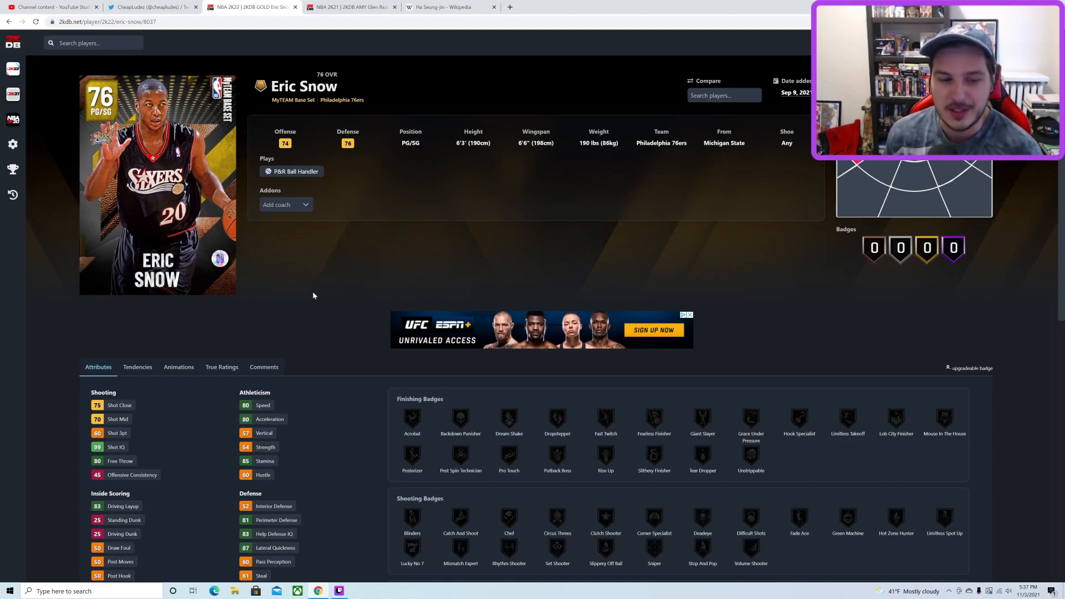
mouse_move(236, 88)
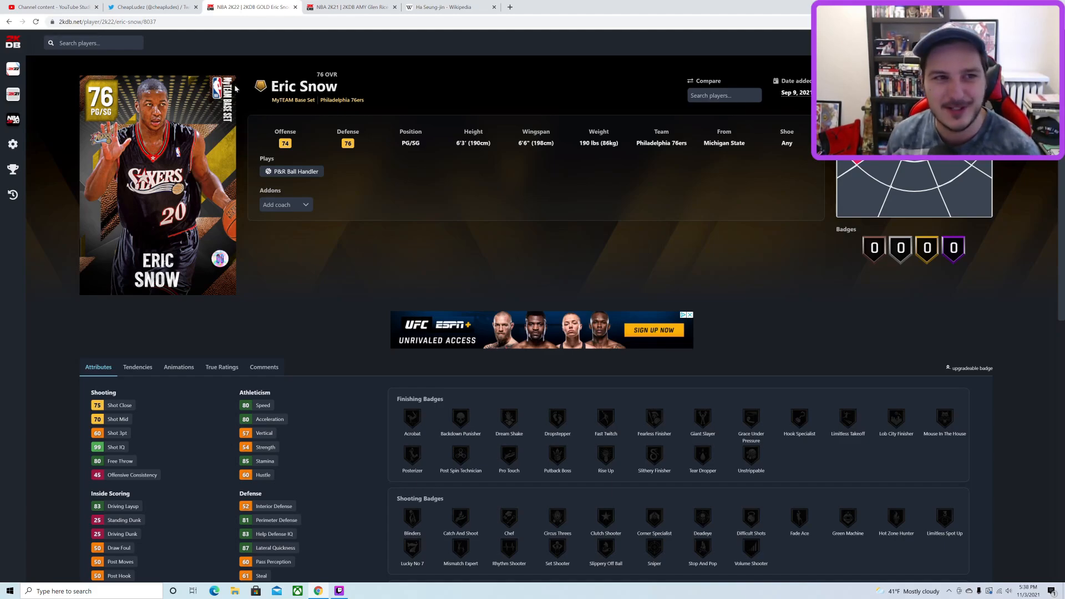
click(251, 7)
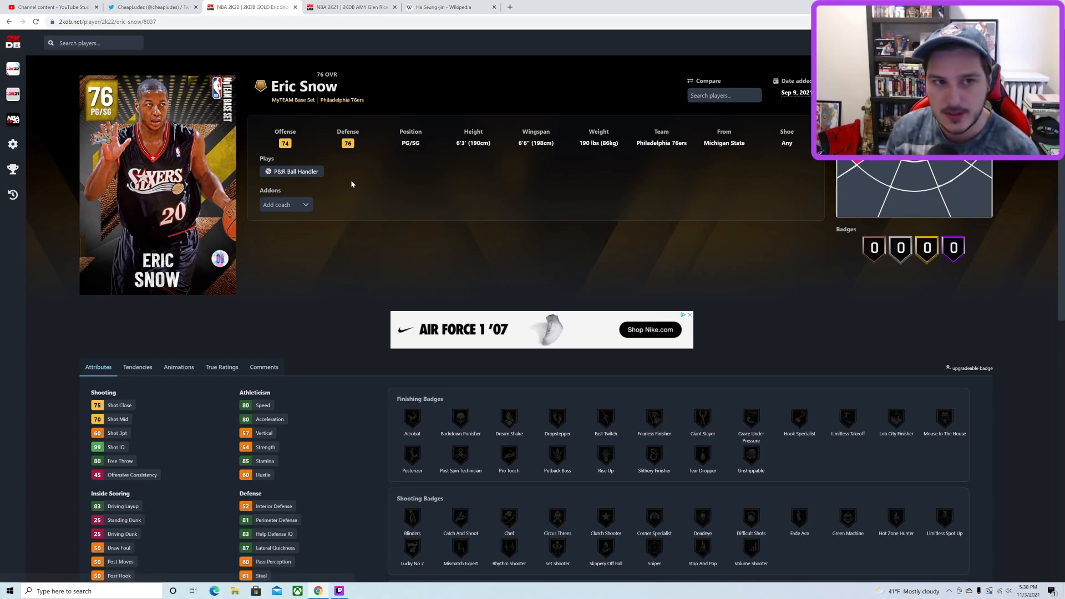
mouse_move(303, 123)
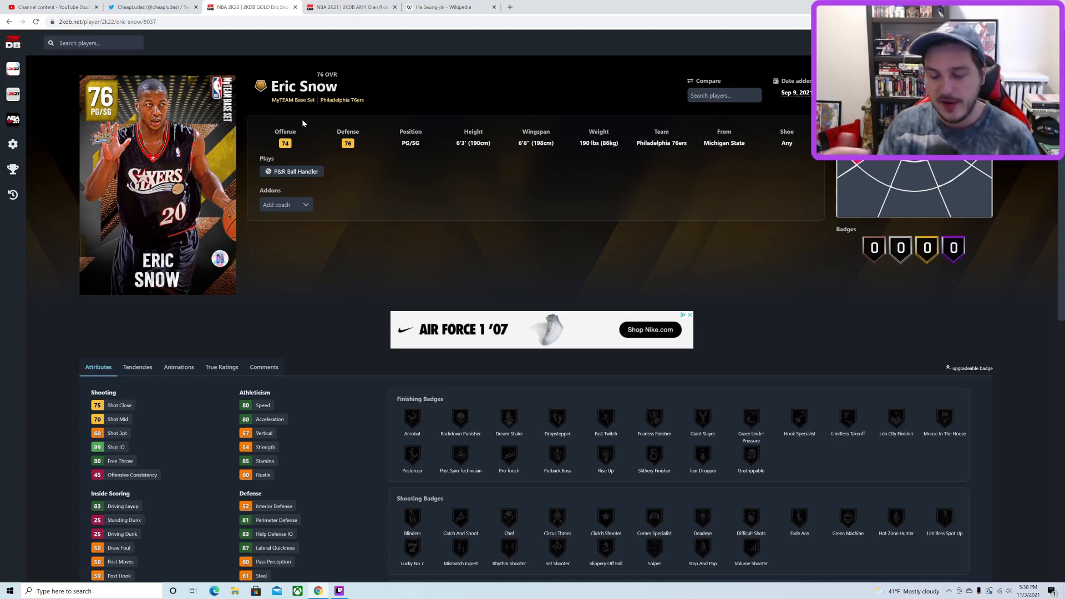
mouse_move(379, 210)
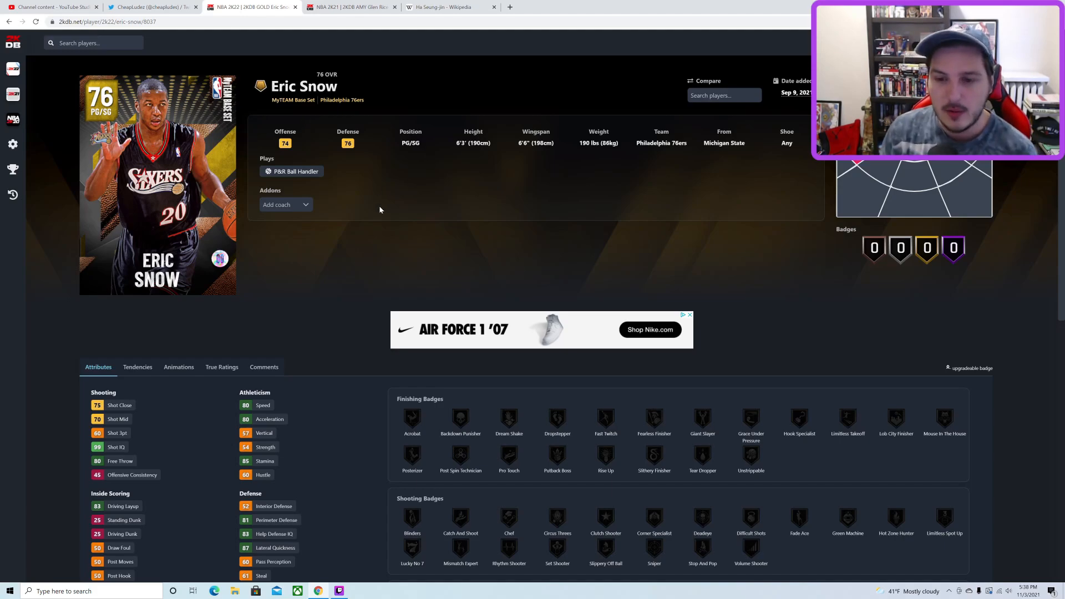
mouse_move(430, 271)
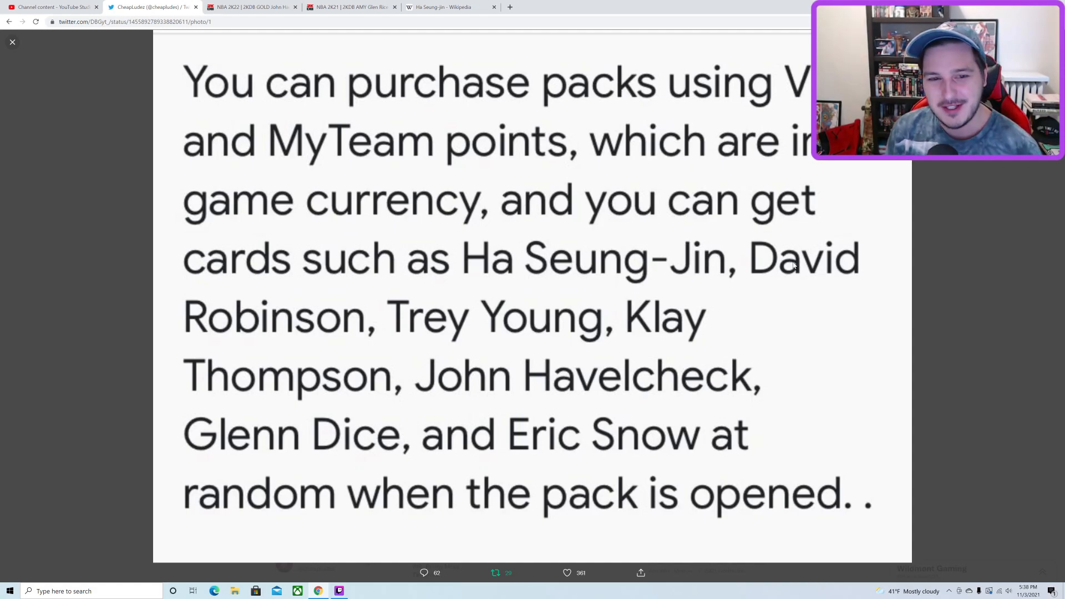
mouse_move(372, 331)
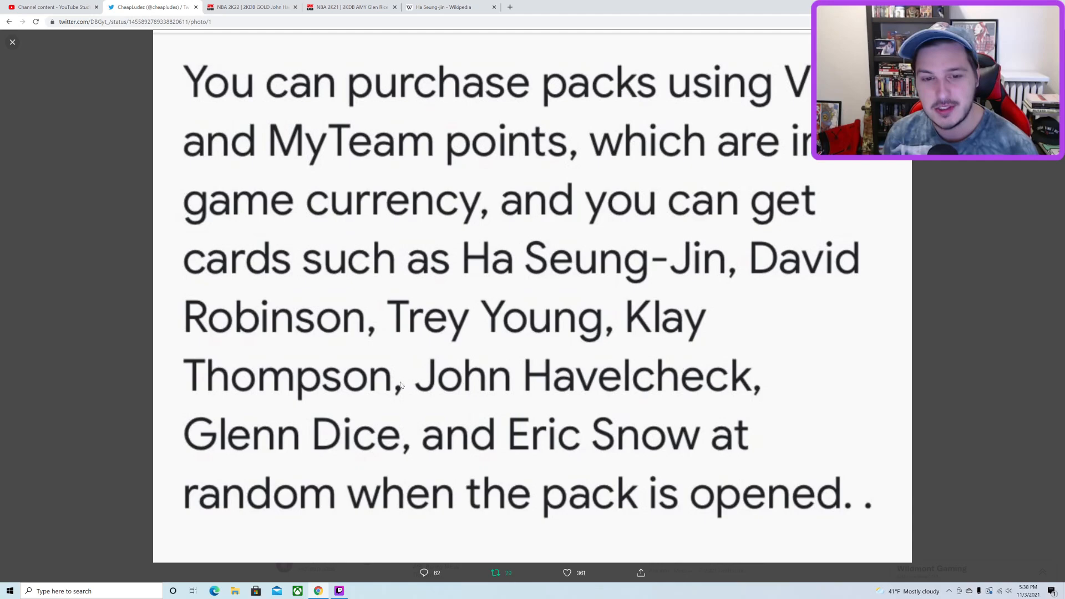
mouse_move(594, 332)
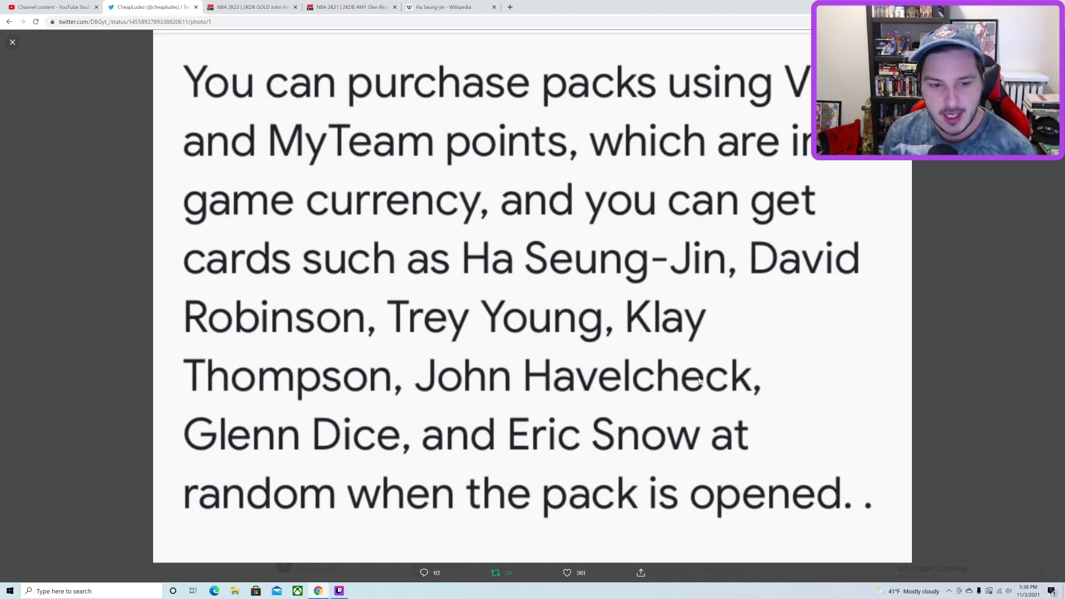
mouse_move(632, 405)
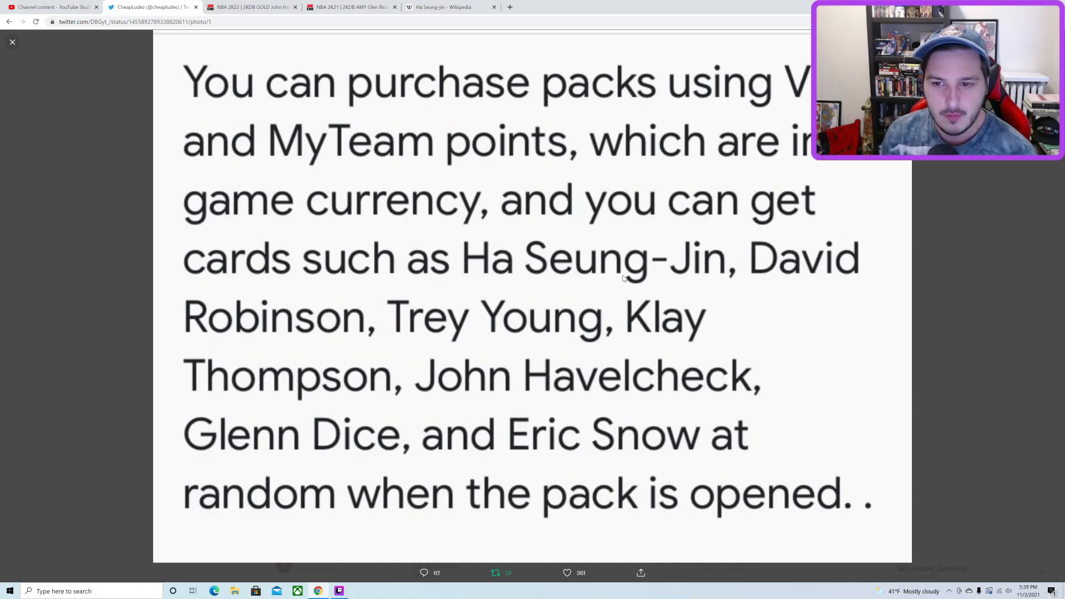
mouse_move(636, 328)
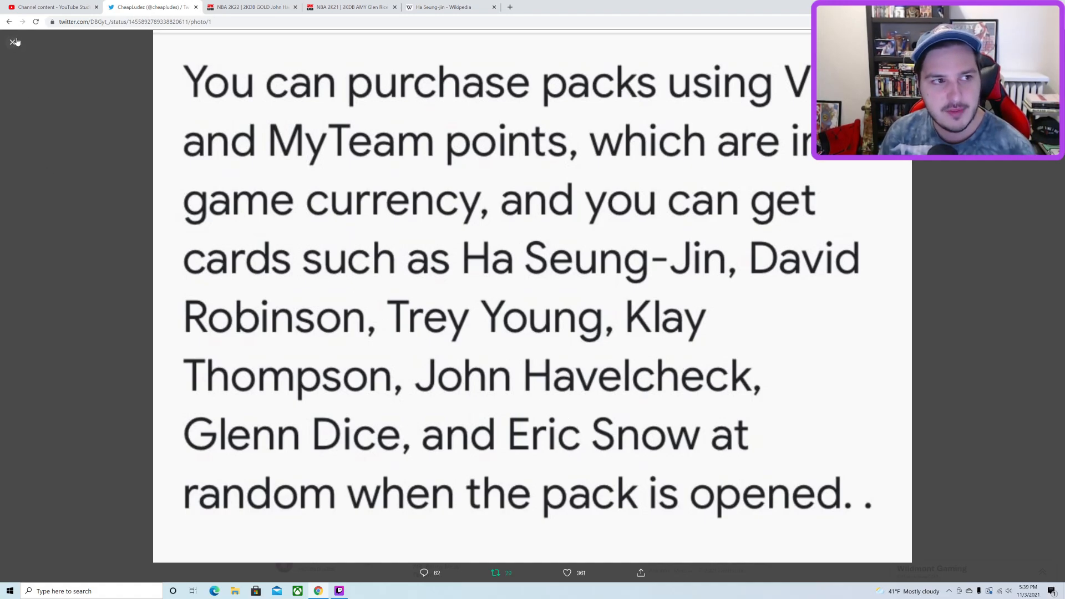
Step: Close the enlarged pack image and open the 2K22 MyTEAM card Updates list on 2KDB
click(9, 41)
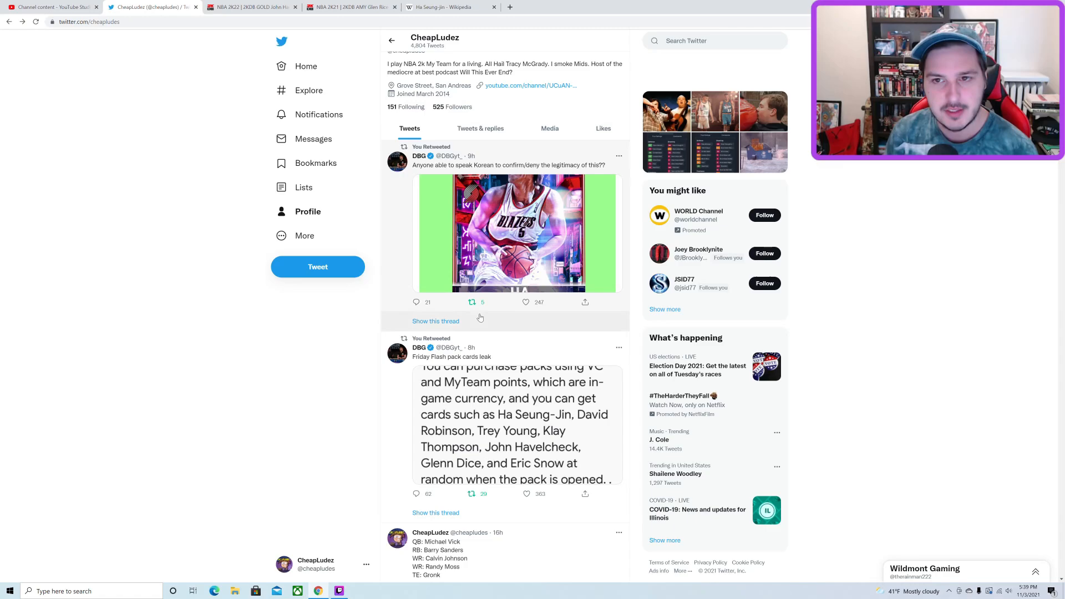
click(252, 7)
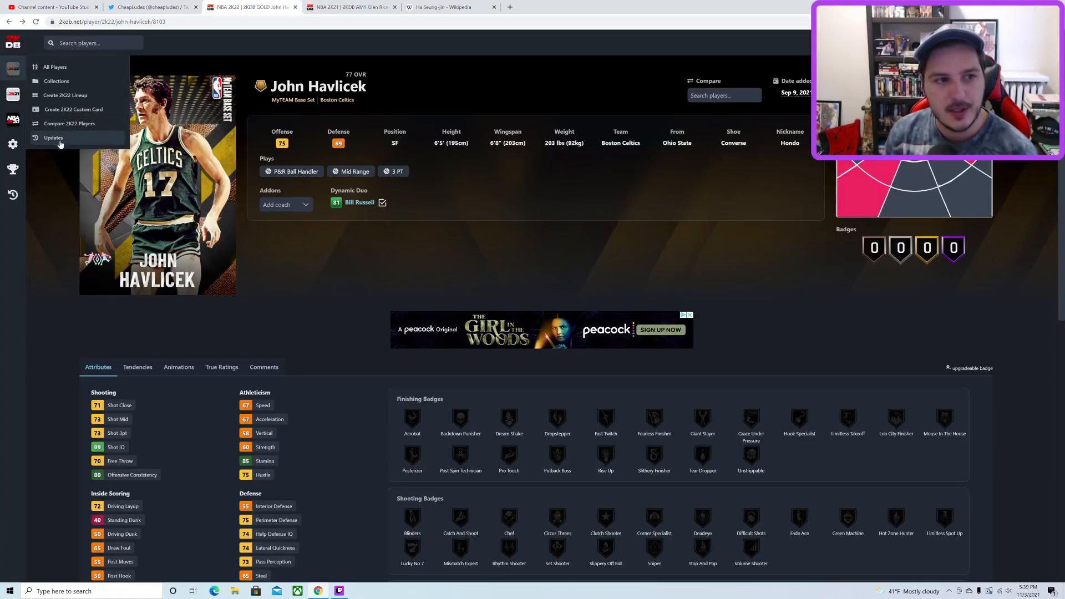
click(53, 138)
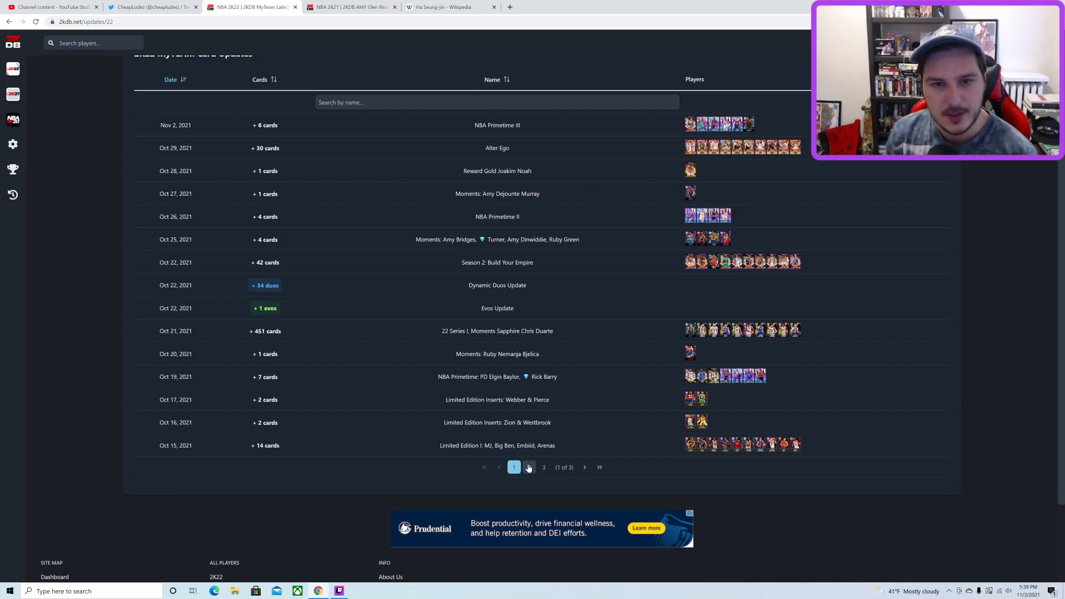
Step: Show page 2 of card updates, covering Flash 2 and Flash 1 releases (Oct 12 to Sep 11)
click(528, 467)
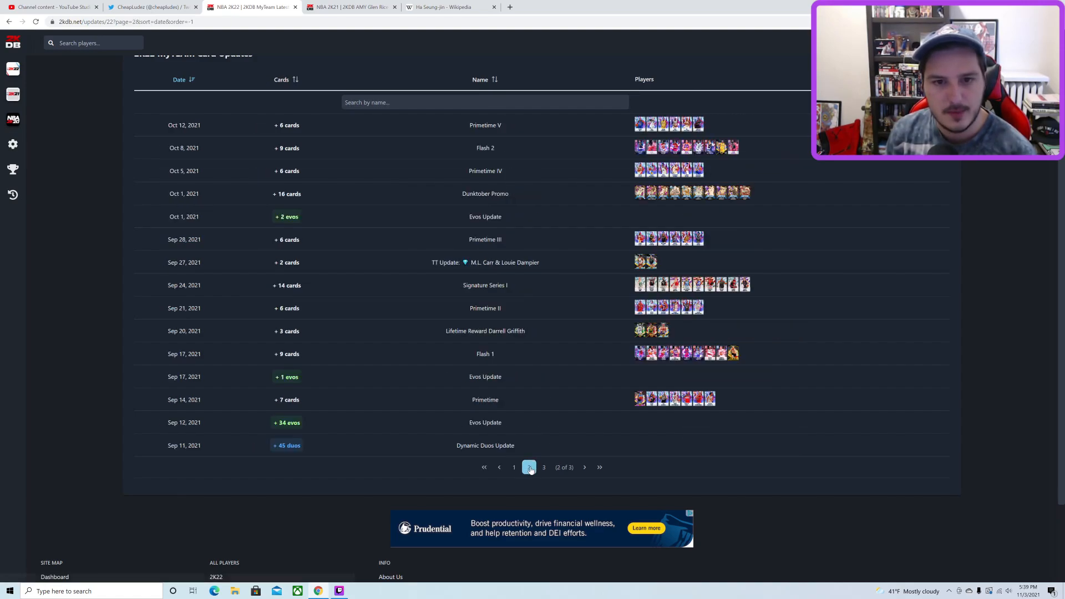
mouse_move(636, 147)
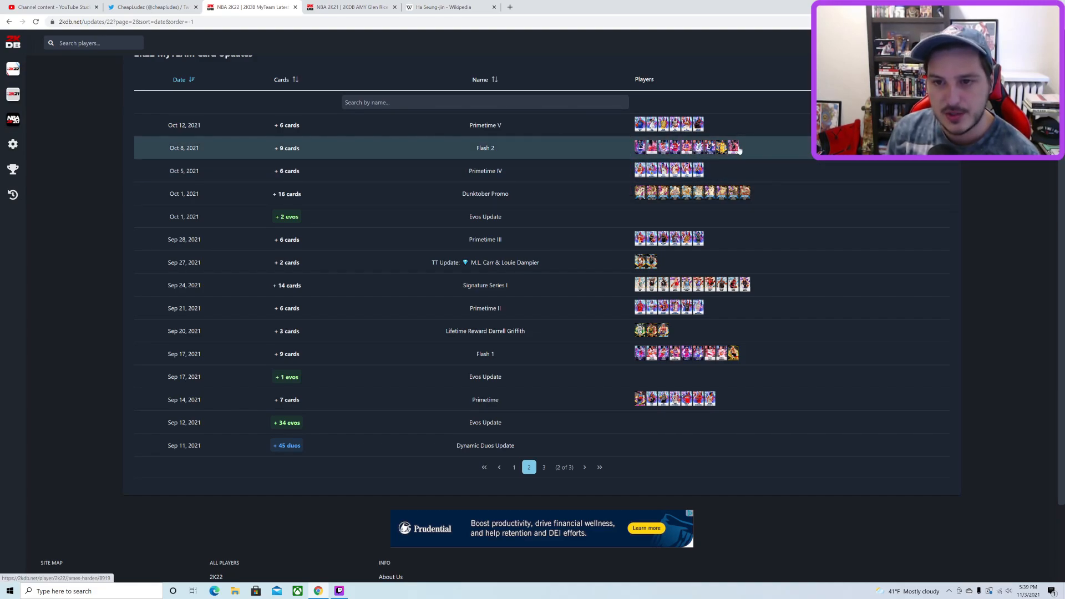
mouse_move(693, 147)
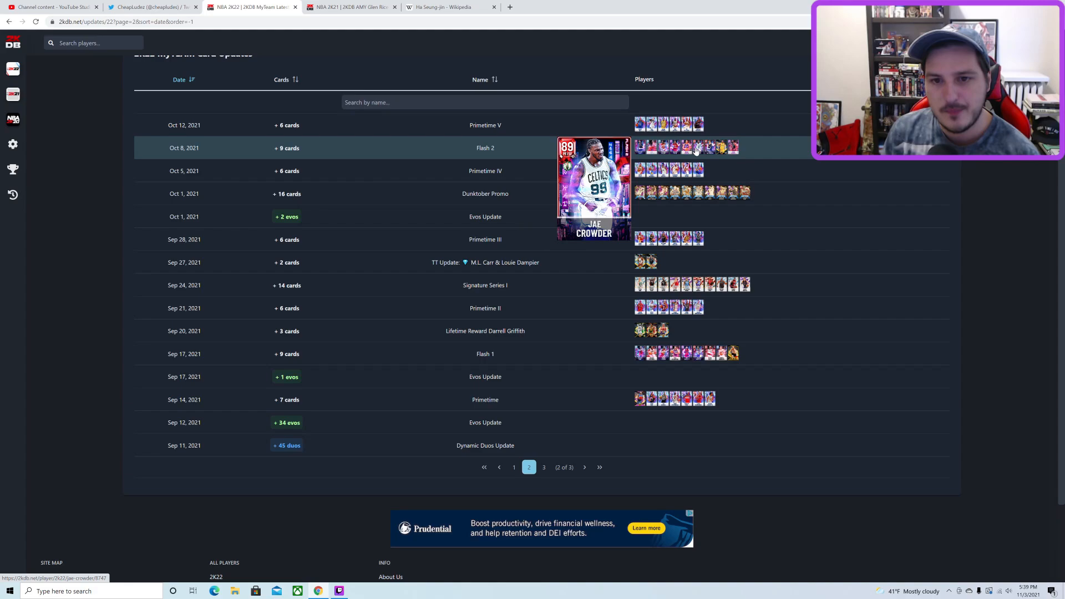
mouse_move(731, 148)
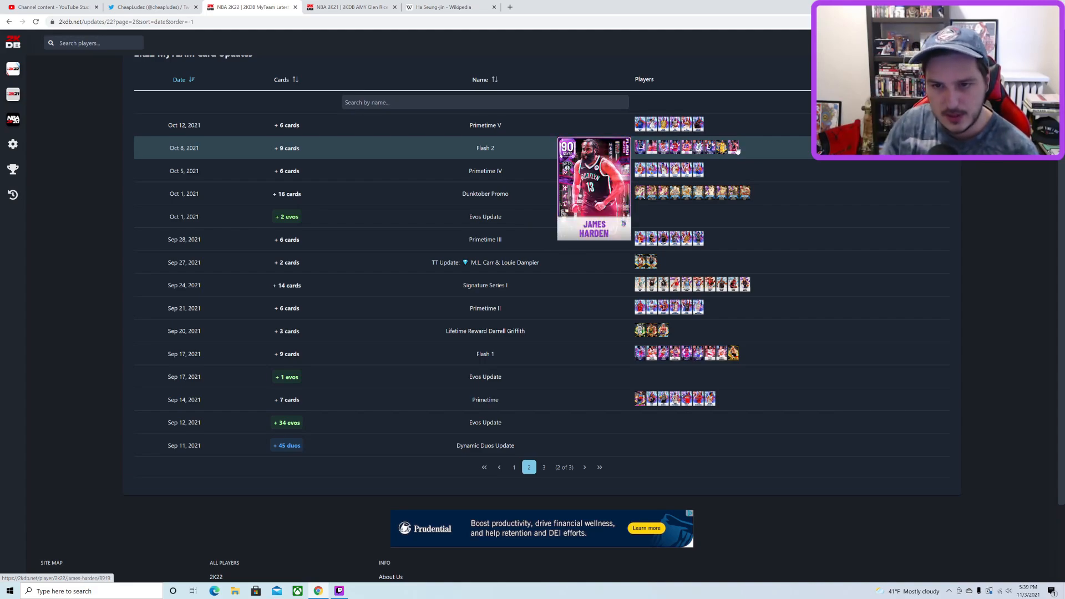
mouse_move(733, 148)
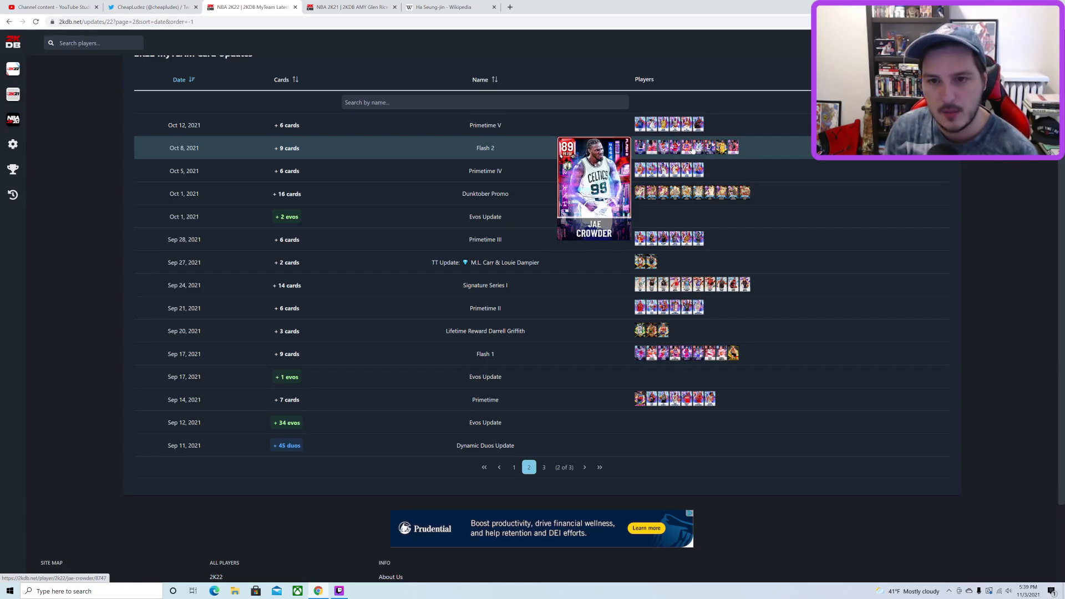
mouse_move(652, 147)
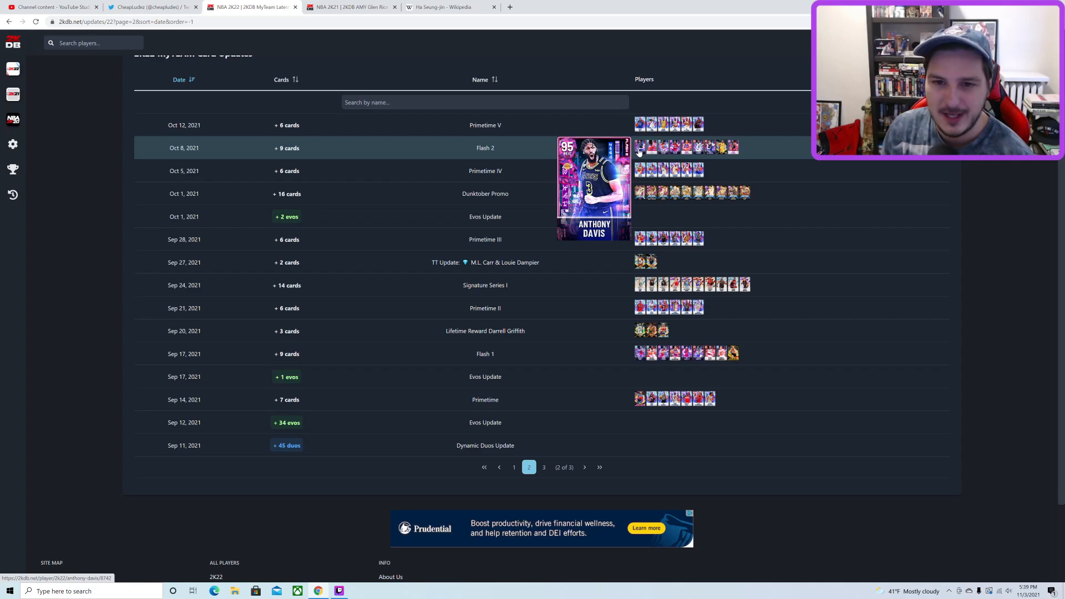
mouse_move(716, 149)
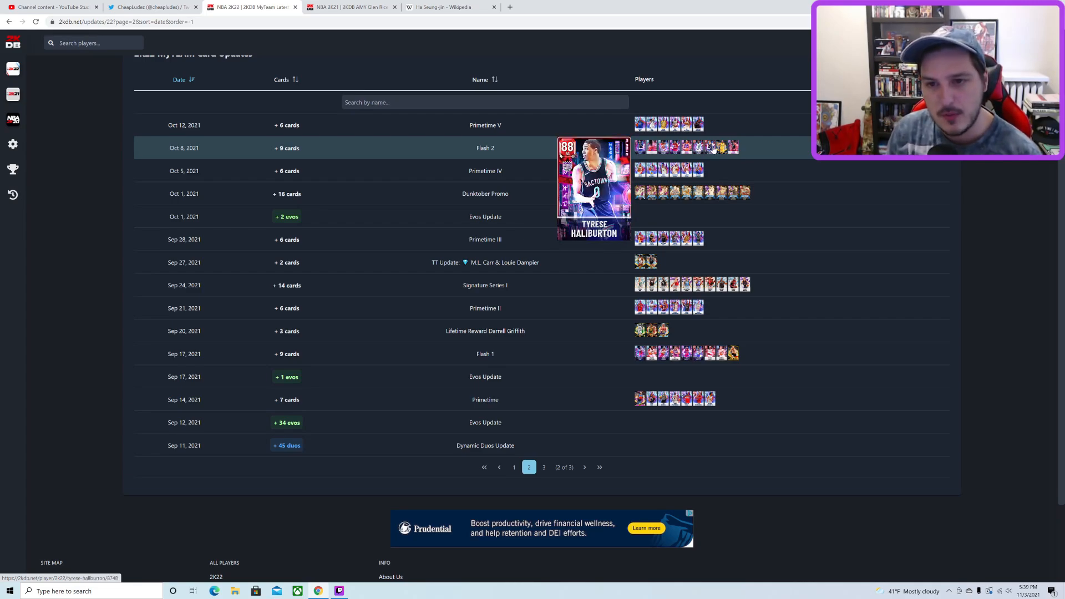
mouse_move(688, 148)
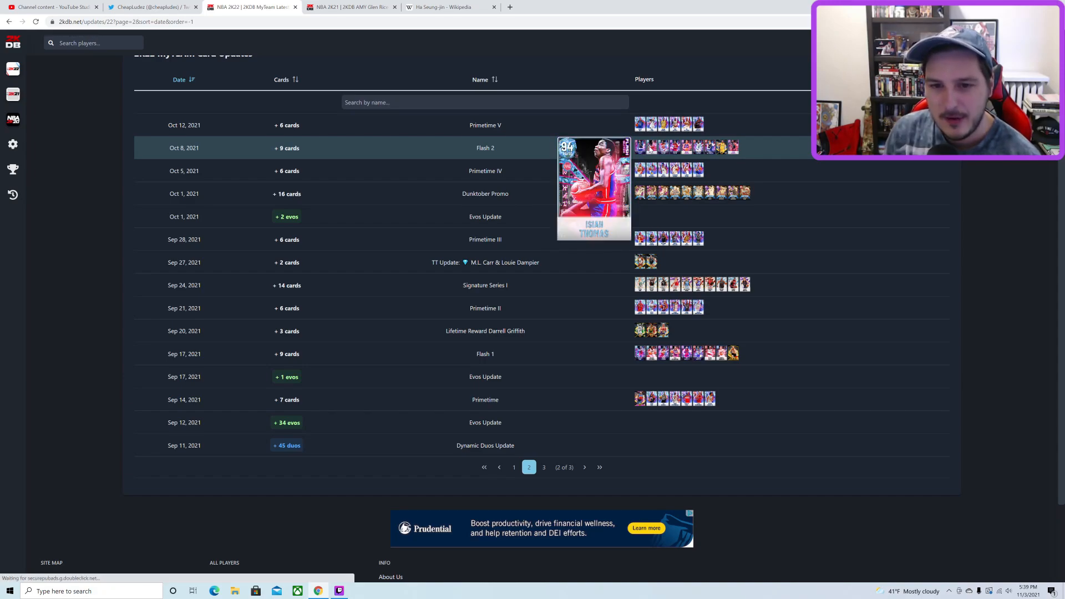
mouse_move(629, 285)
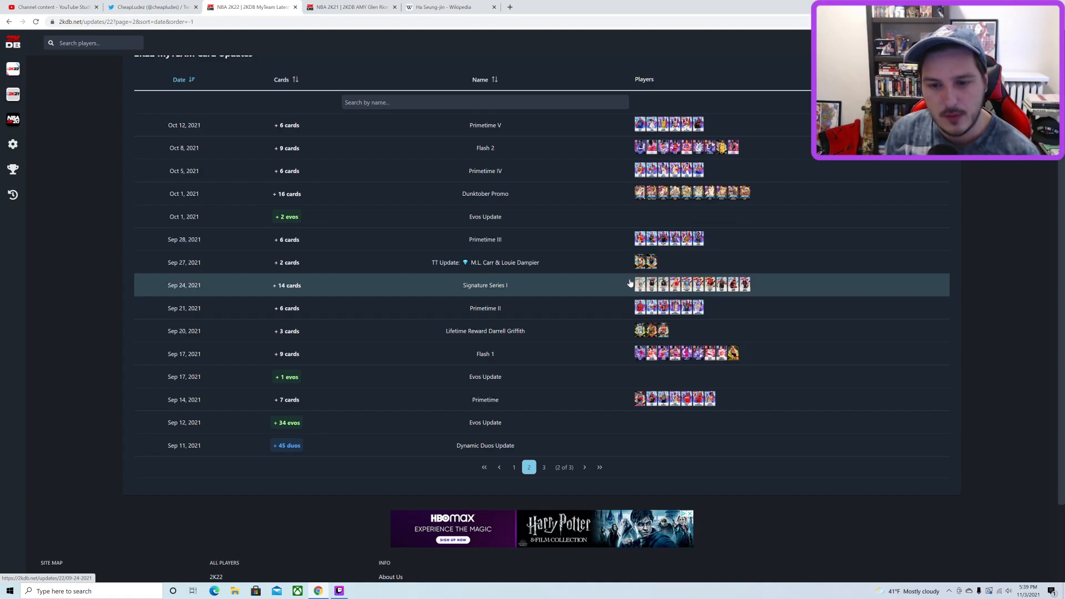
mouse_move(638, 353)
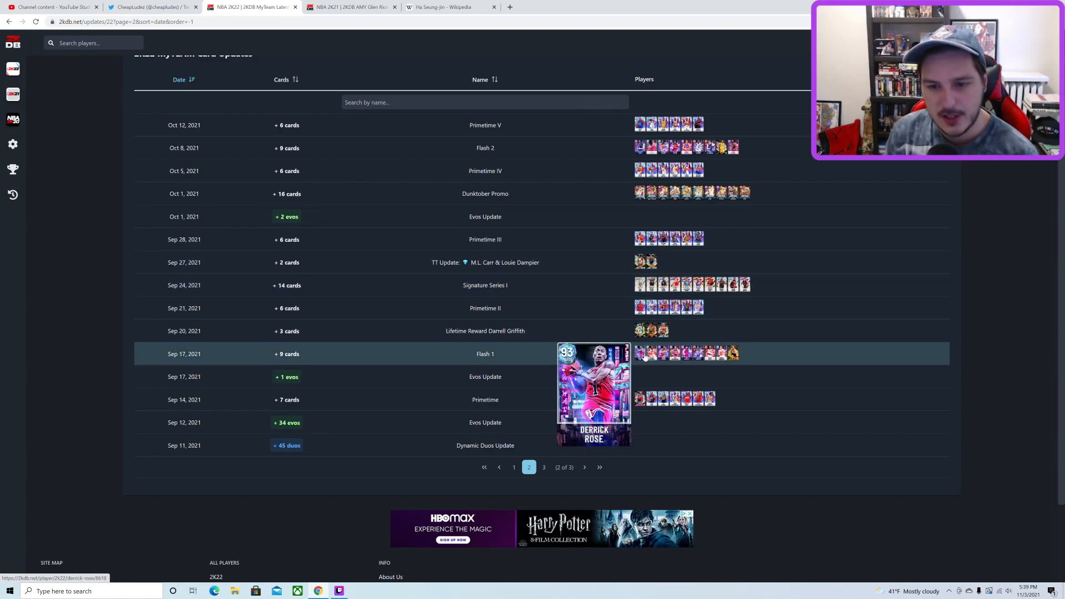
mouse_move(699, 354)
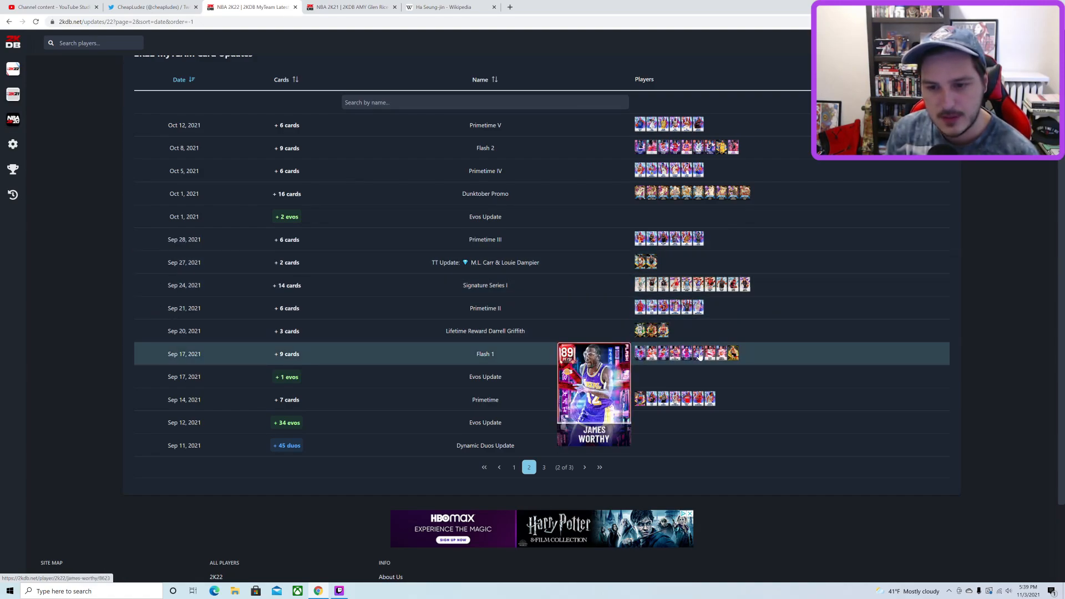
mouse_move(692, 353)
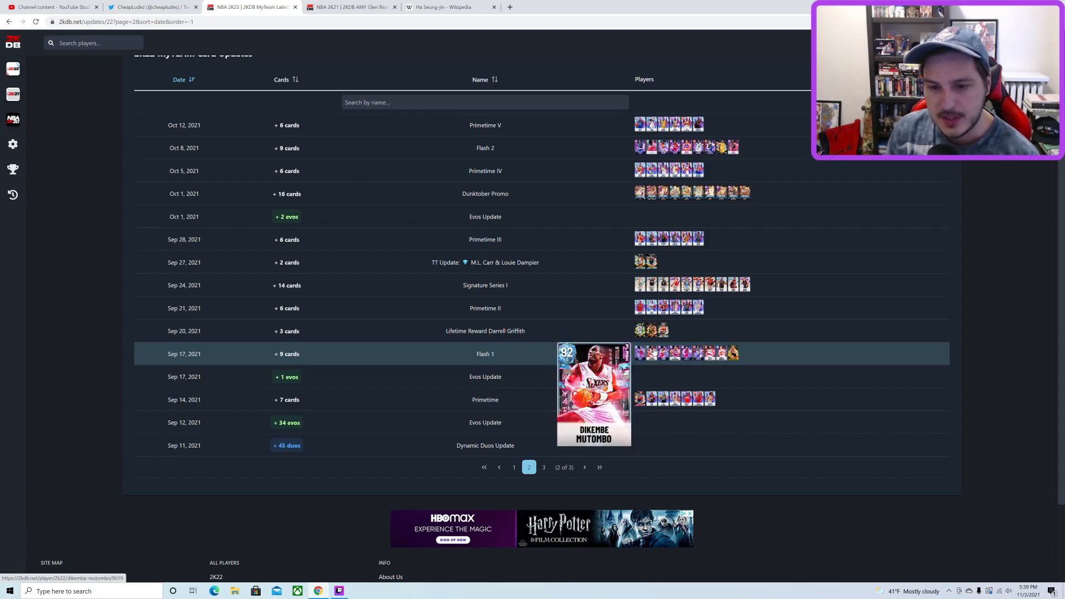
mouse_move(711, 354)
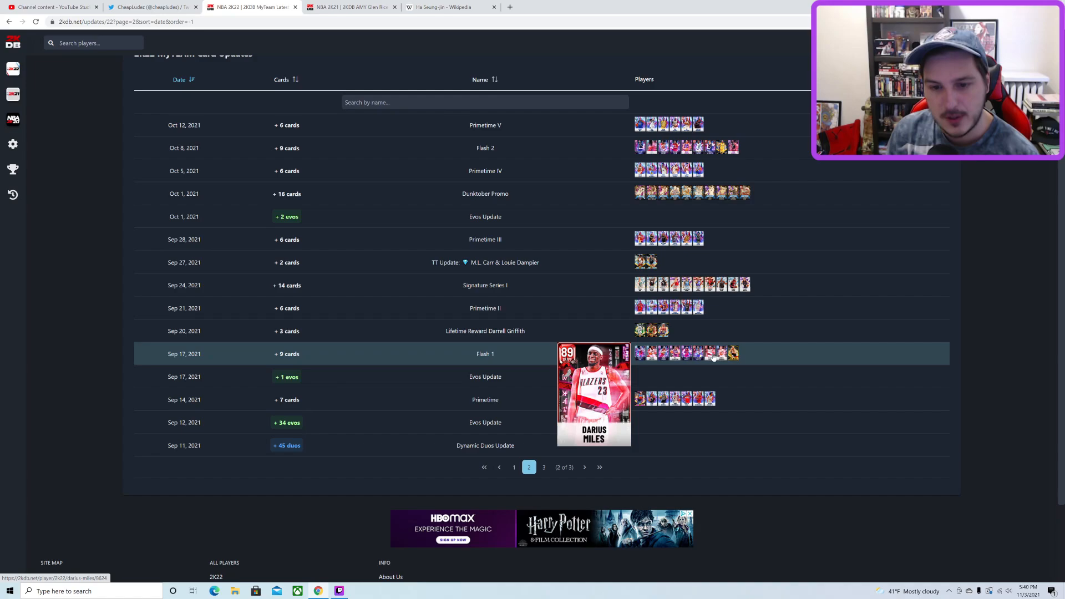
mouse_move(686, 353)
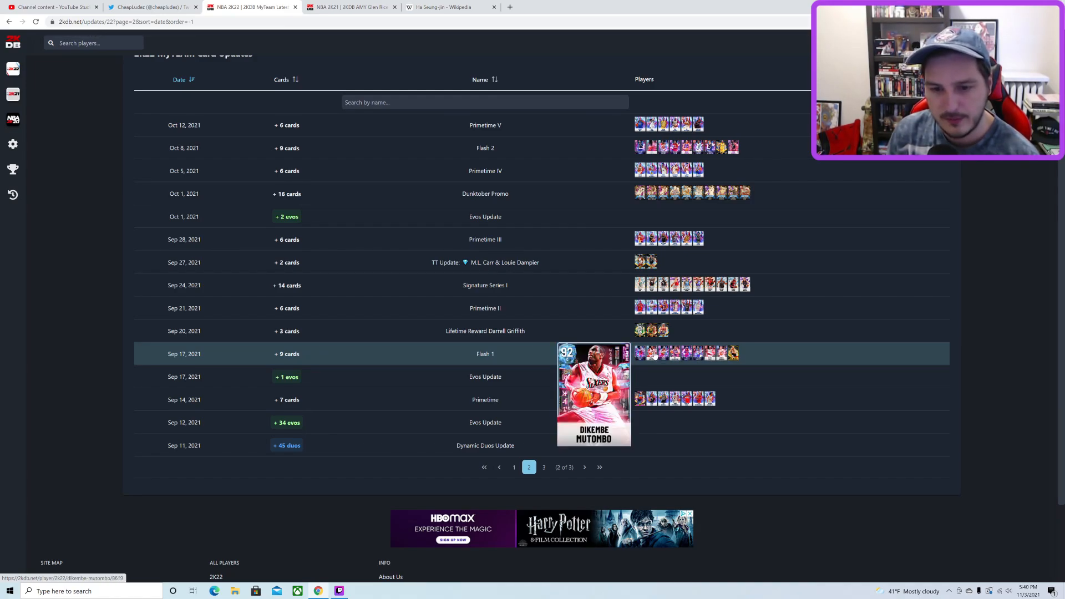
mouse_move(581, 421)
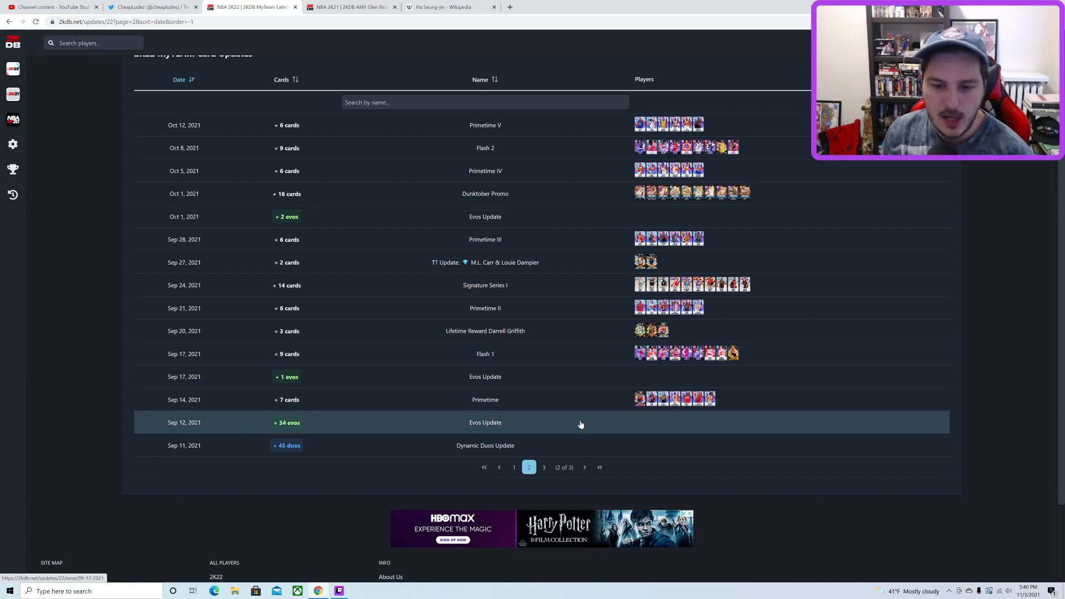
mouse_move(542, 434)
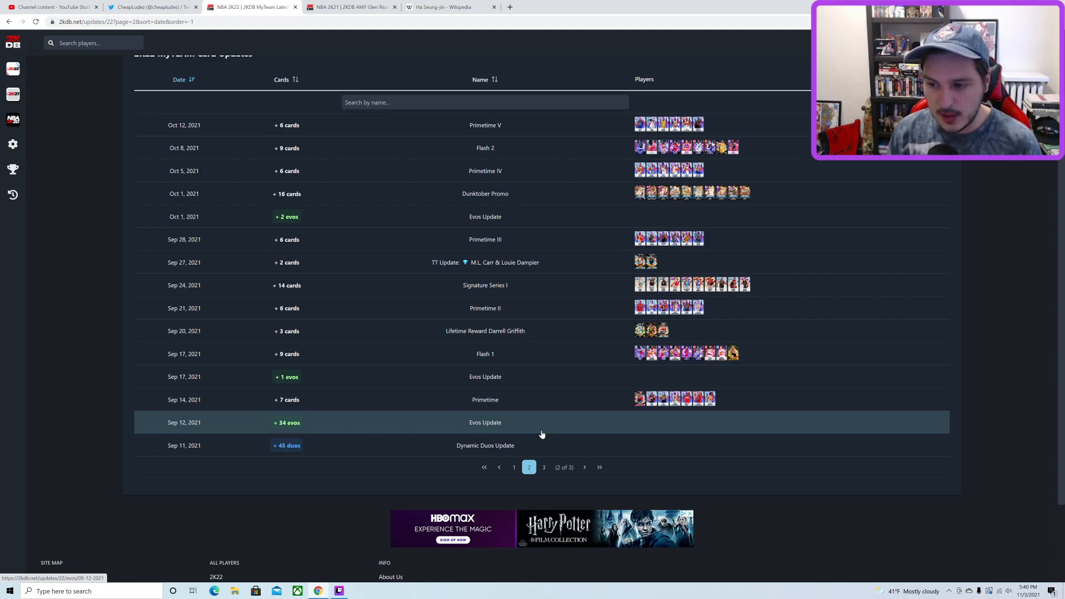
Step: Enlarge and close the Friday Flash pack leak image on Twitter, then switch to Twitch Studio
click(151, 7)
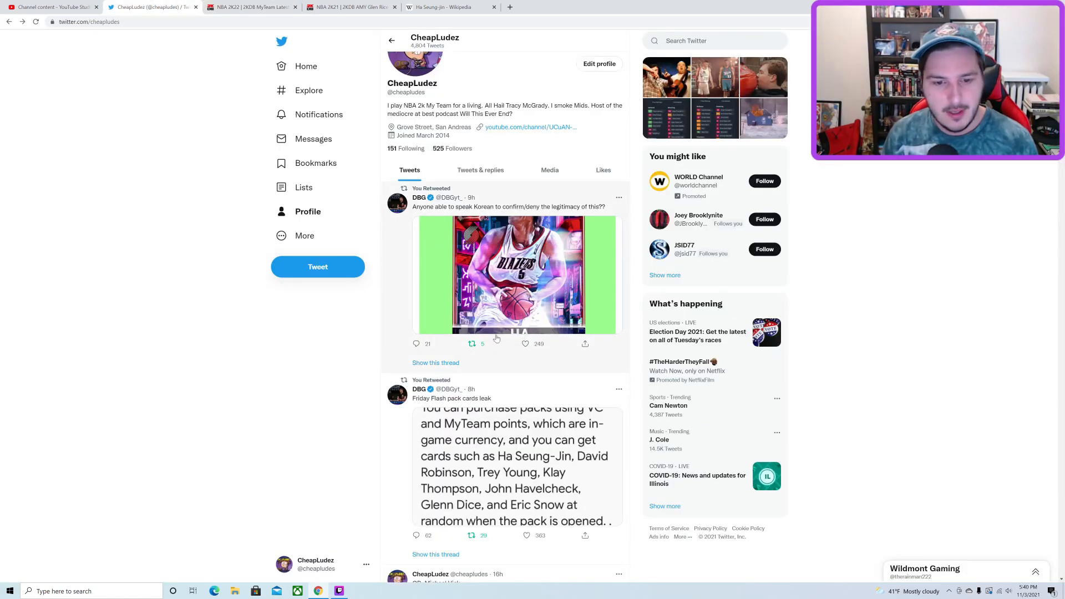
click(515, 462)
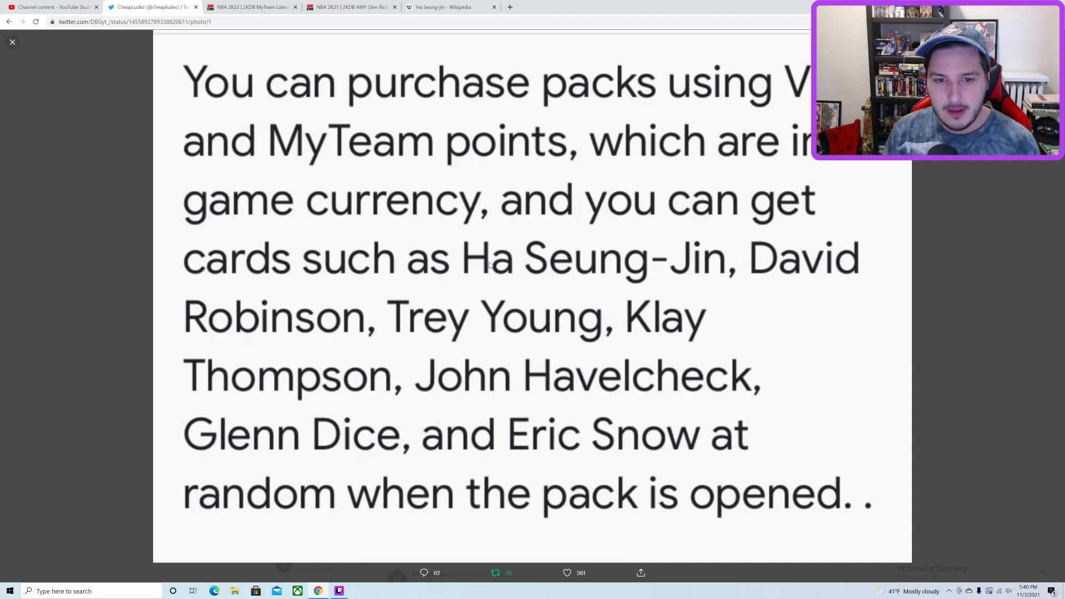
mouse_move(663, 271)
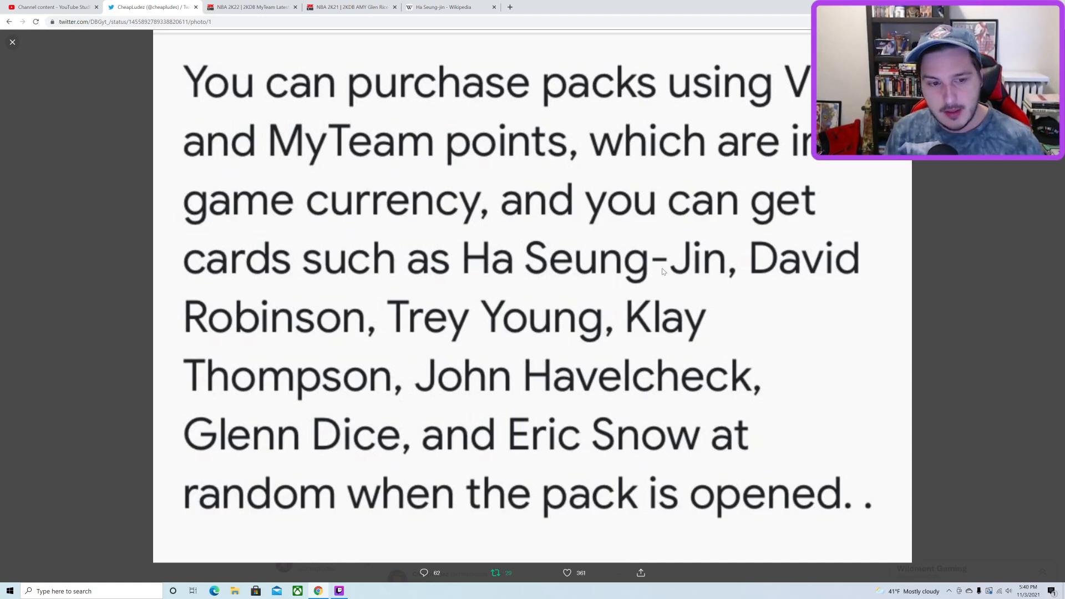
mouse_move(747, 282)
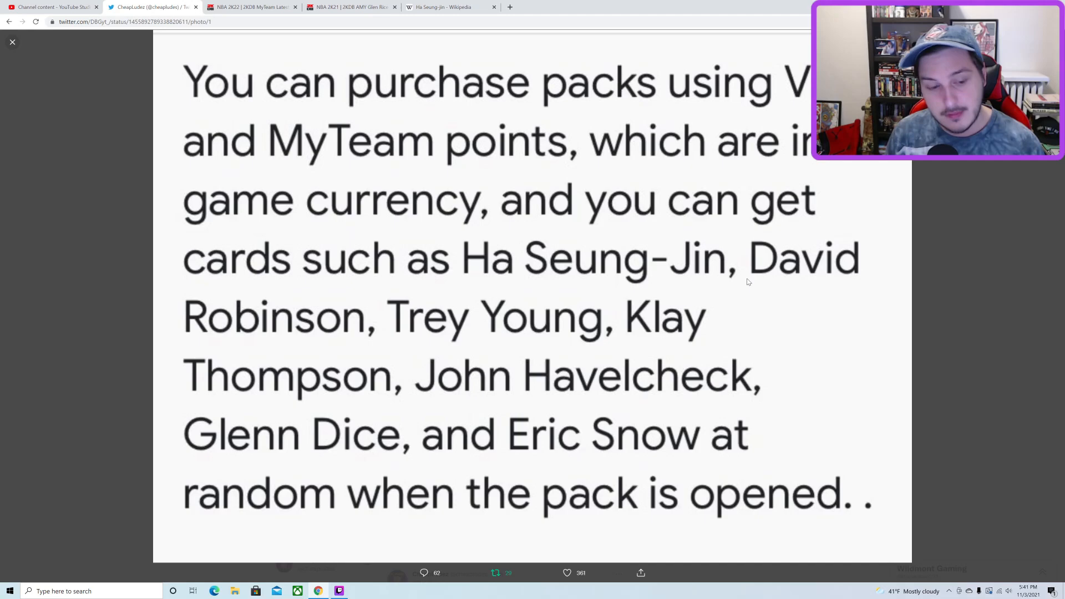
mouse_move(540, 193)
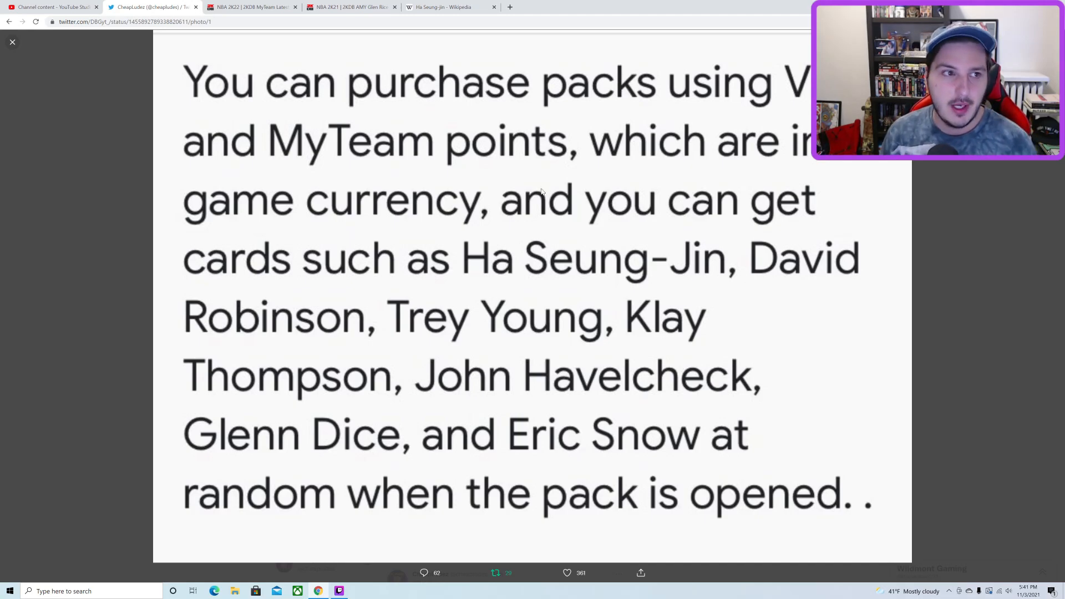
click(12, 43)
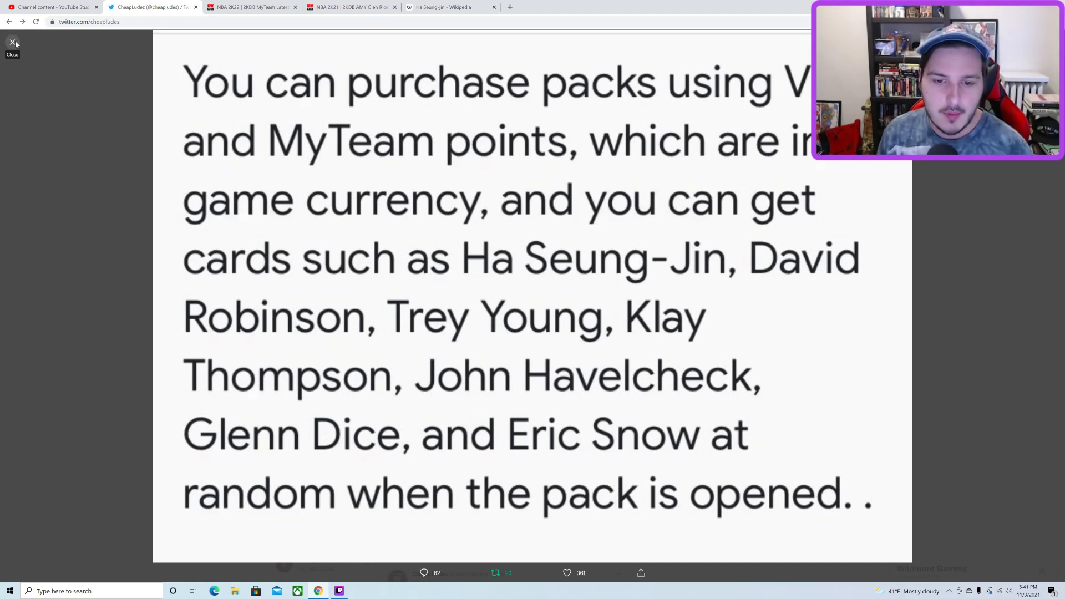
click(12, 44)
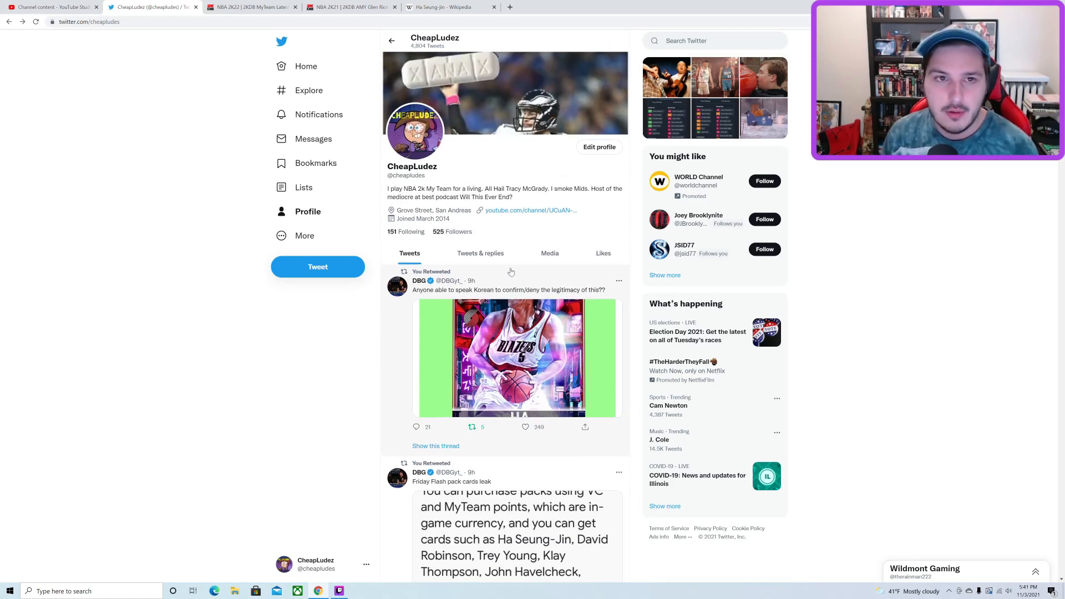
scroll(down, 3)
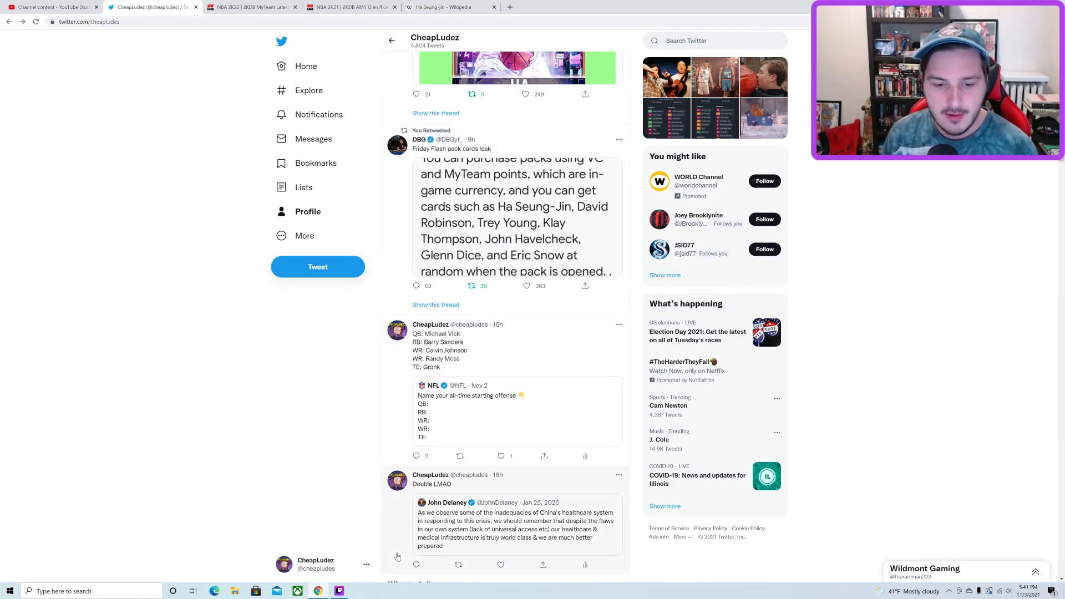
click(339, 590)
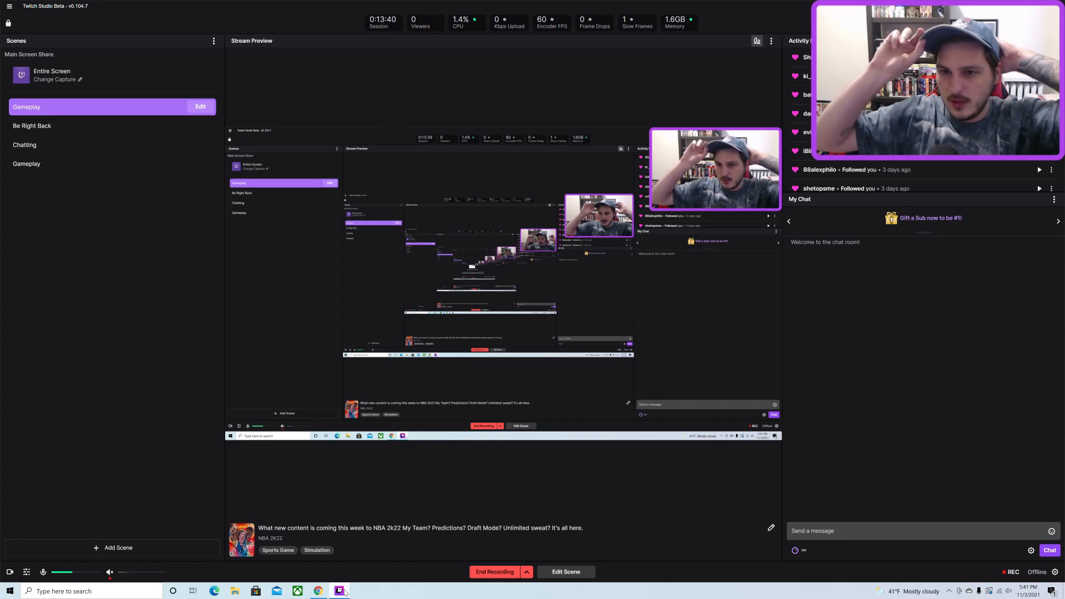